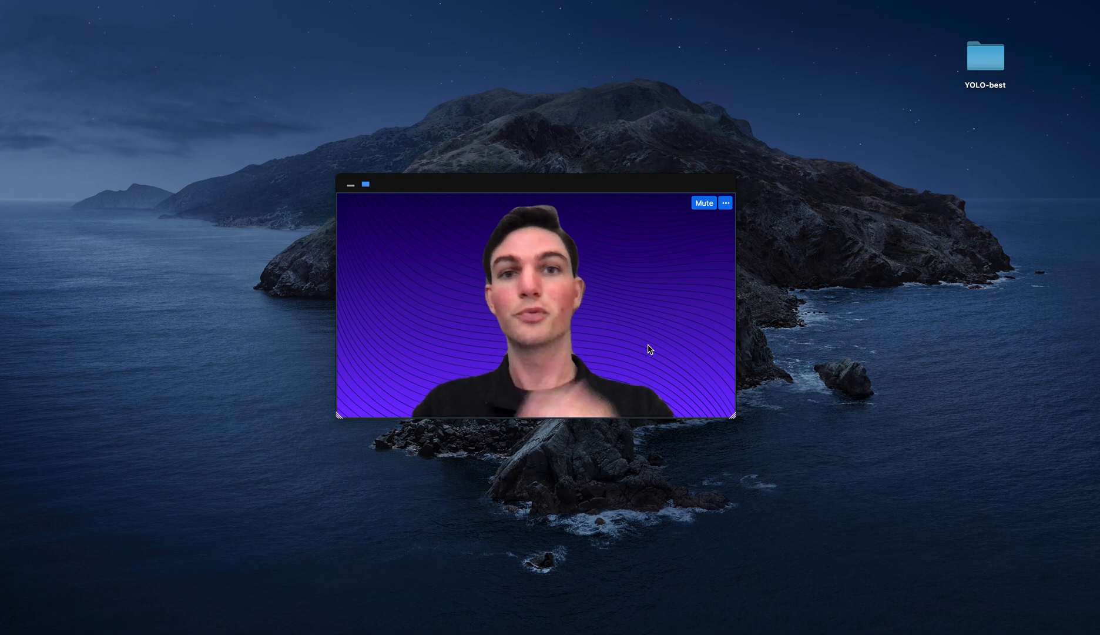
mouse_move(647, 346)
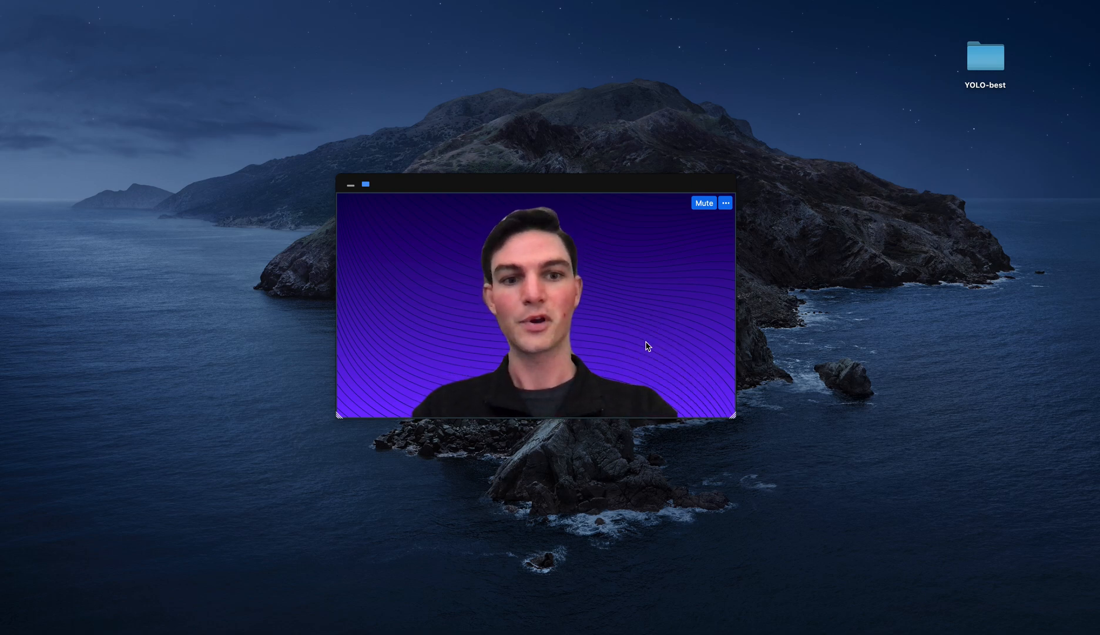
Drag in the browser window to bring up the My Datasets dashboard
drag(734, 419, 516, 293)
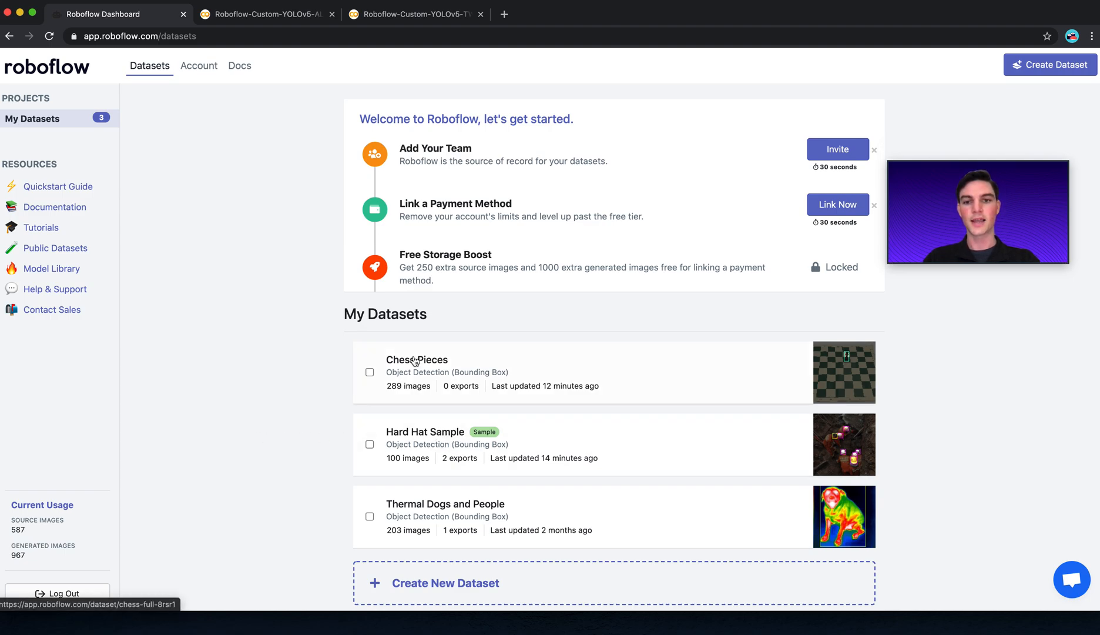
mouse_move(464, 375)
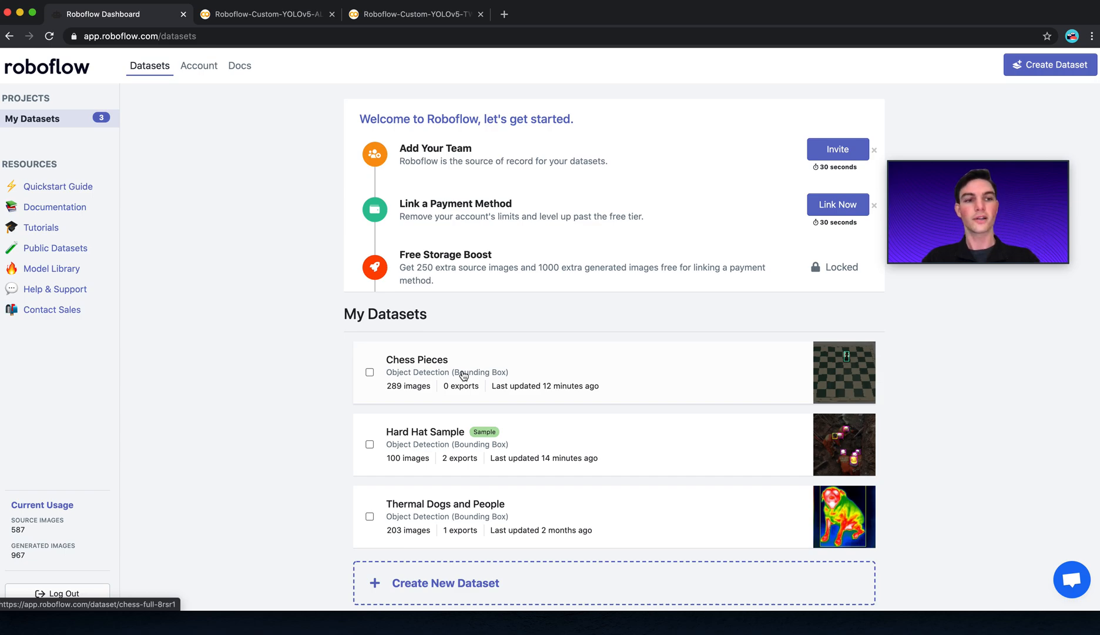
mouse_move(440, 435)
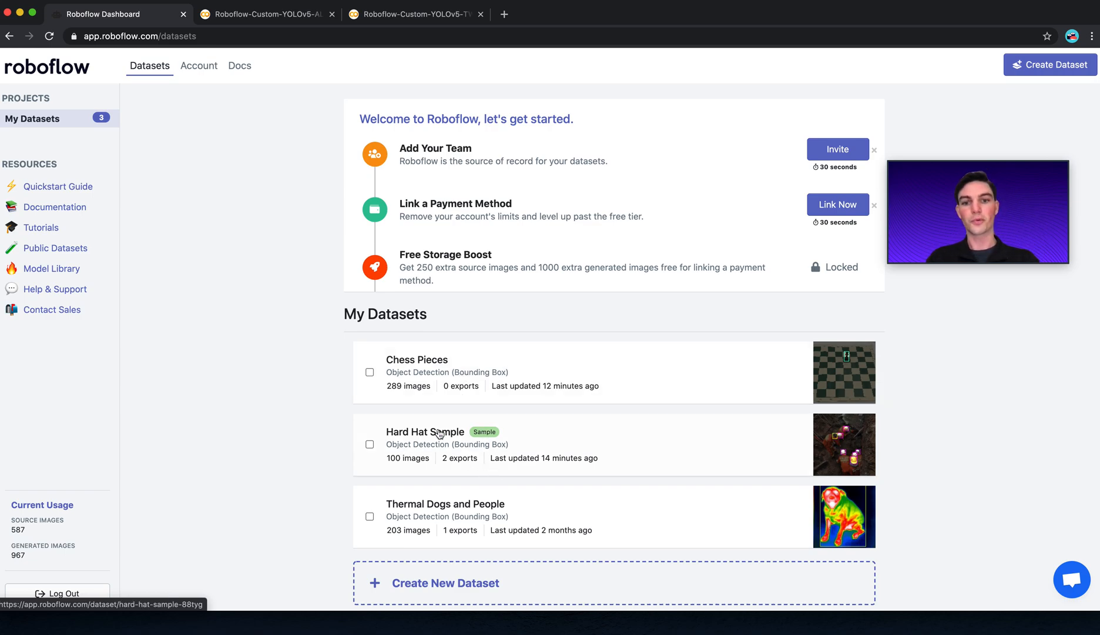
mouse_move(241, 28)
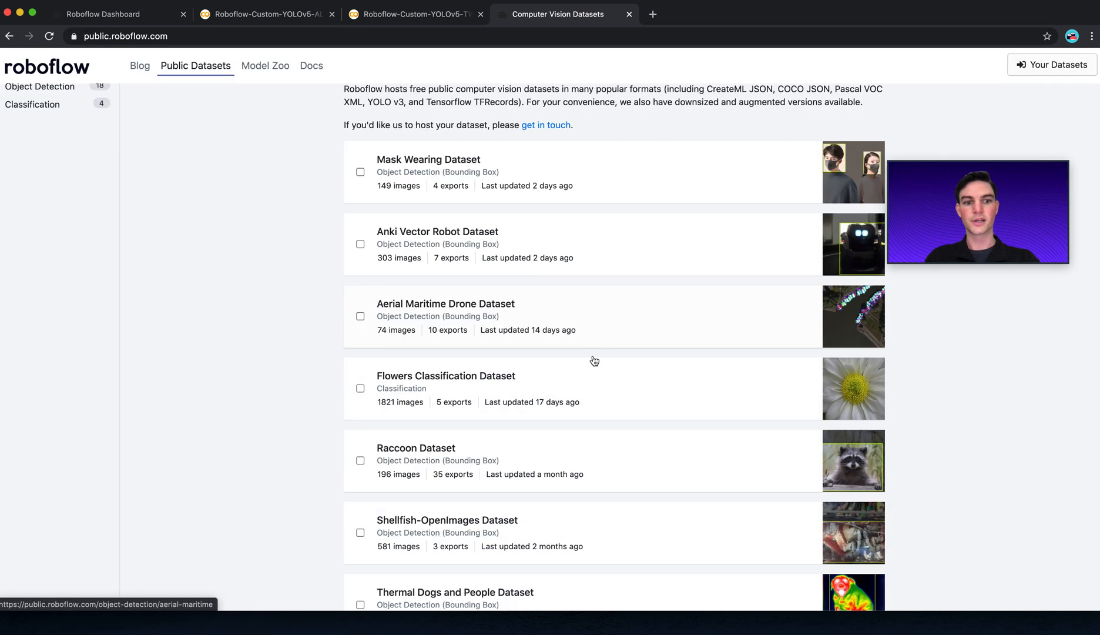
Browse the Public Datasets catalog, then go back to the personal datasets dashboard tab
scroll(down, 3)
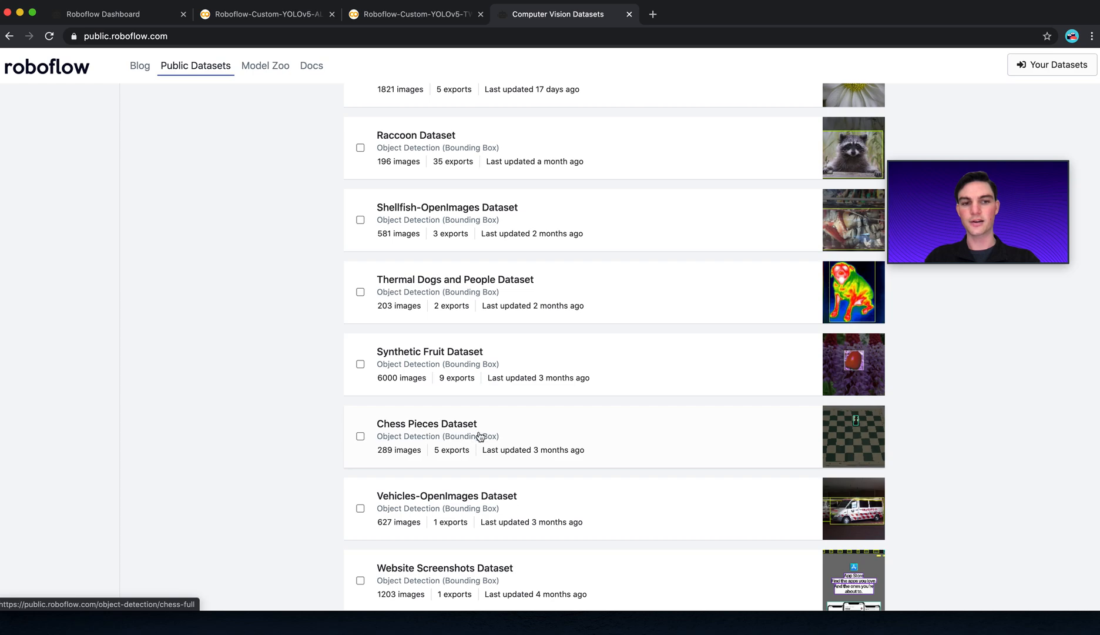
scroll(up, 3)
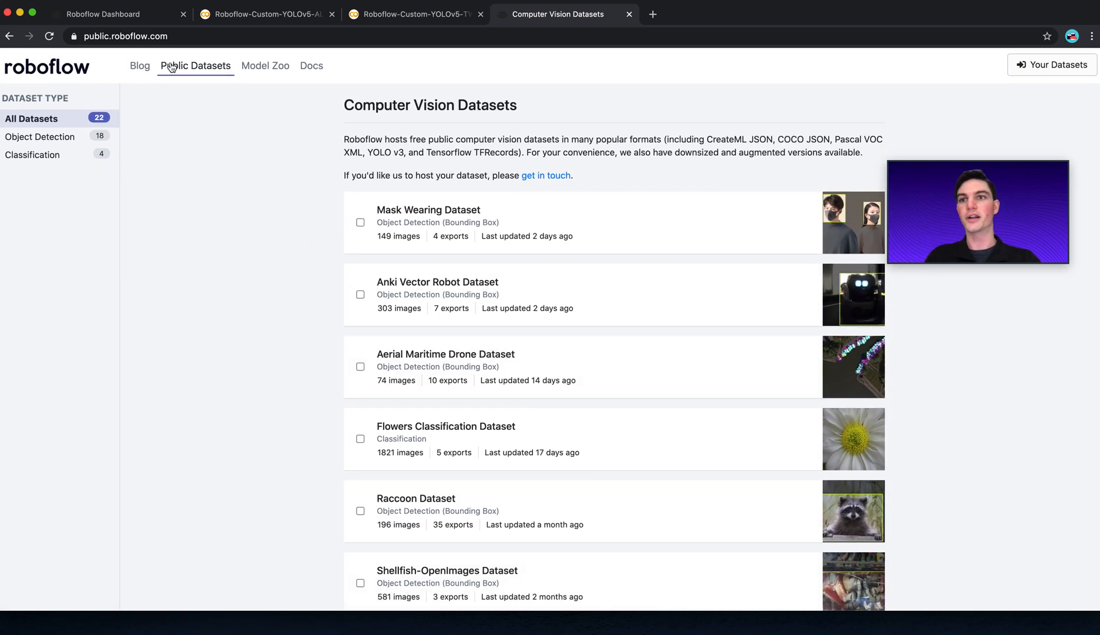
scroll(down, 3)
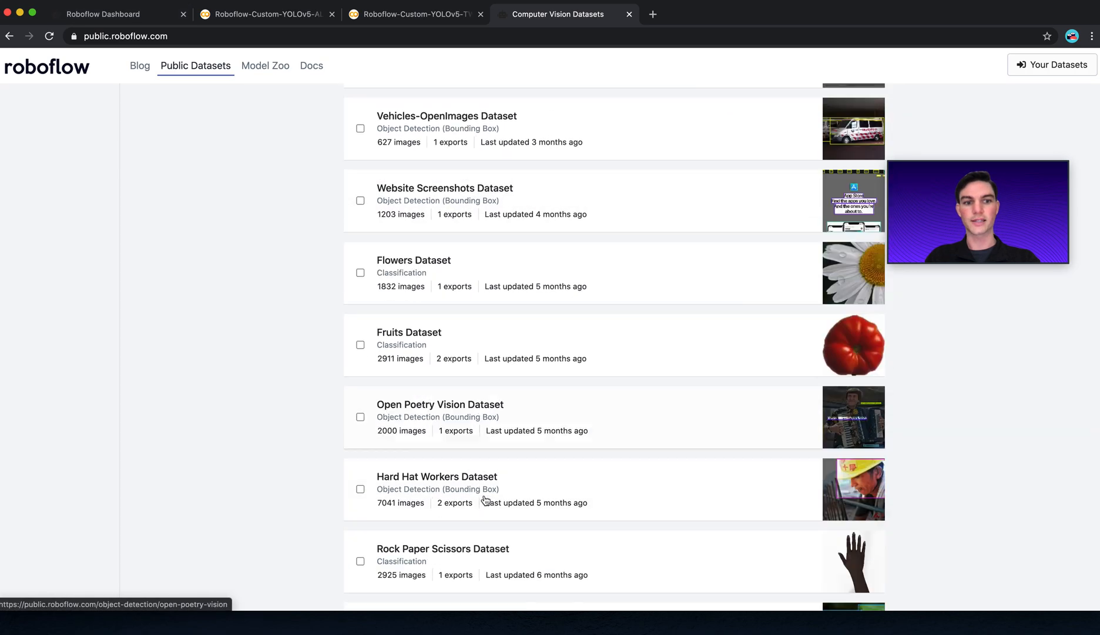
scroll(down, 3)
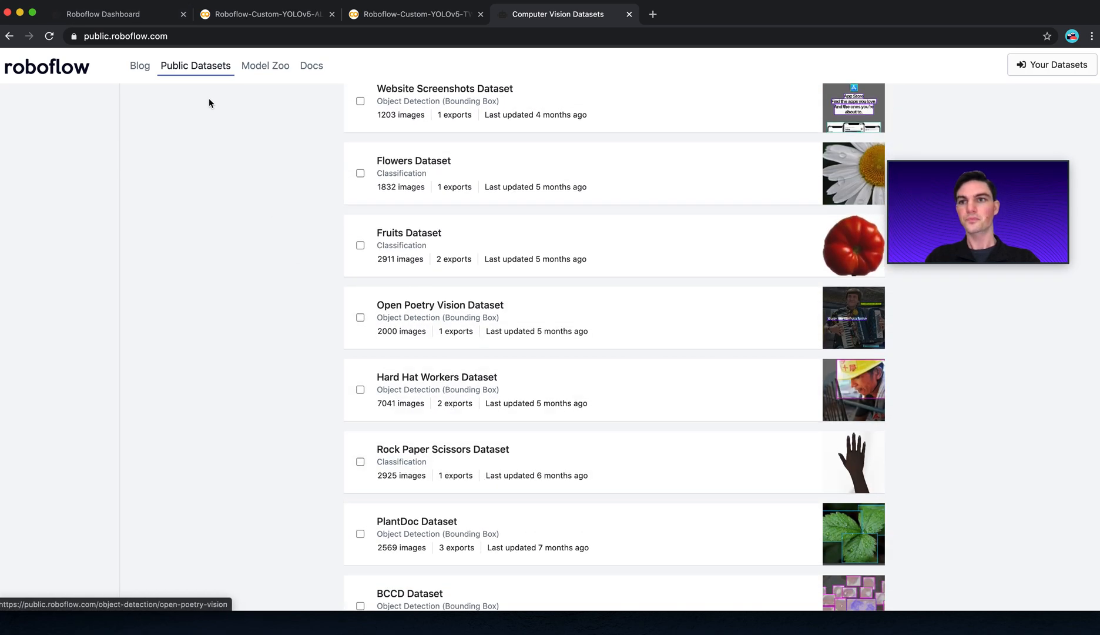
click(103, 15)
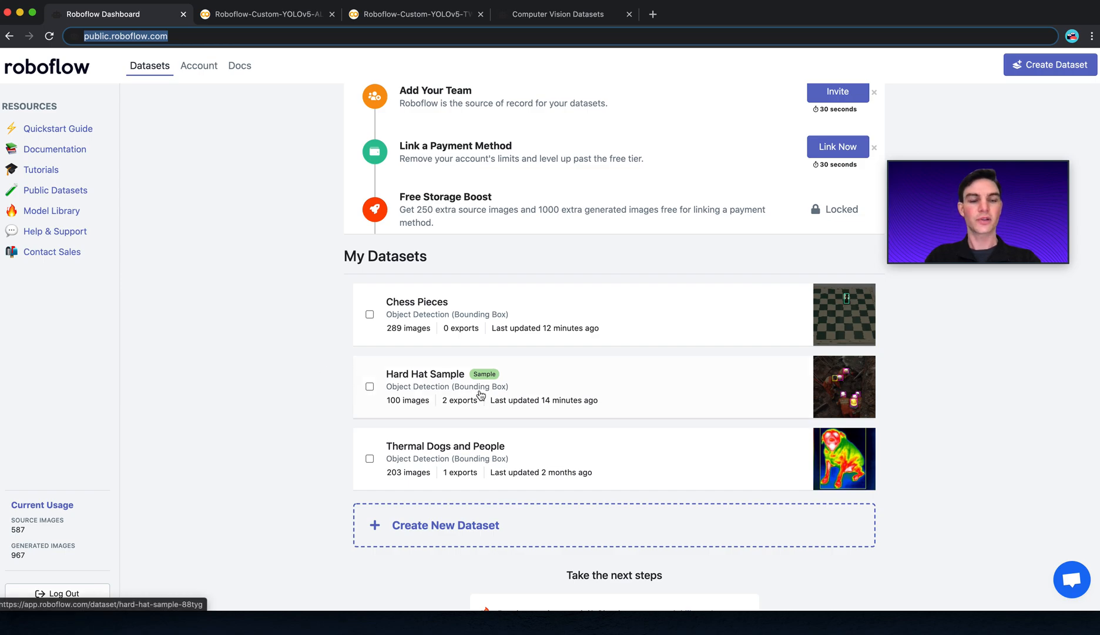
Open Hard Hat Sample and close its Sample Dataset Overview popup
click(425, 374)
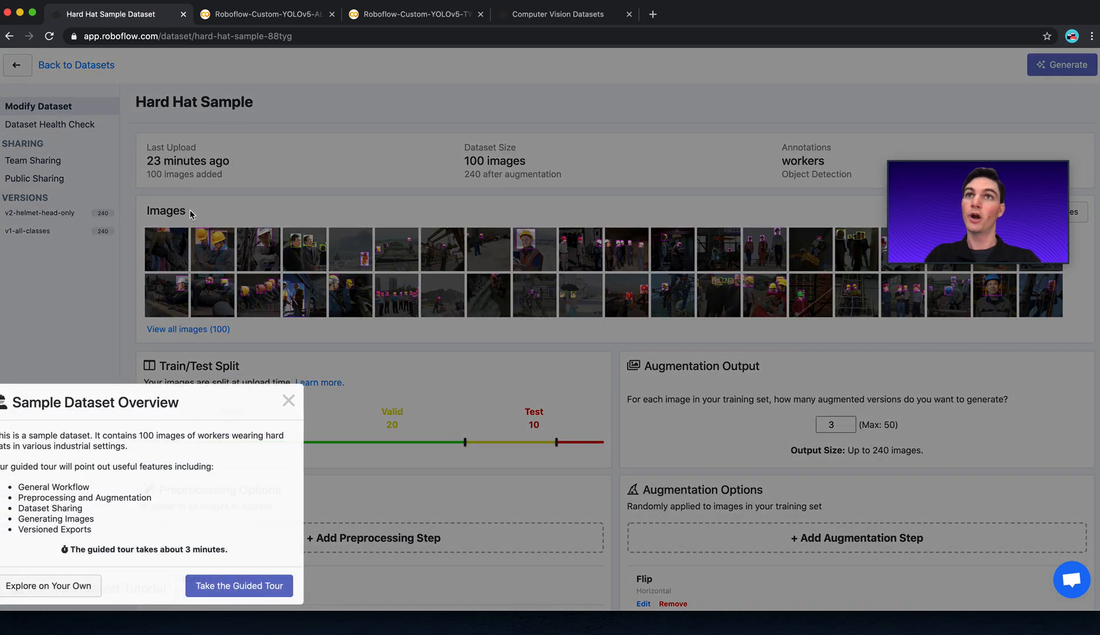
click(288, 400)
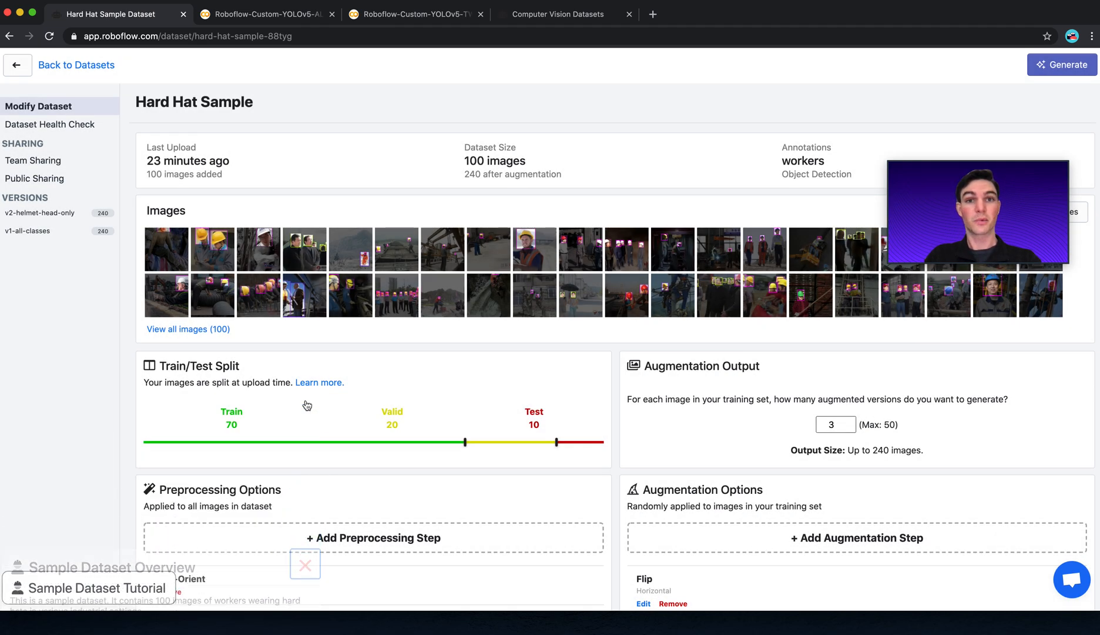
click(304, 564)
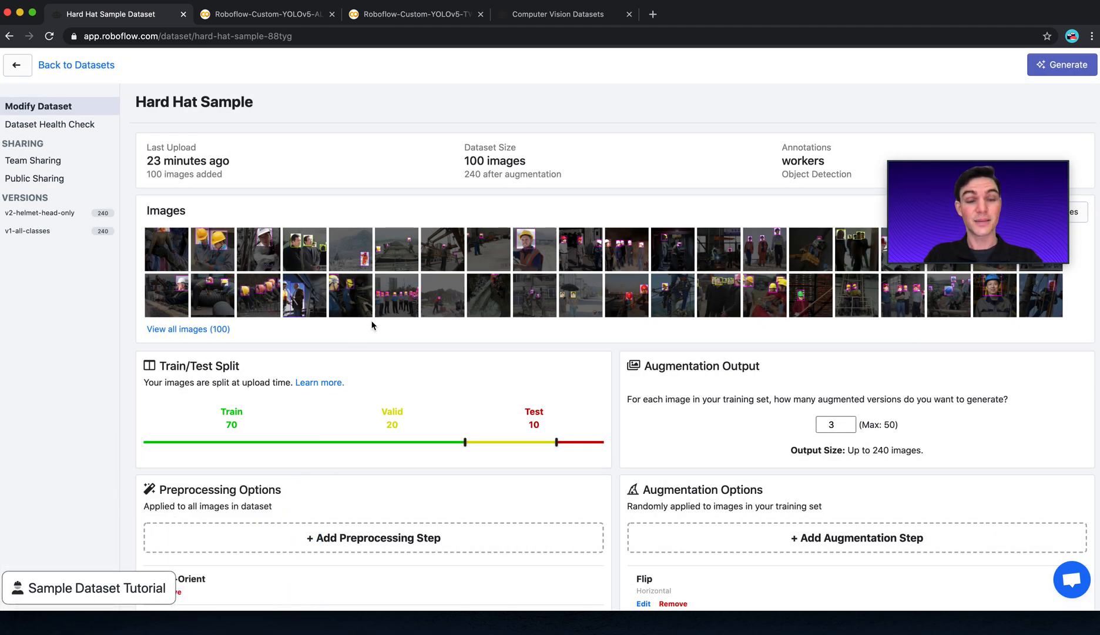
Open Dataset Health Check to review helmet, head and person class balance
click(50, 124)
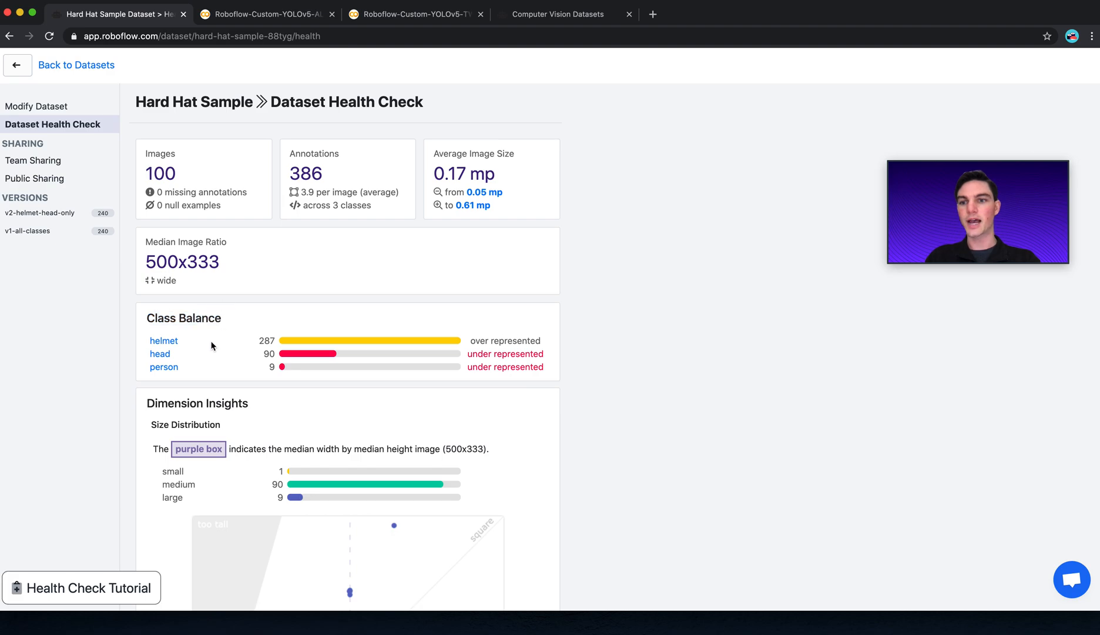
mouse_move(164, 342)
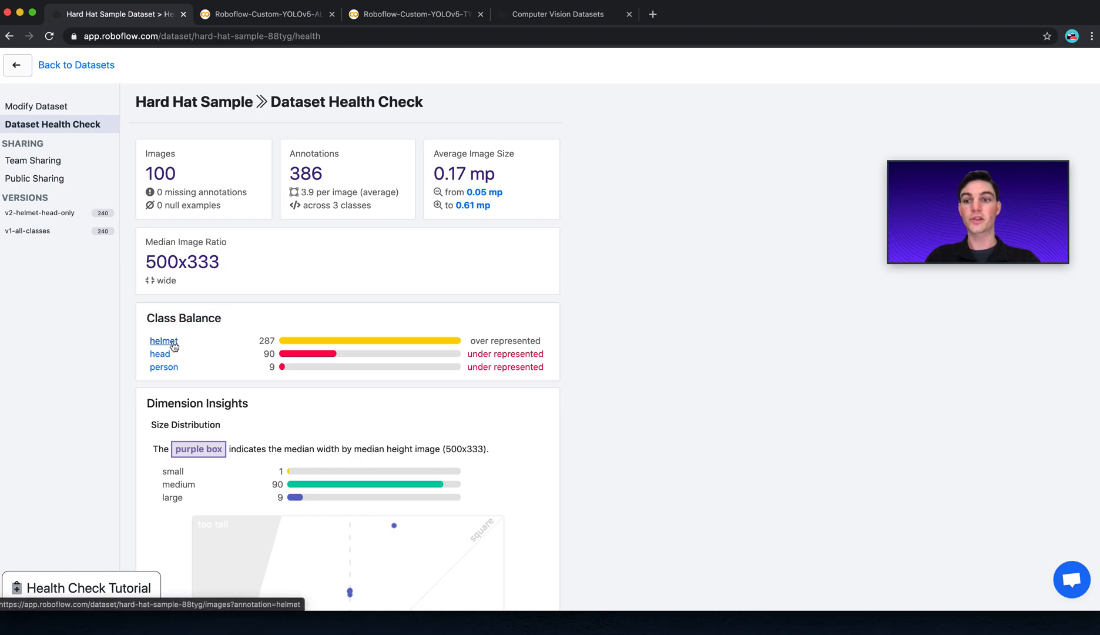
mouse_move(164, 359)
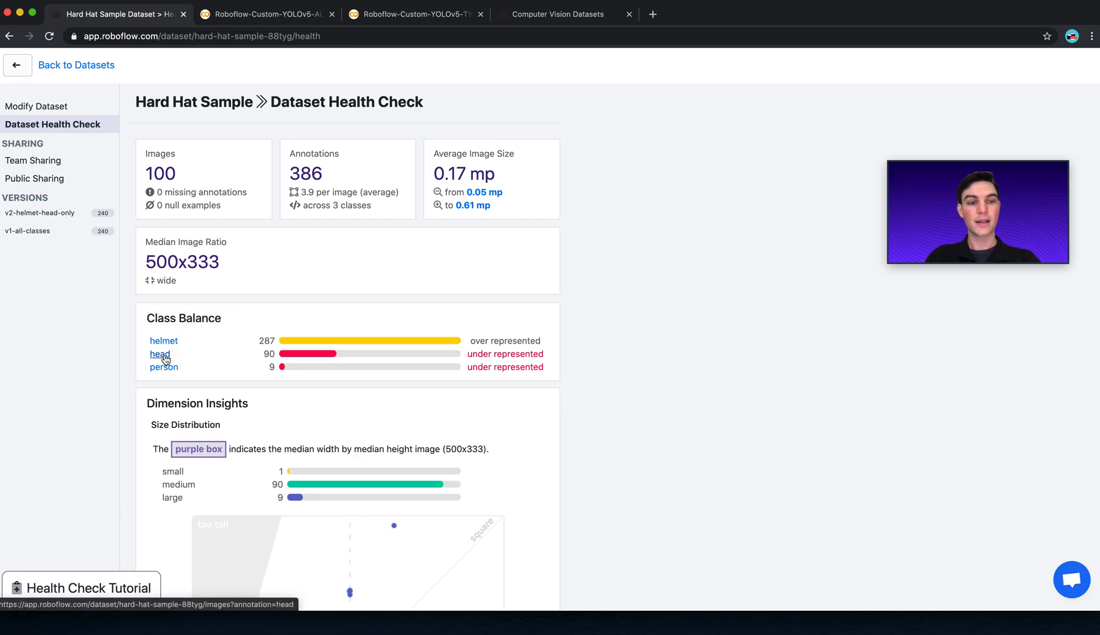
mouse_move(163, 372)
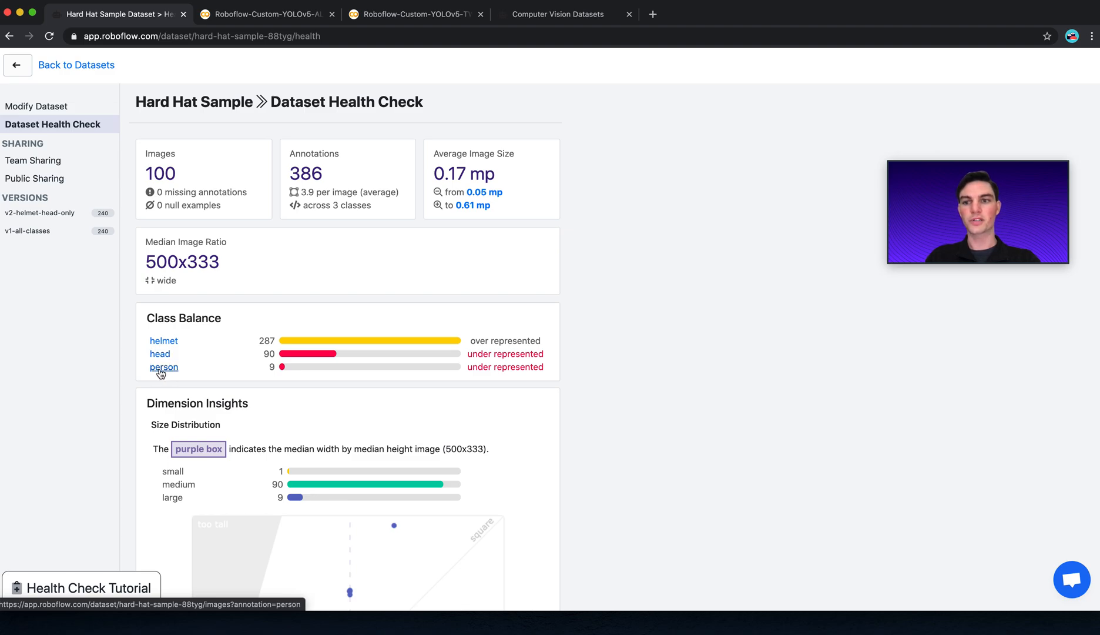
mouse_move(161, 347)
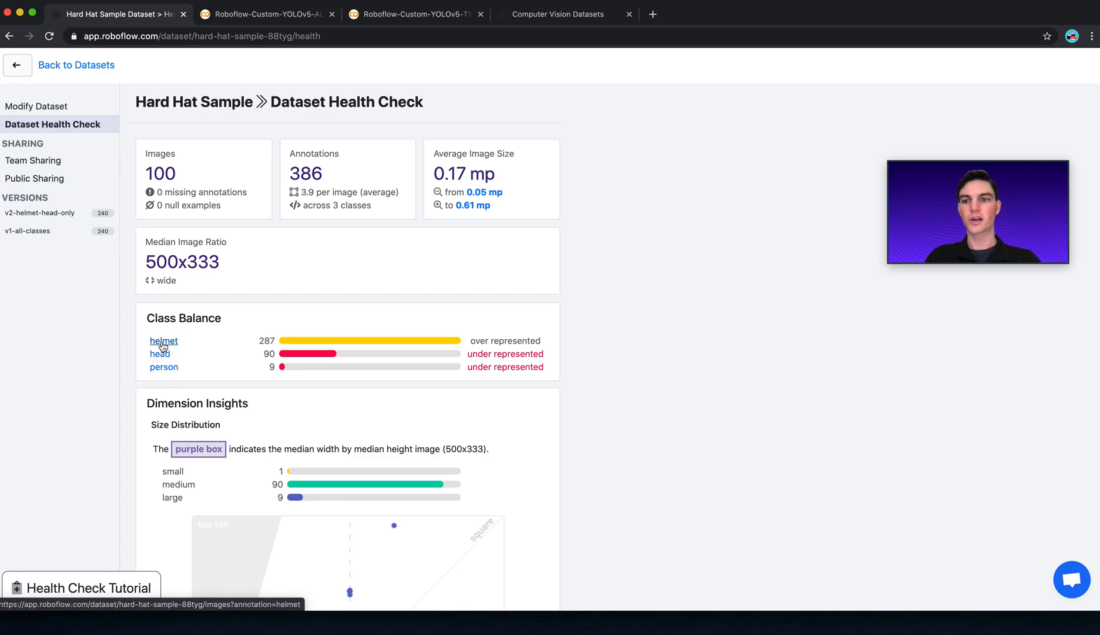
click(163, 341)
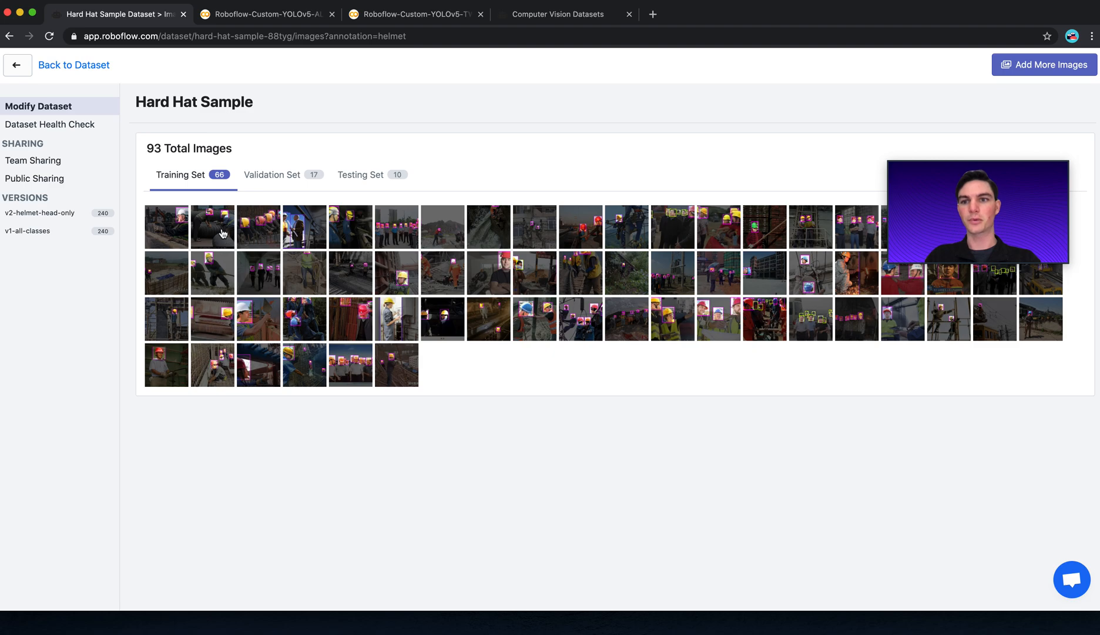
click(212, 227)
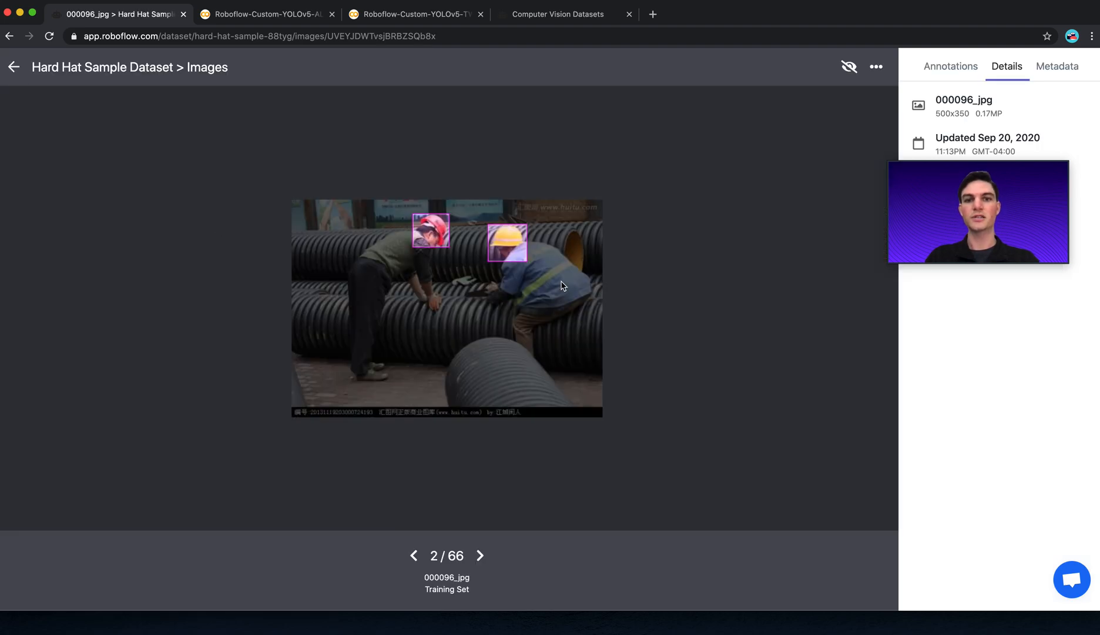
click(480, 555)
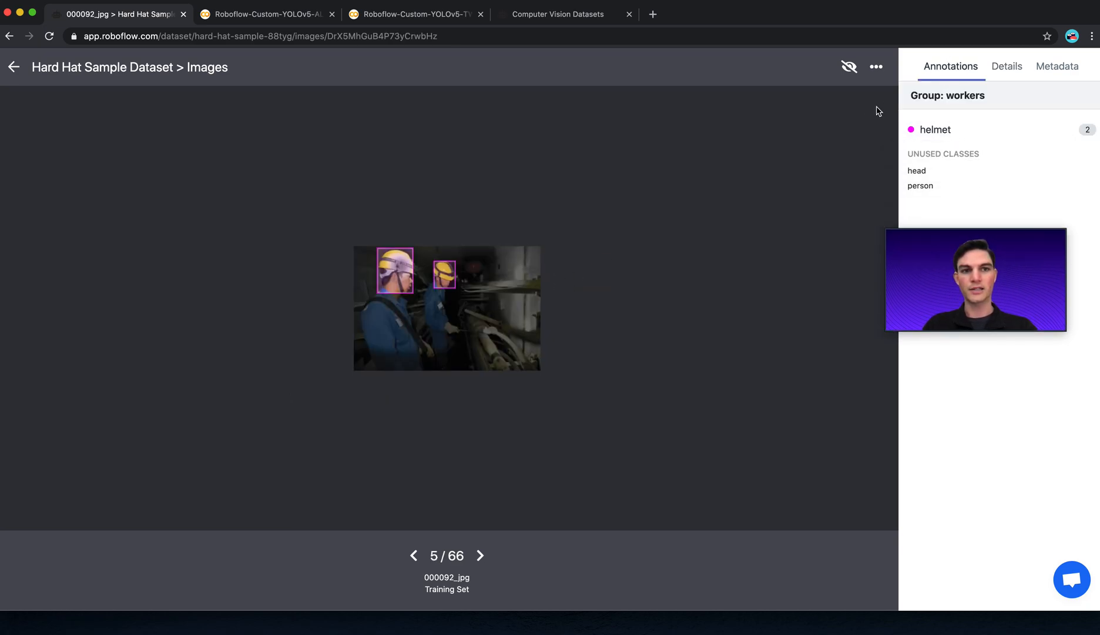
click(13, 67)
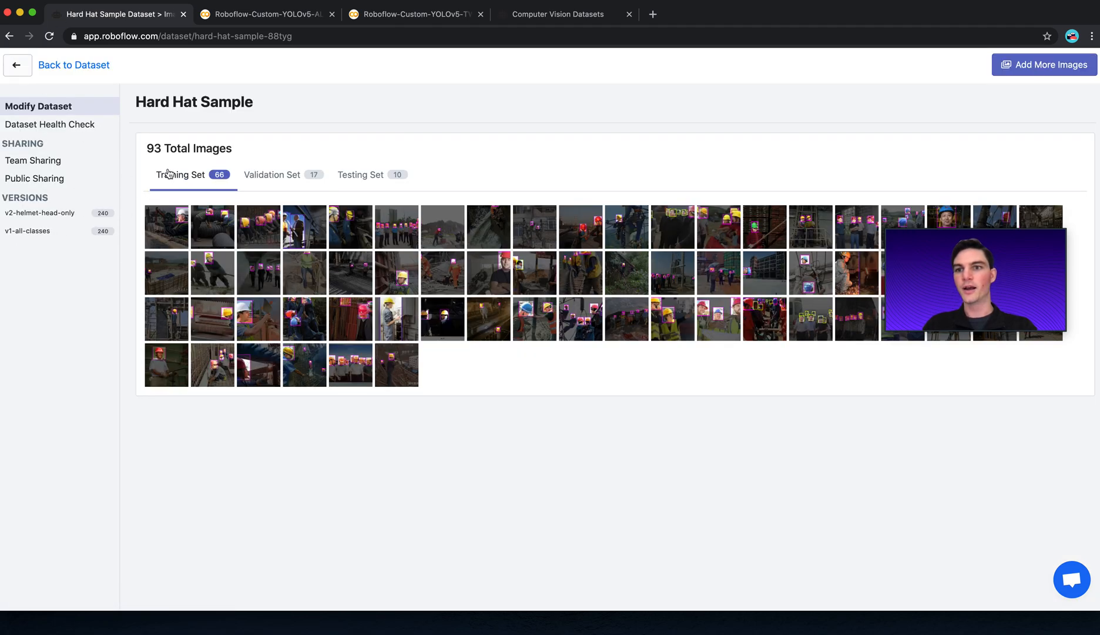
click(50, 124)
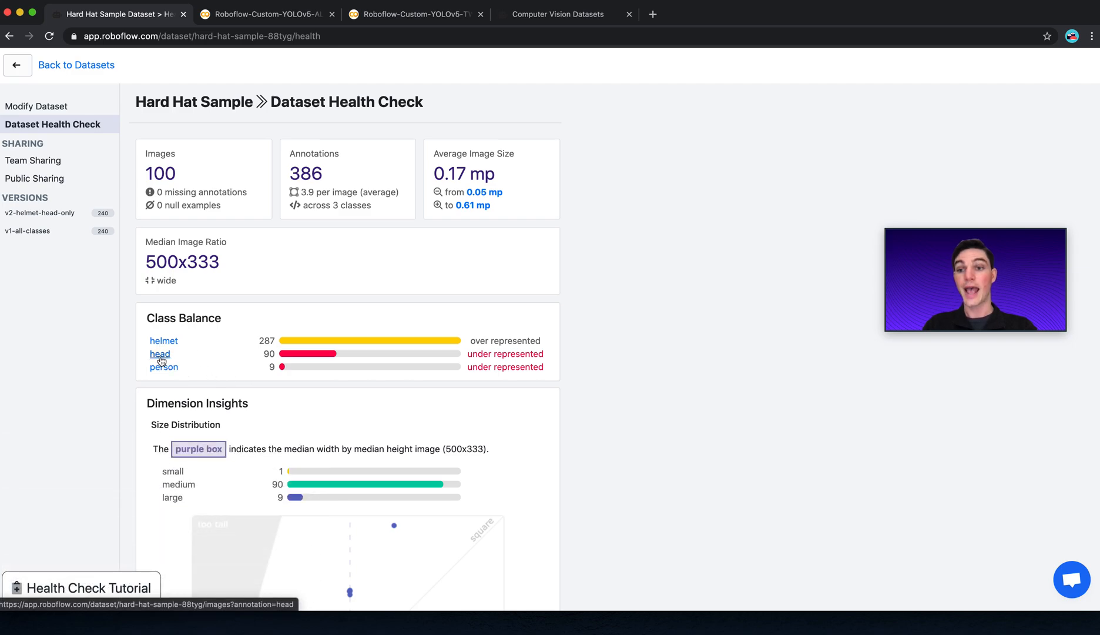
Inspect the 17 head-annotated images, highlighting the head box and advancing to the next
click(160, 354)
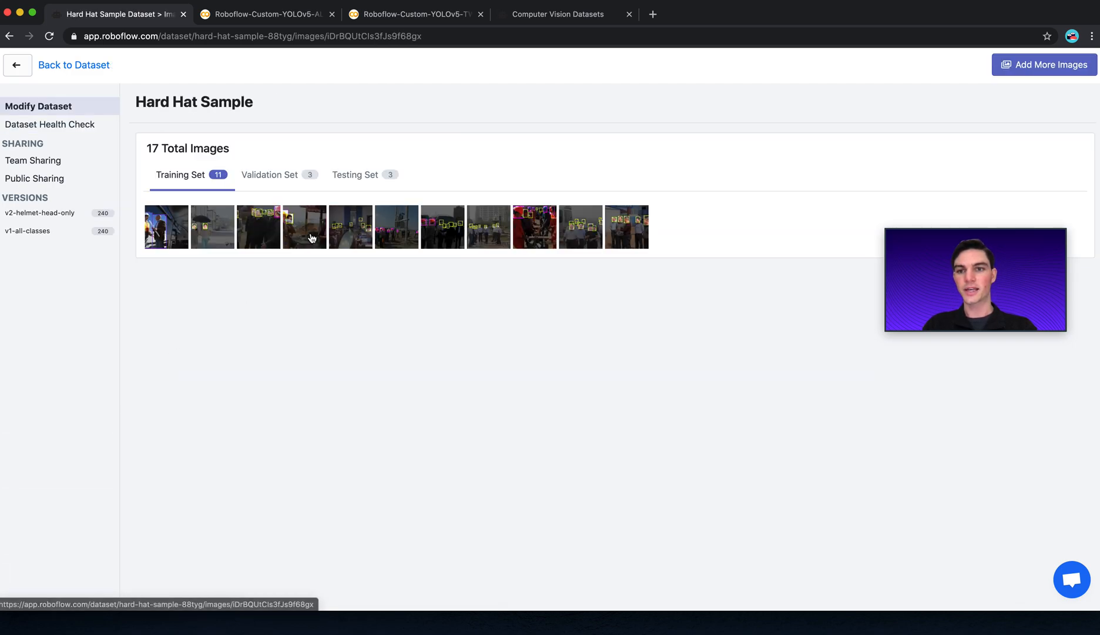
click(305, 227)
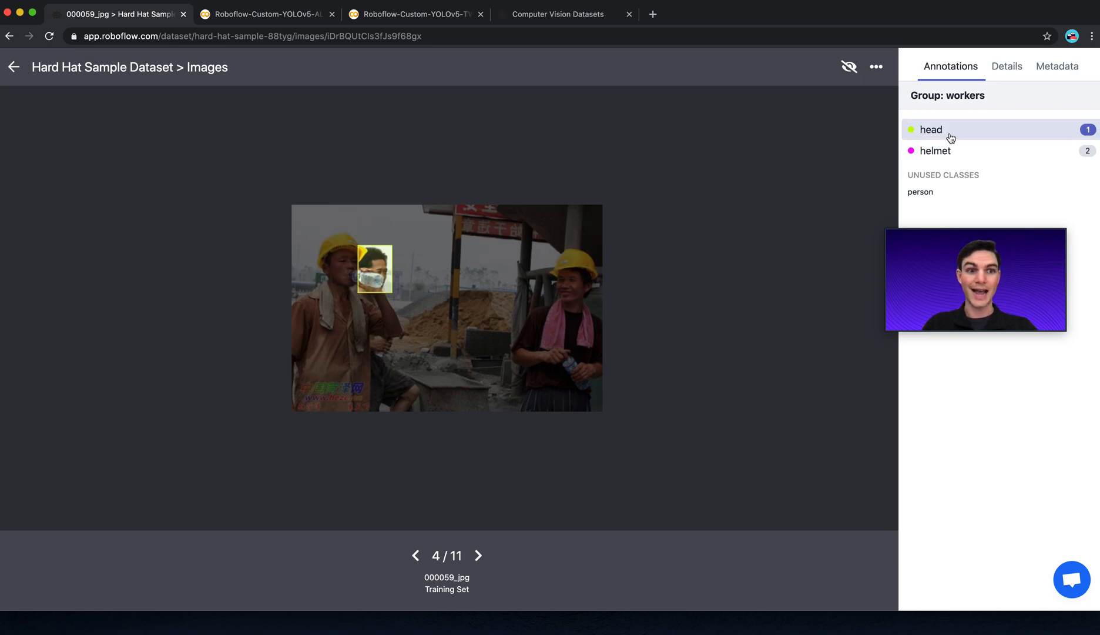
click(935, 151)
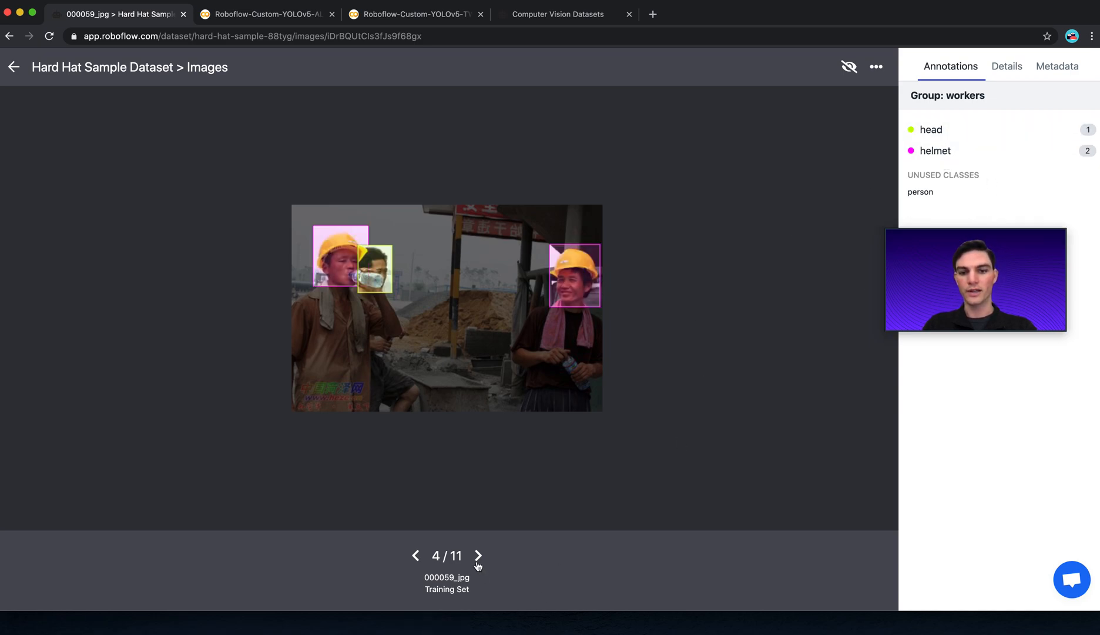
click(477, 555)
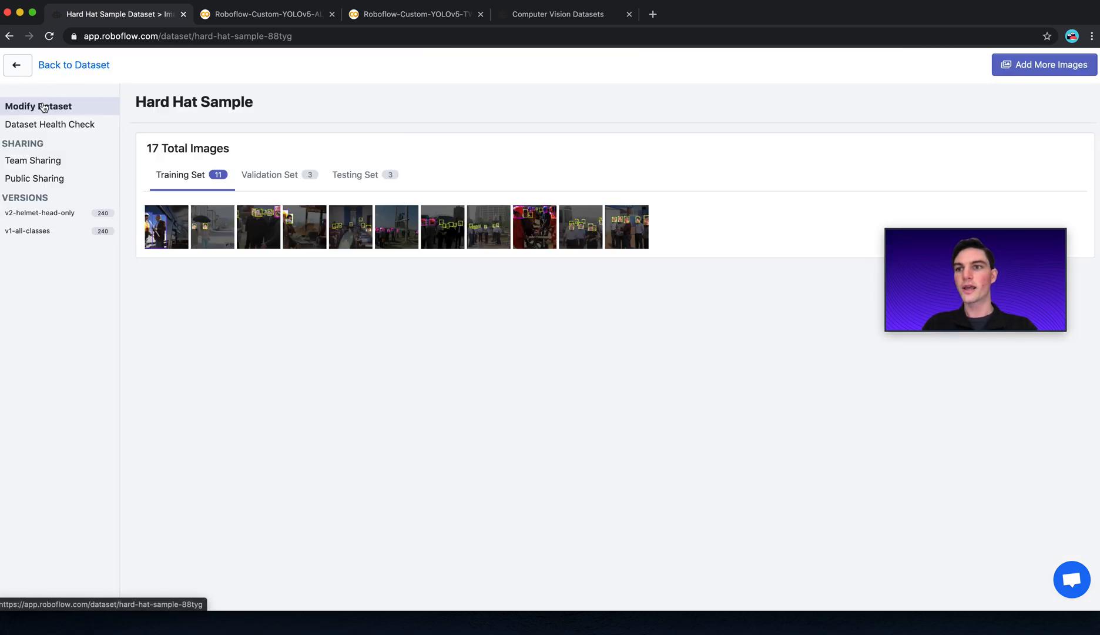
Filter to the 5 person-labelled images, inspect one, then reopen the health check
click(50, 124)
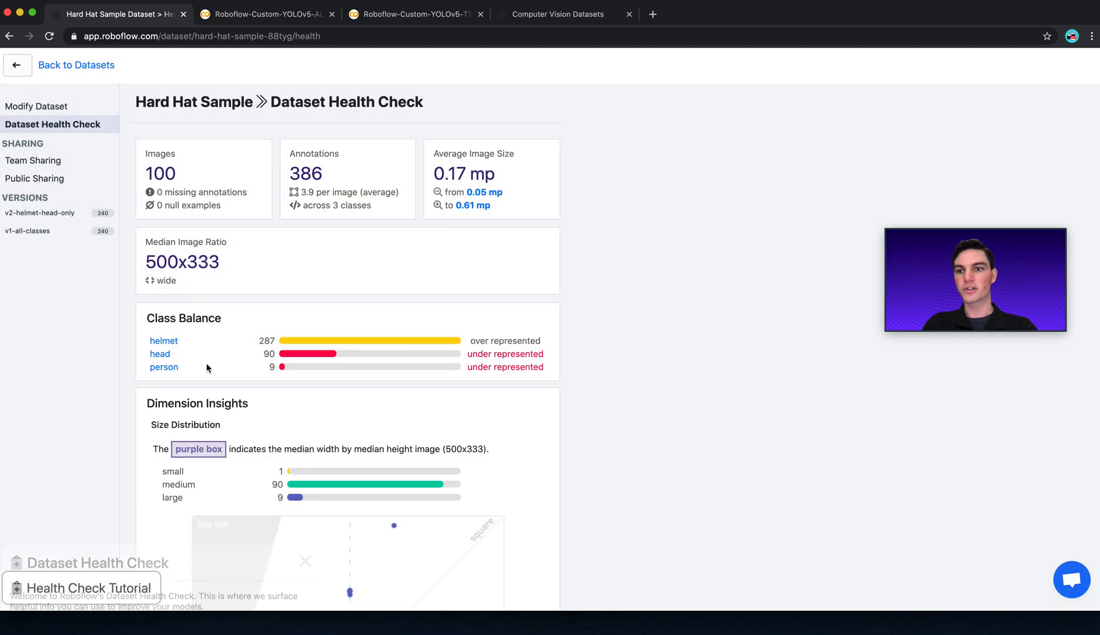
click(164, 367)
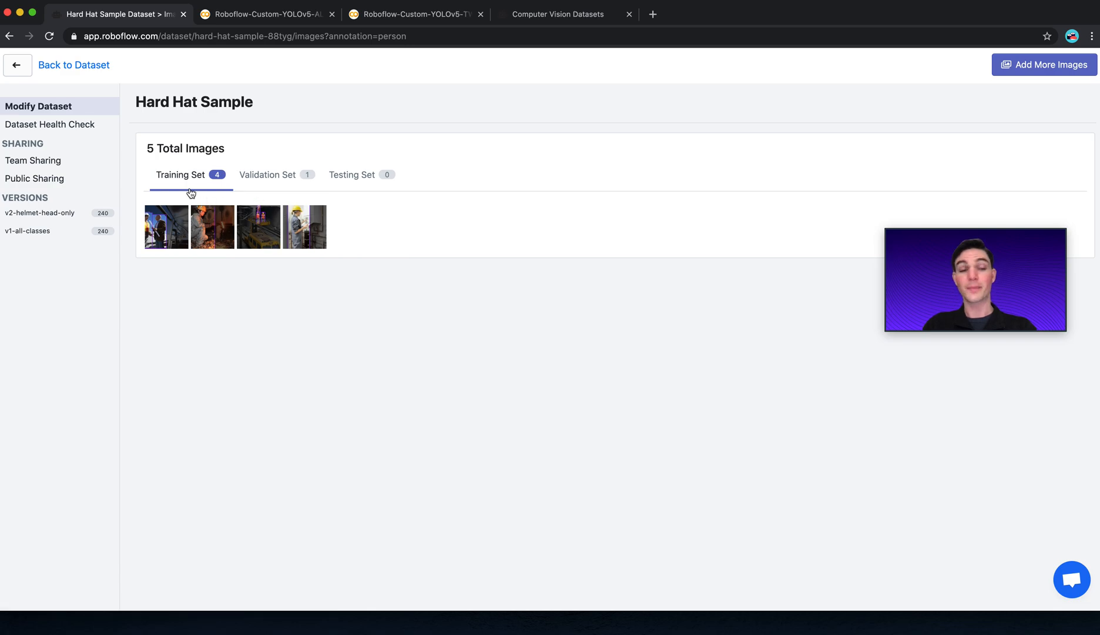
mouse_move(163, 237)
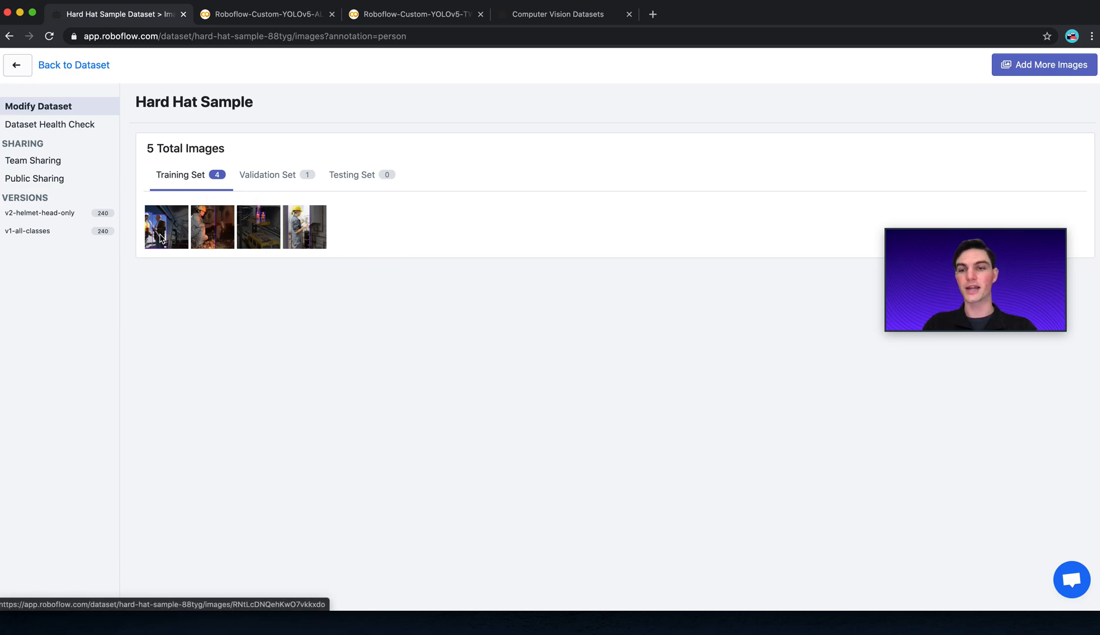
click(166, 227)
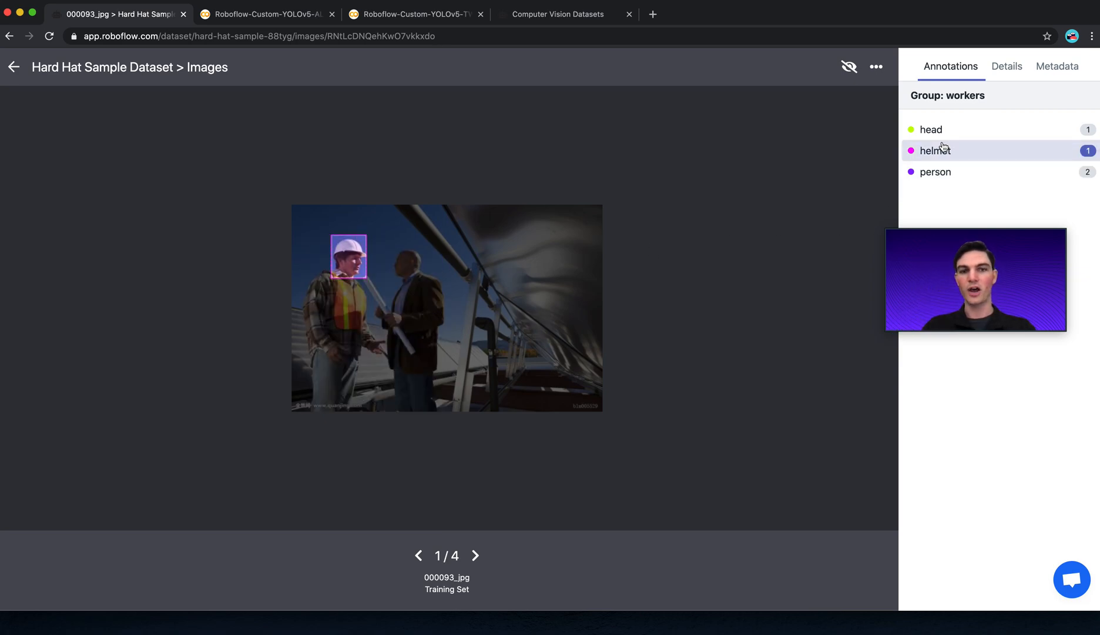
click(931, 129)
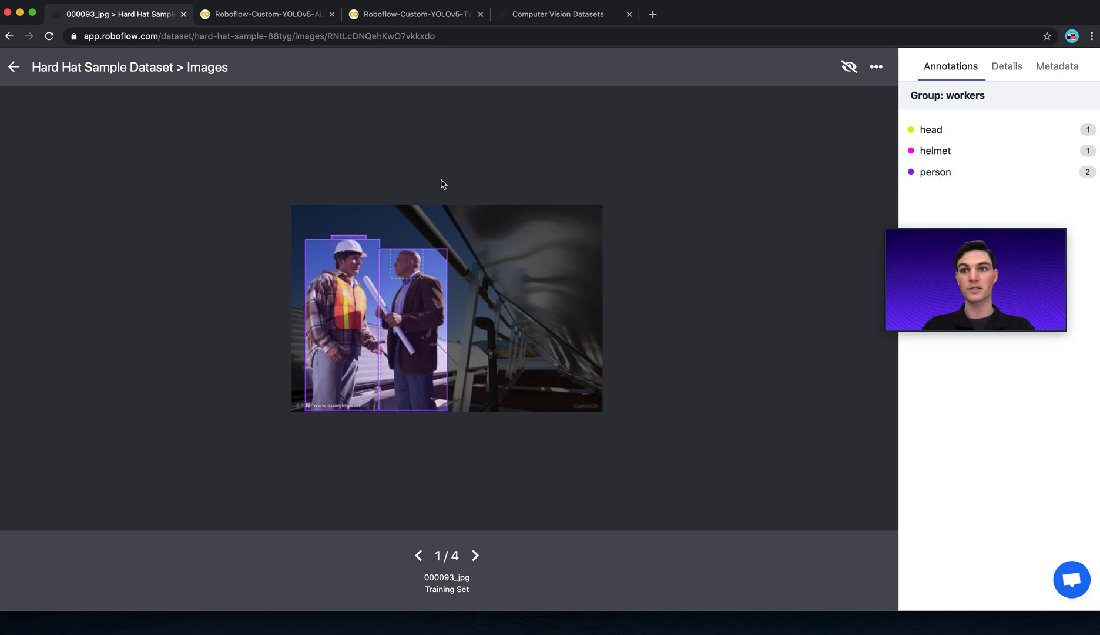
click(14, 66)
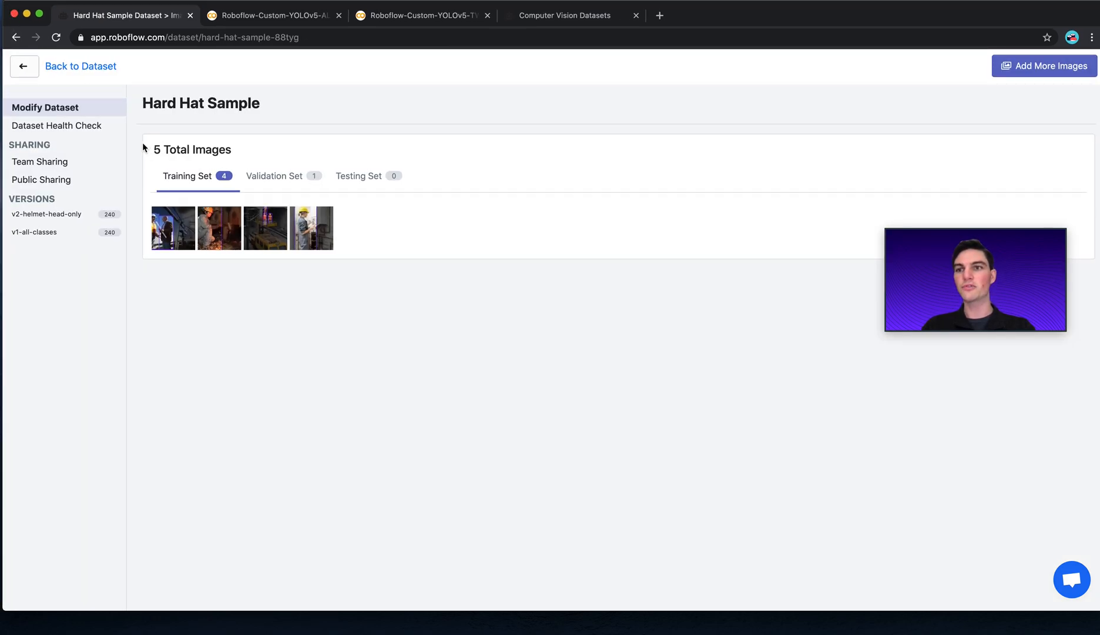
click(56, 125)
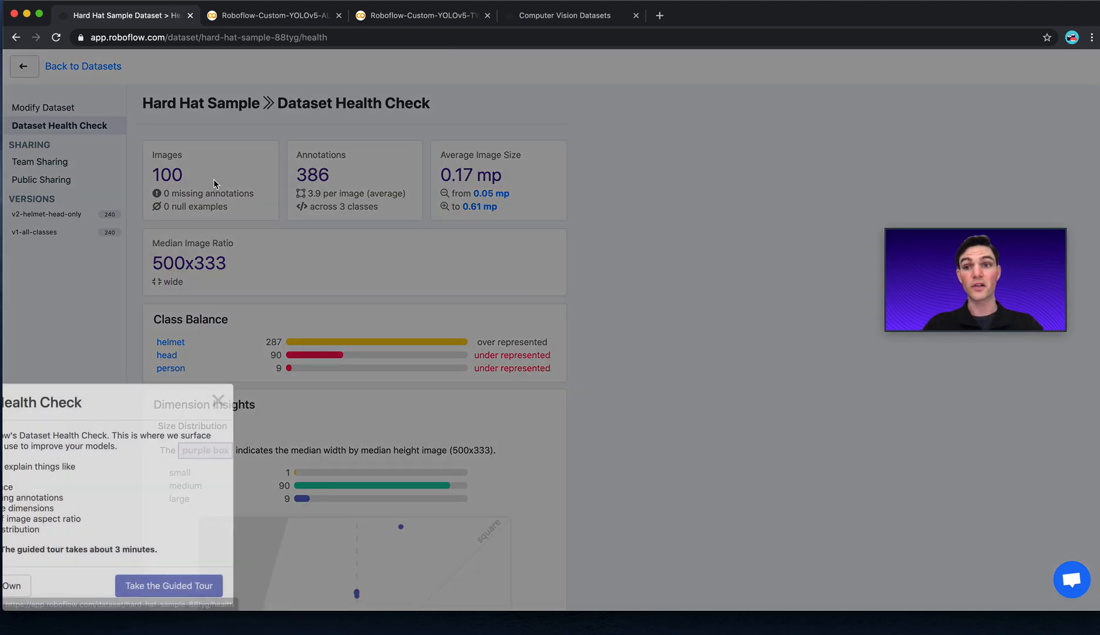
click(219, 399)
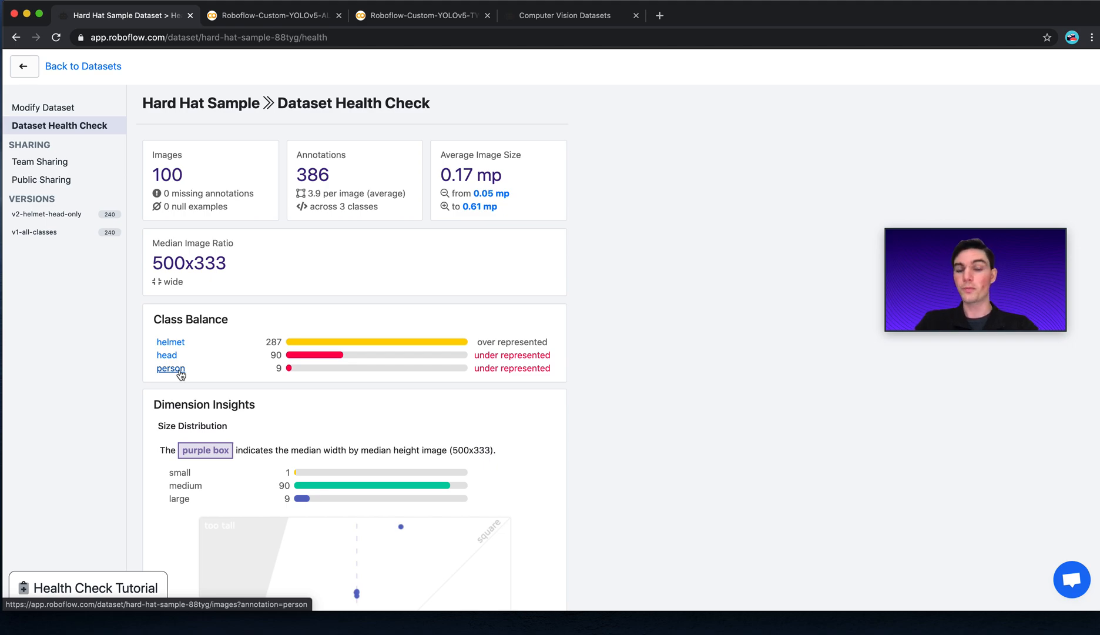
mouse_move(111, 76)
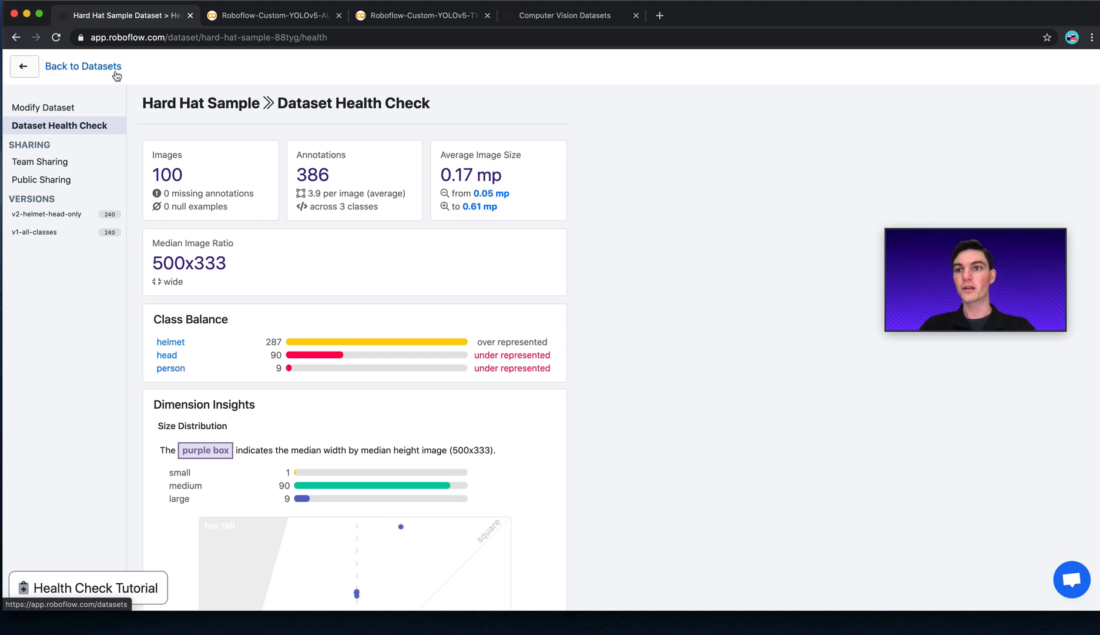
mouse_move(196, 376)
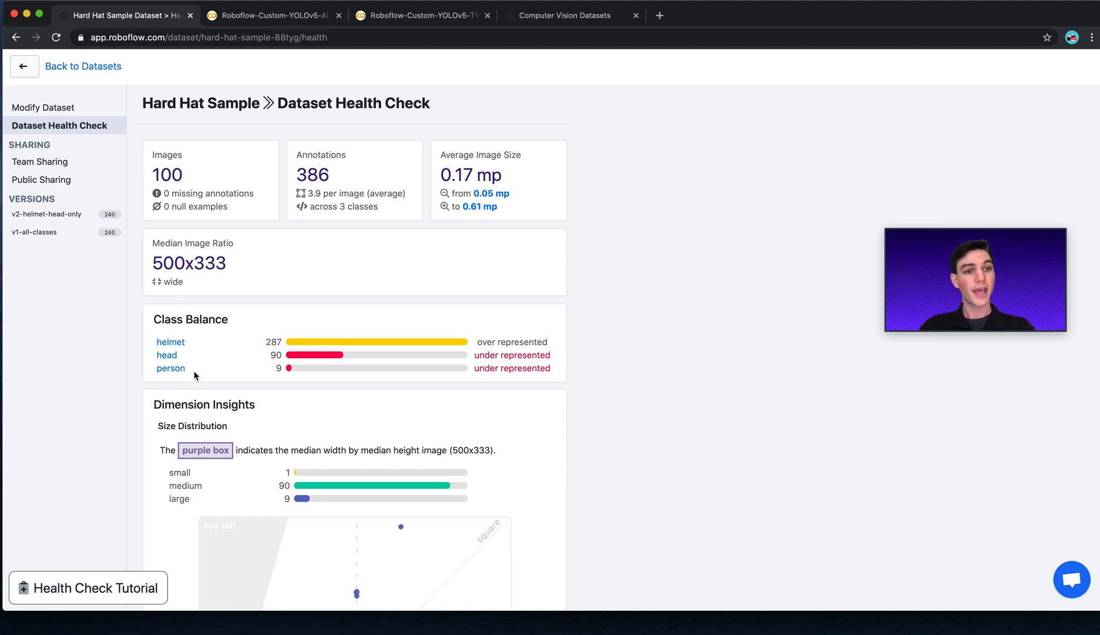
mouse_move(102, 70)
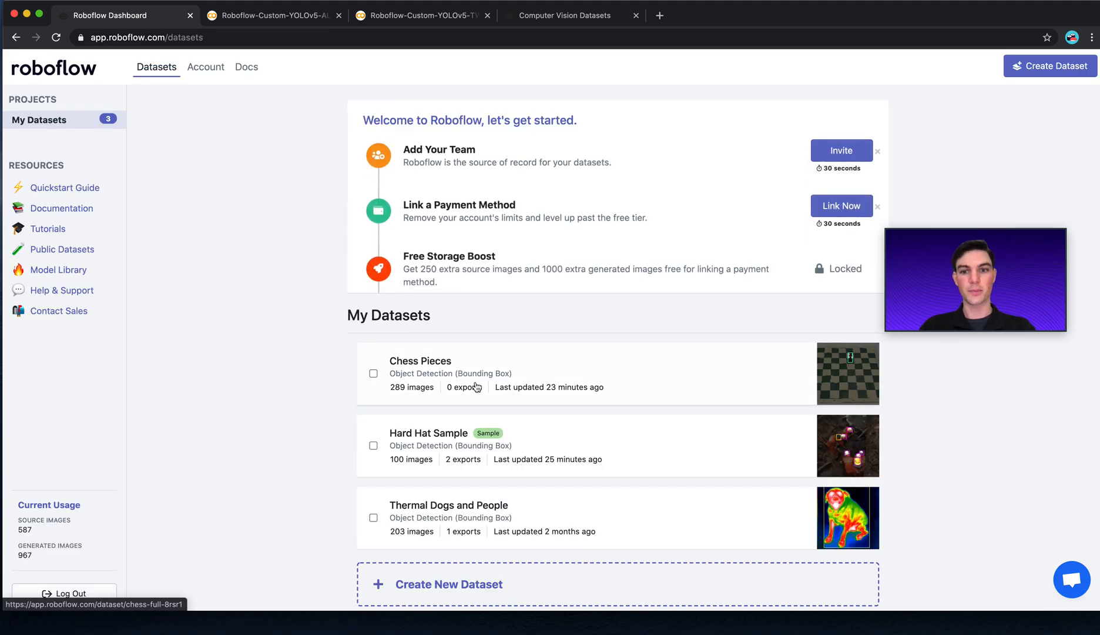
click(421, 361)
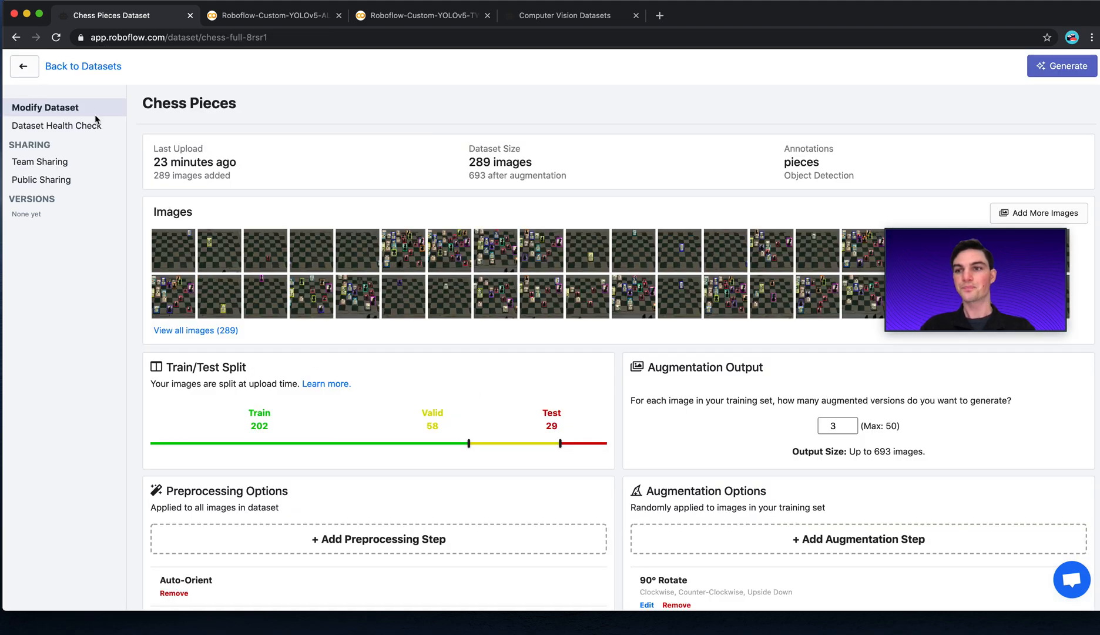
click(57, 125)
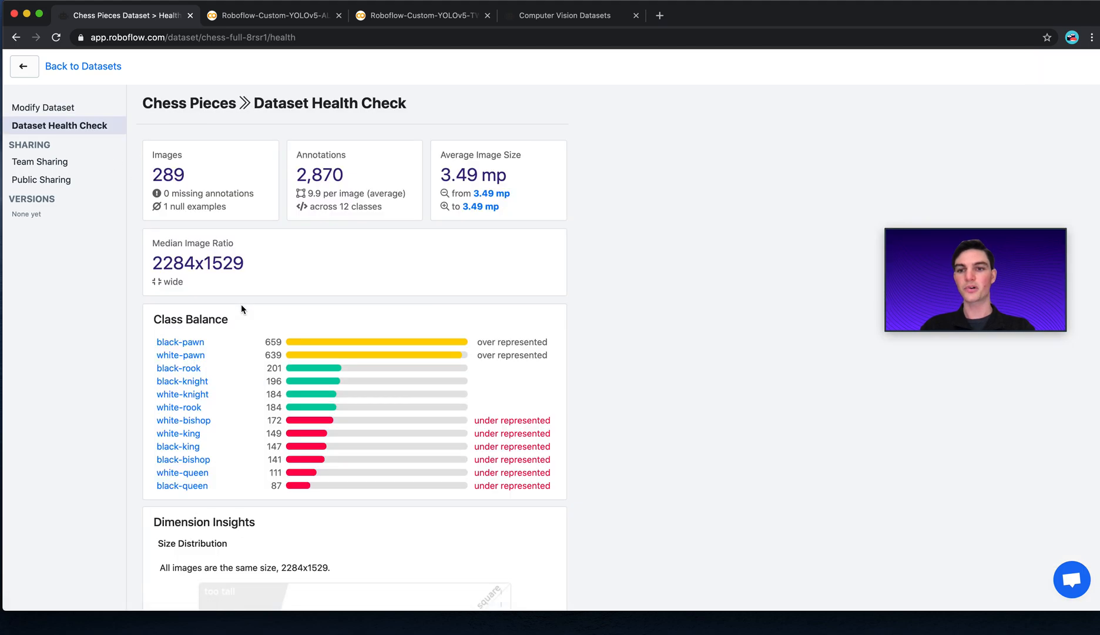
scroll(down, 3)
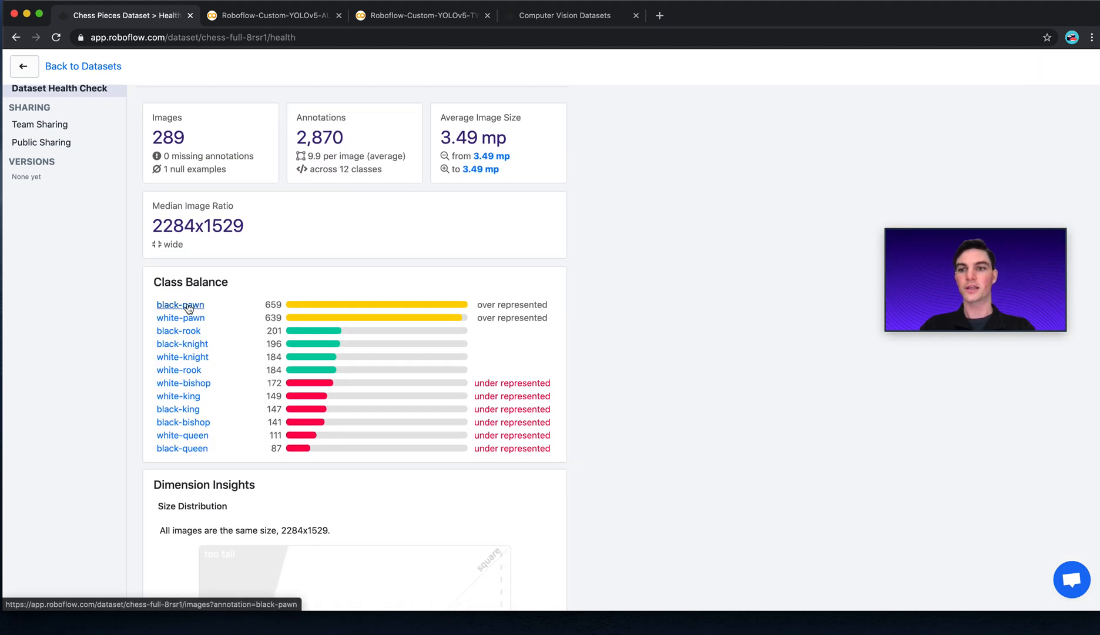
mouse_move(191, 453)
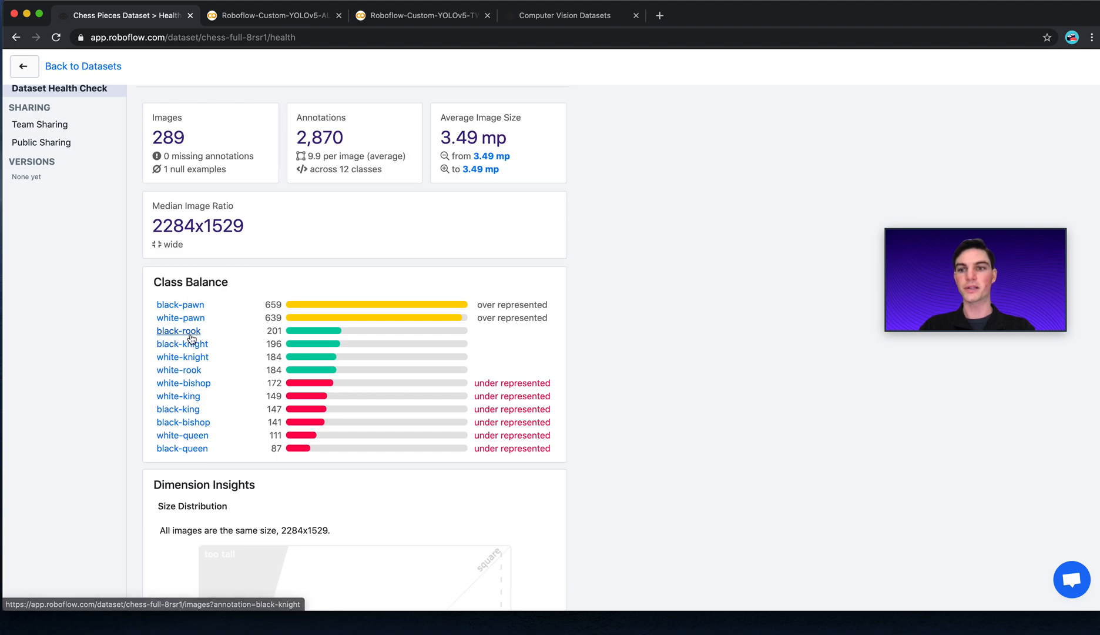
mouse_move(187, 332)
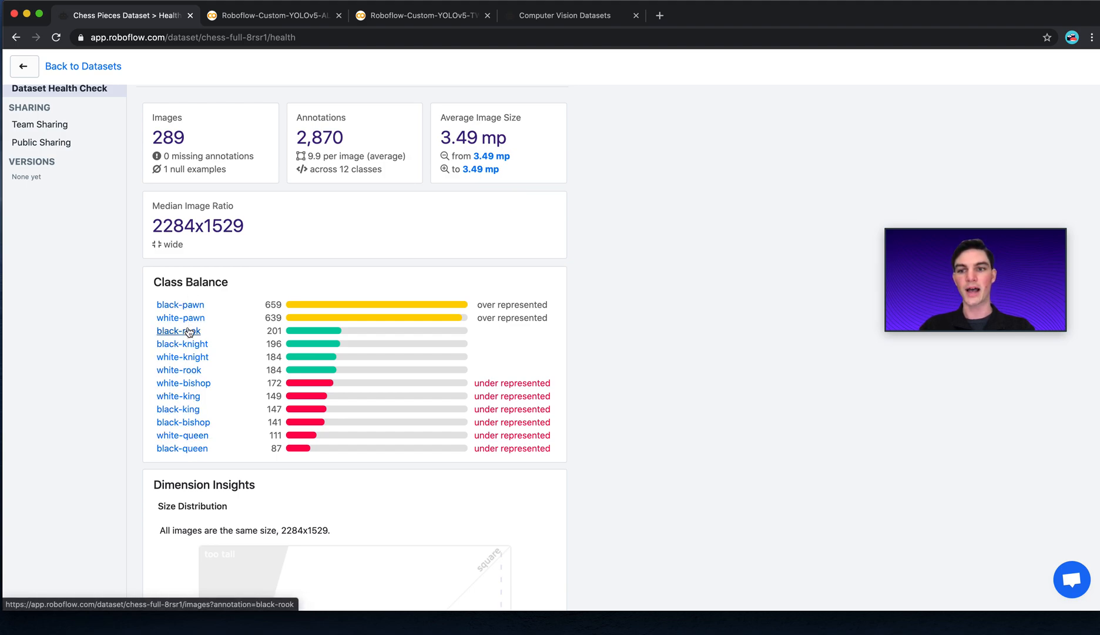
mouse_move(190, 358)
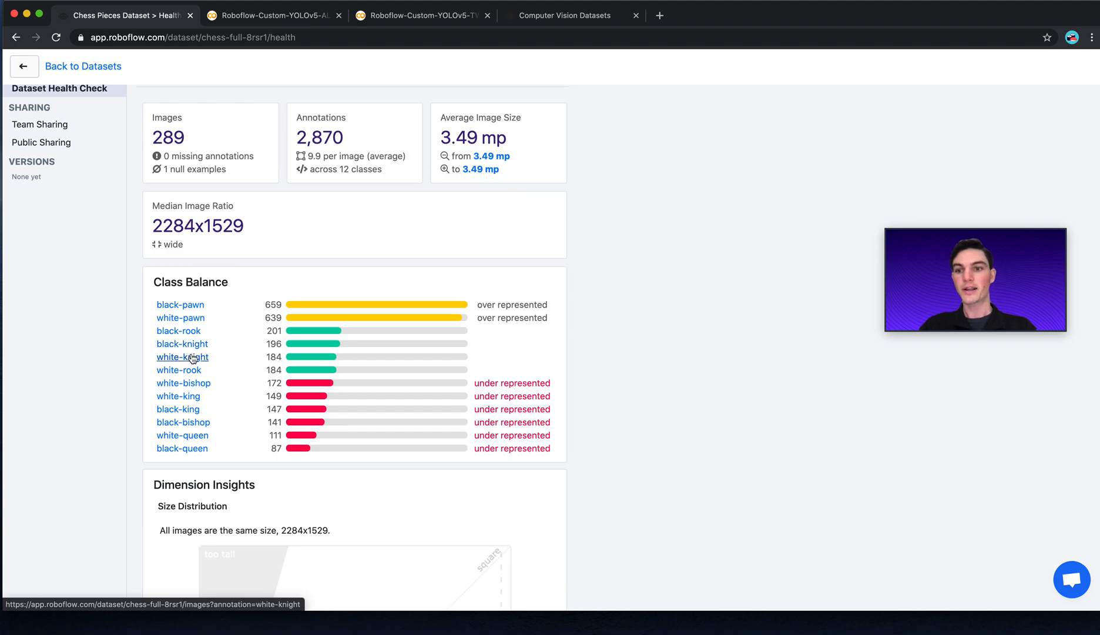
mouse_move(182, 449)
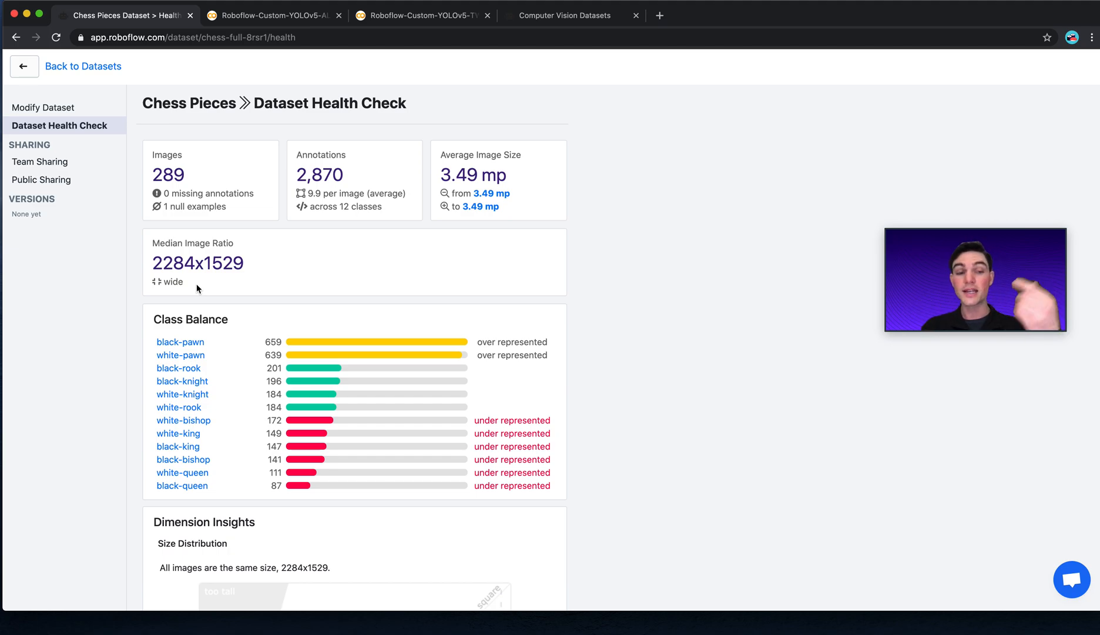
mouse_move(69, 173)
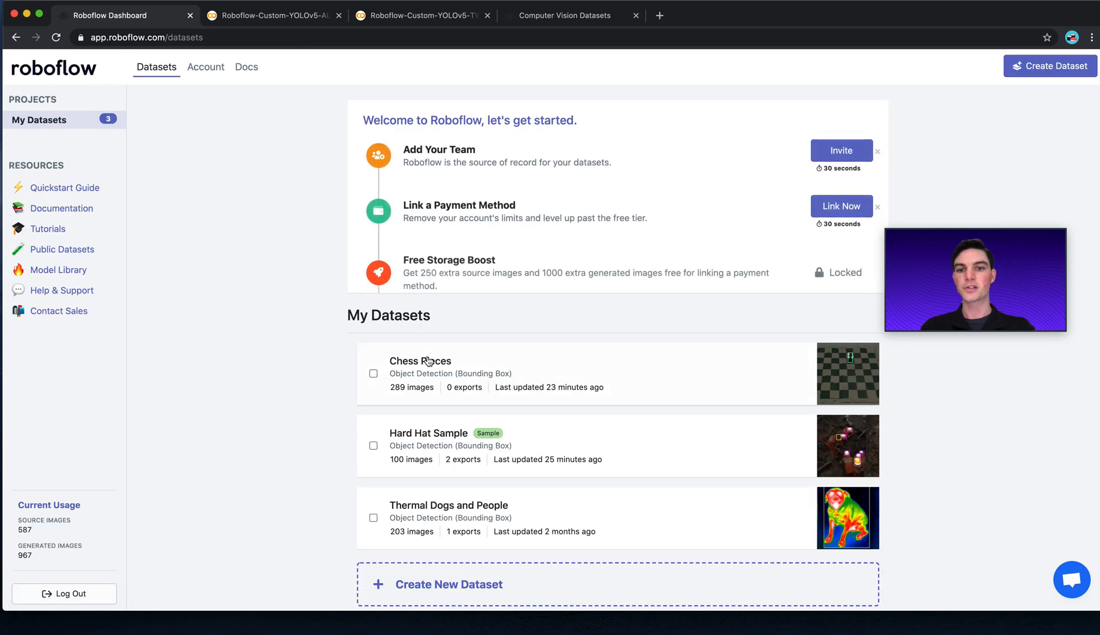
Open Chess Pieces and add a Modify Classes preprocessing step
click(420, 361)
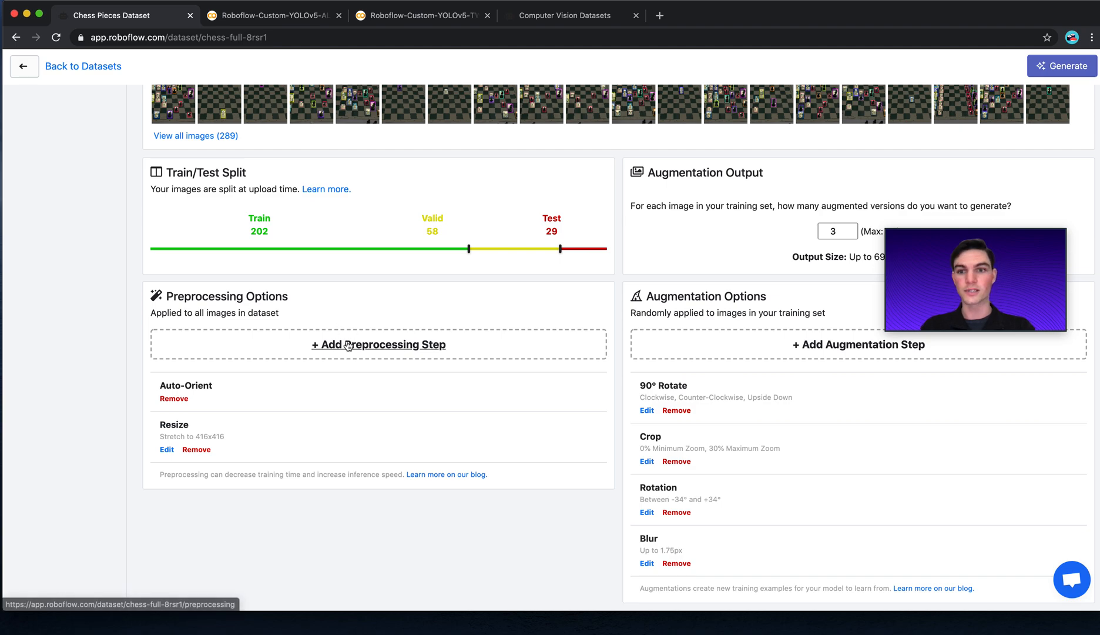
click(349, 345)
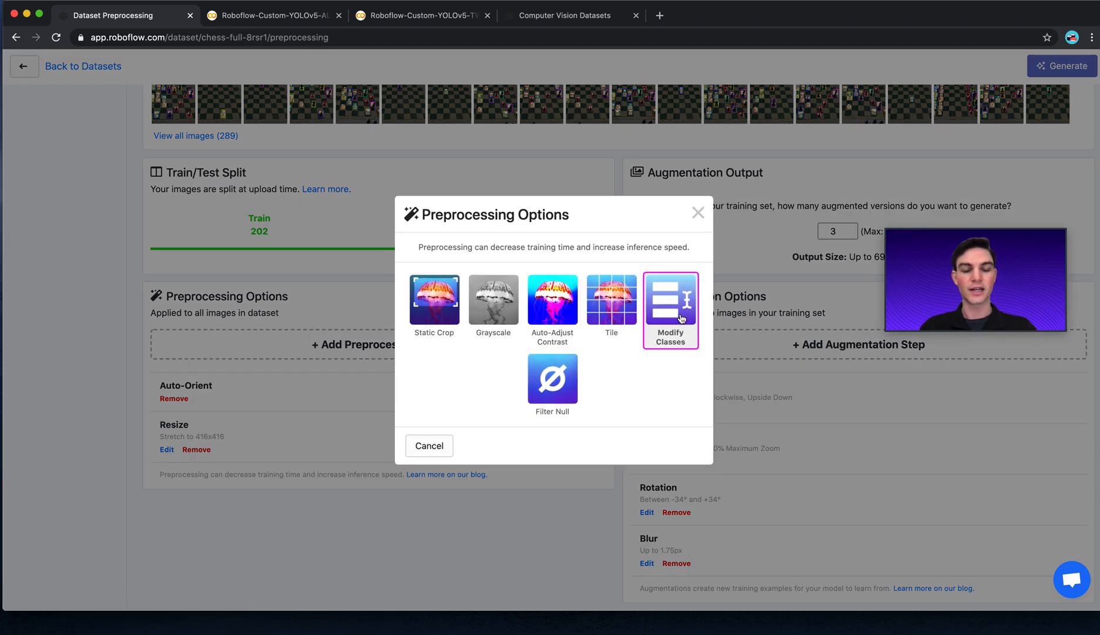
click(671, 310)
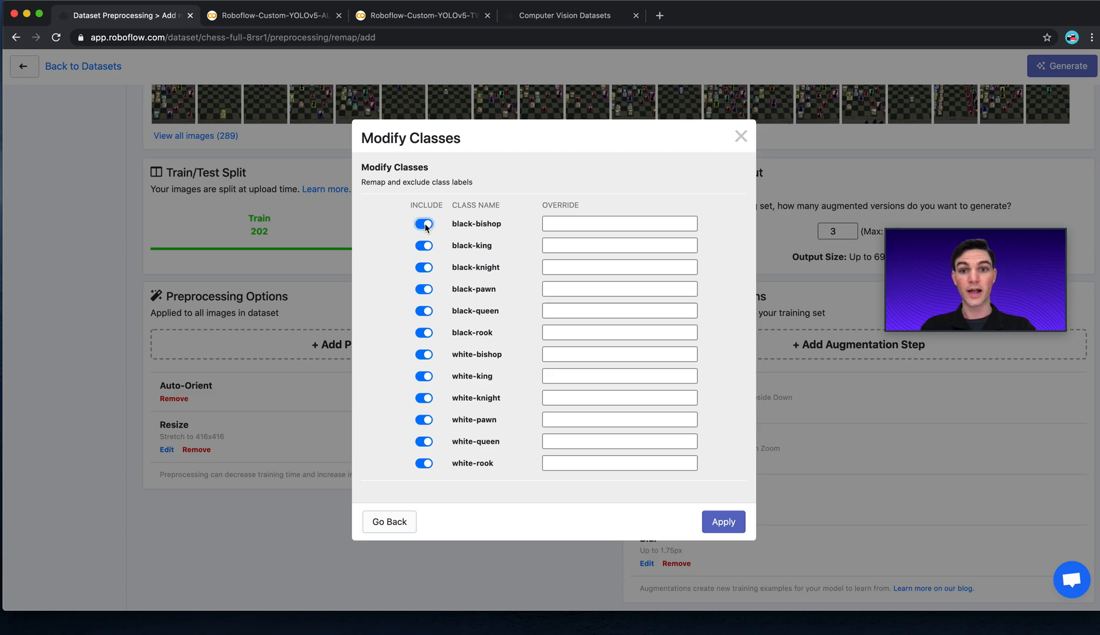
Override all 12 chess classes to 'piece', apply, and start generating a version
click(619, 223)
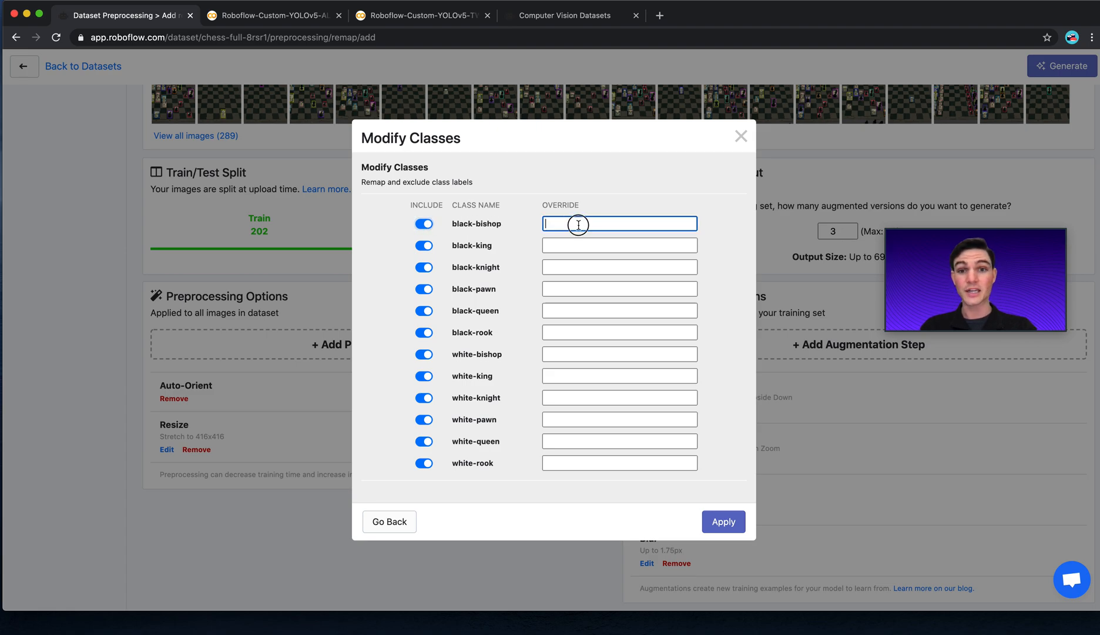
mouse_move(472, 494)
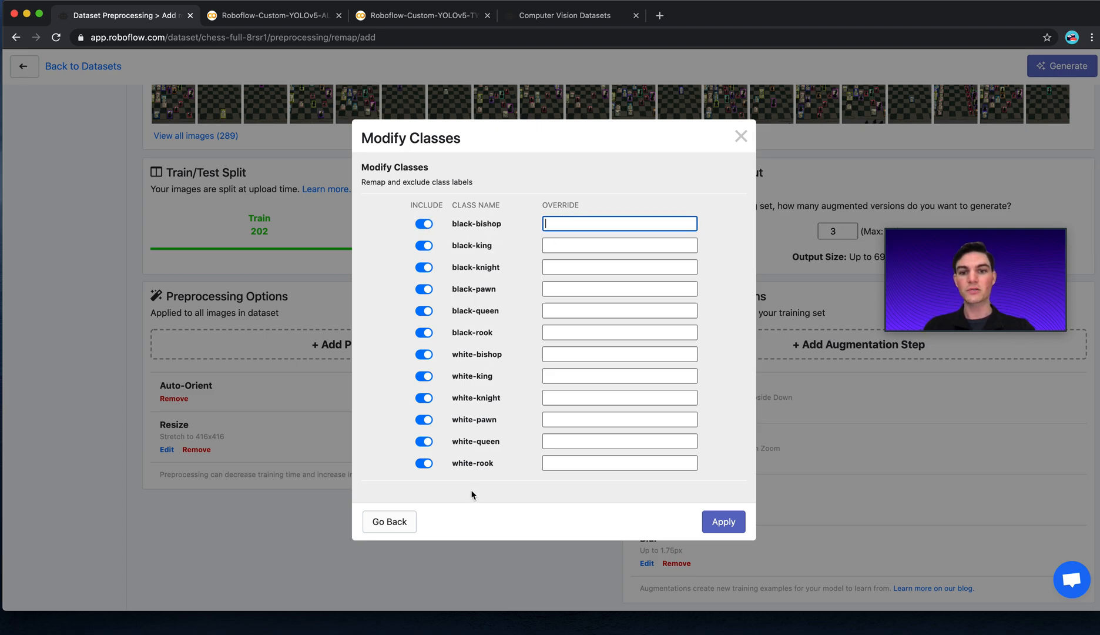
text(piece)
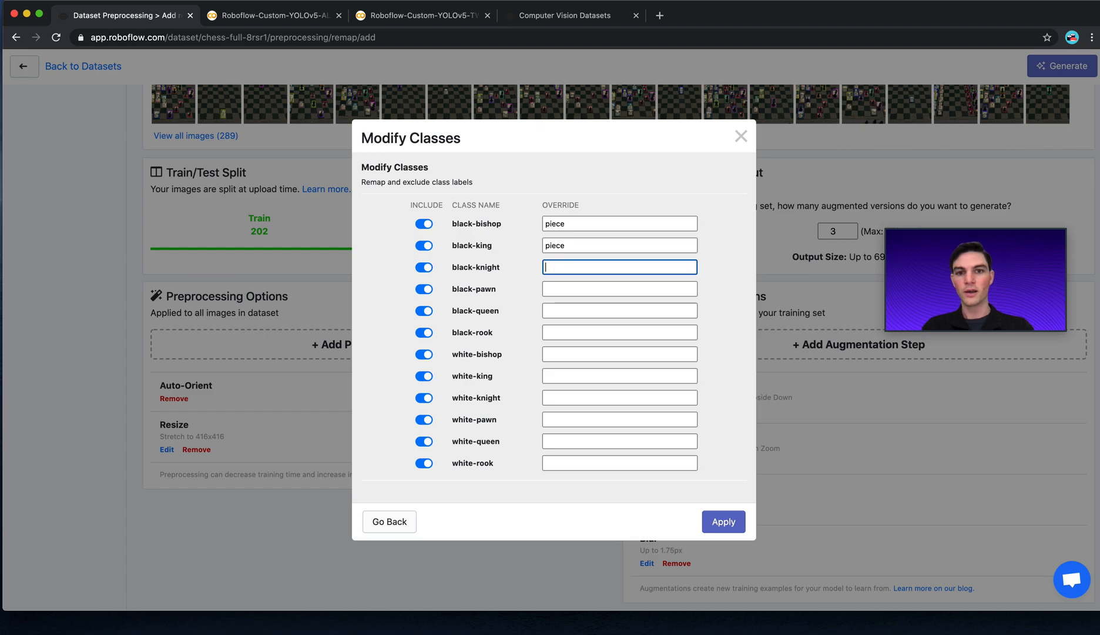
text(piece)
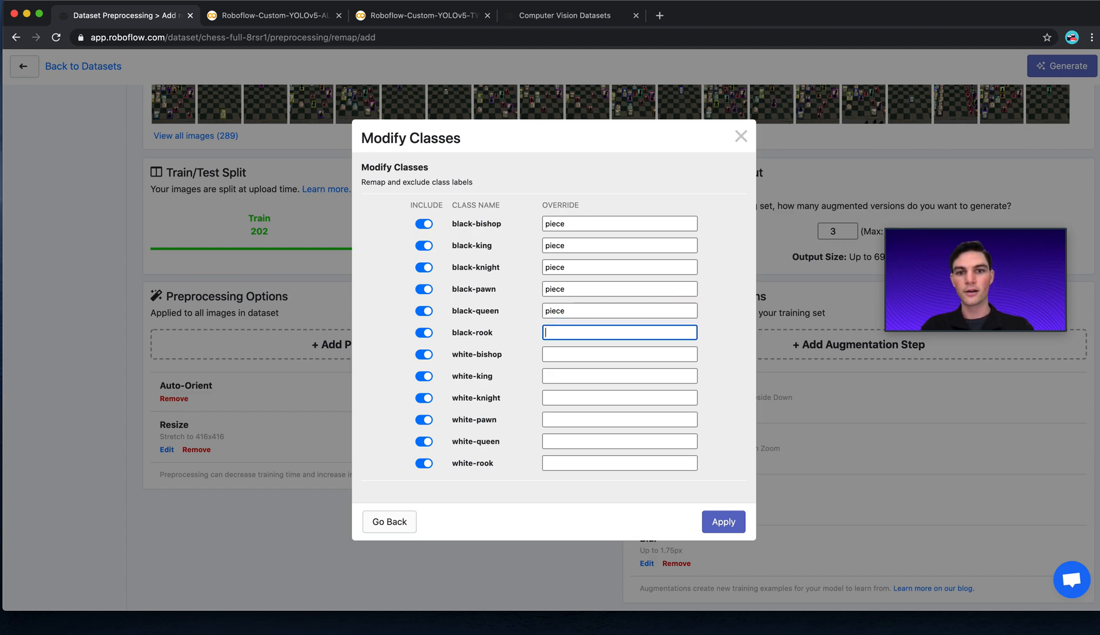
text(piece)
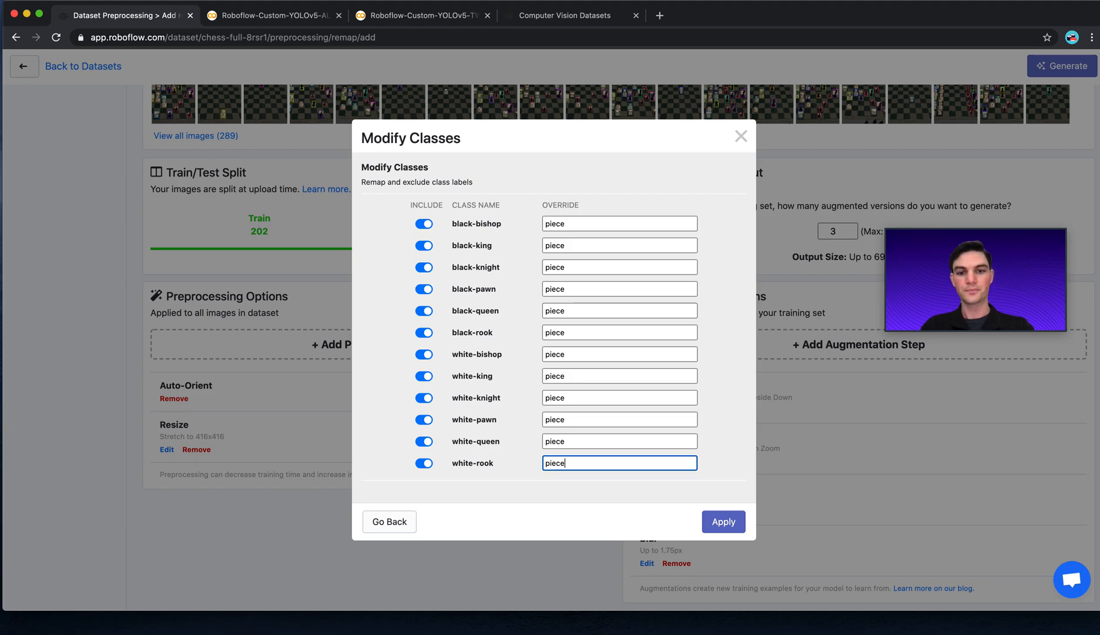
click(724, 522)
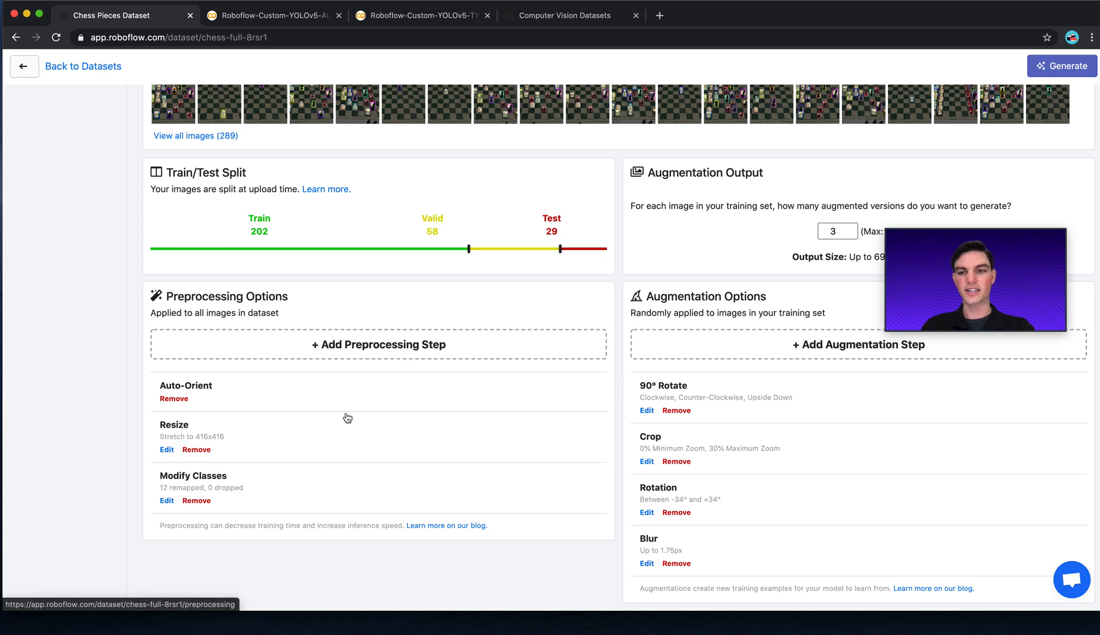
click(1068, 66)
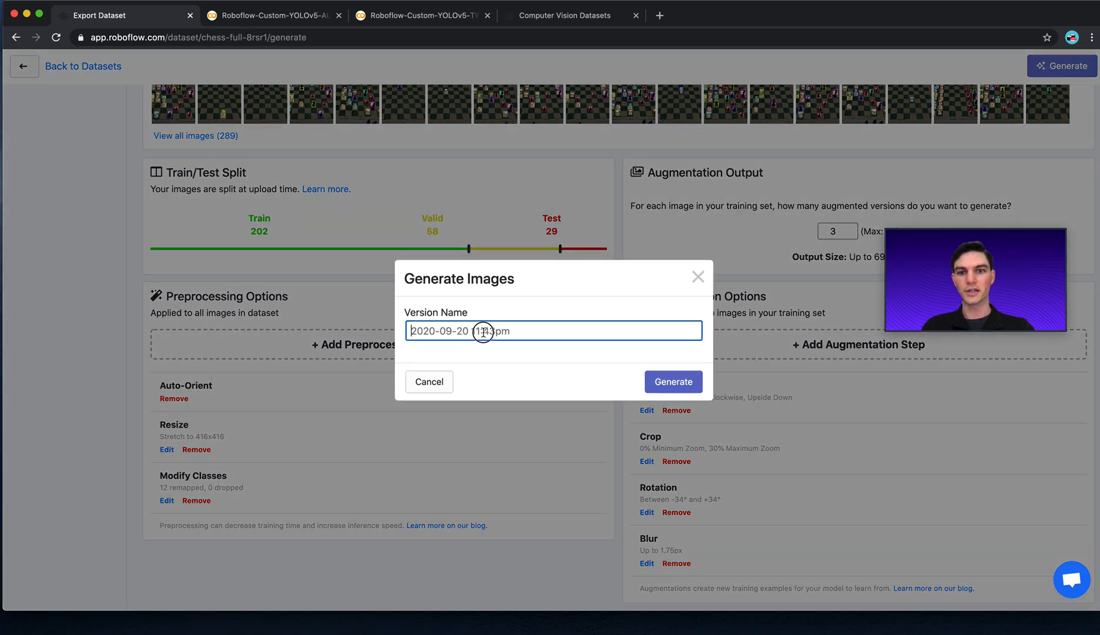
Generate the 693-image 'piece-only' version and choose a zip download export
click(673, 382)
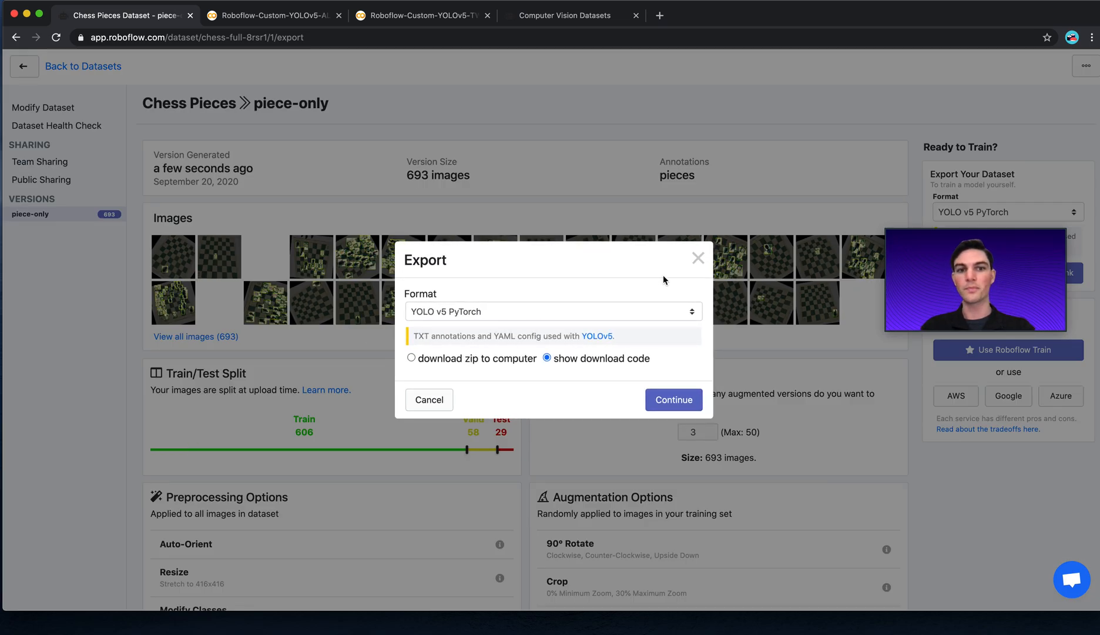
click(412, 358)
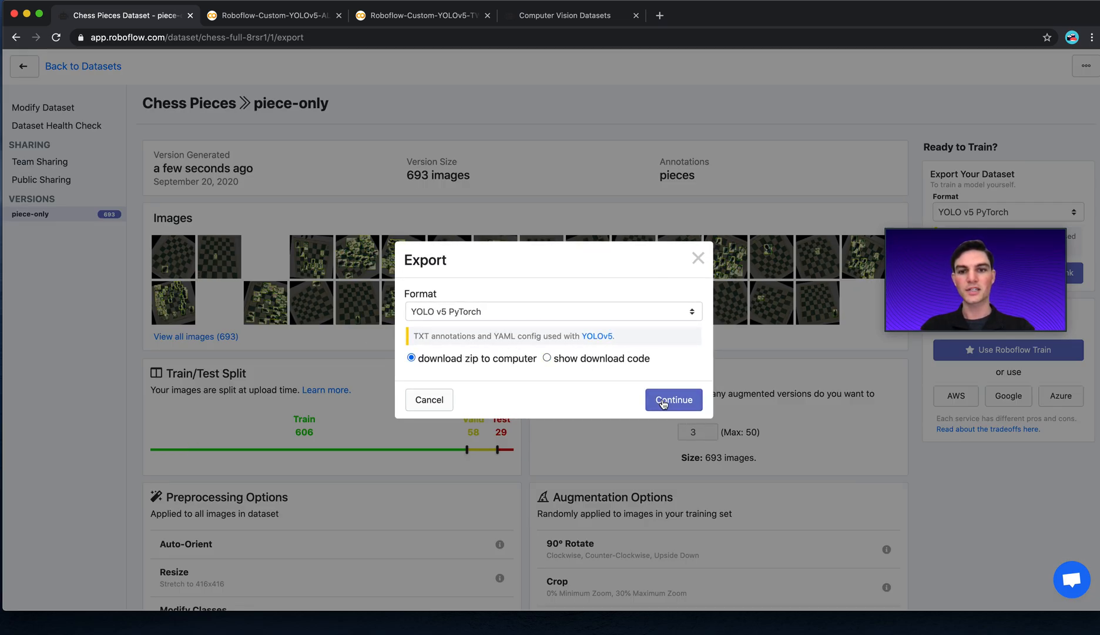
Continue the zip export and browse several images labelled only as 'piece'
click(673, 400)
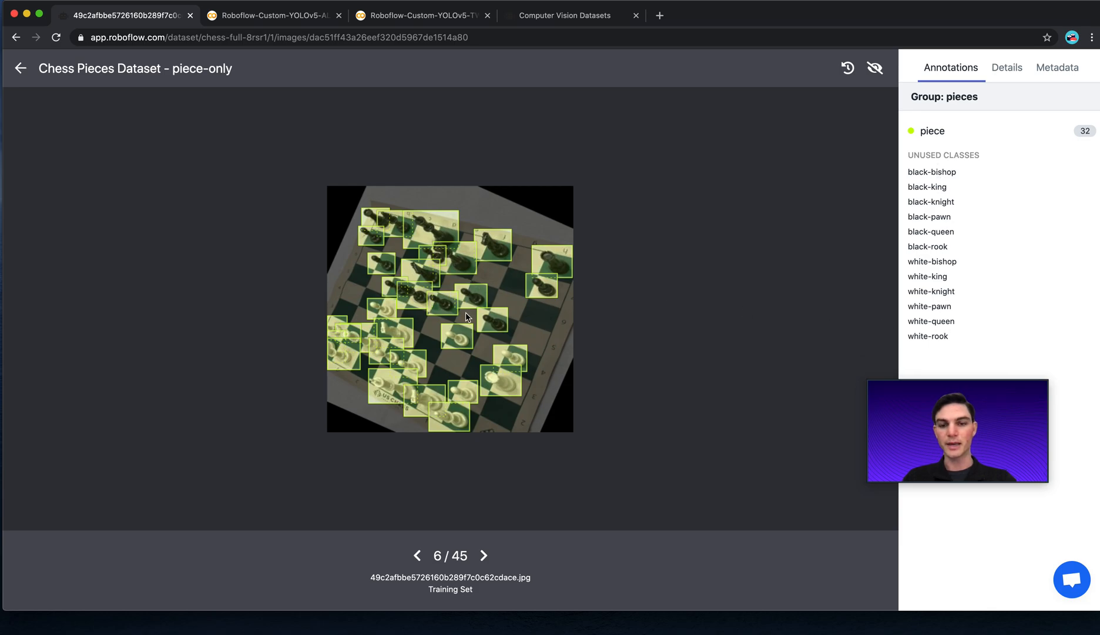
click(484, 556)
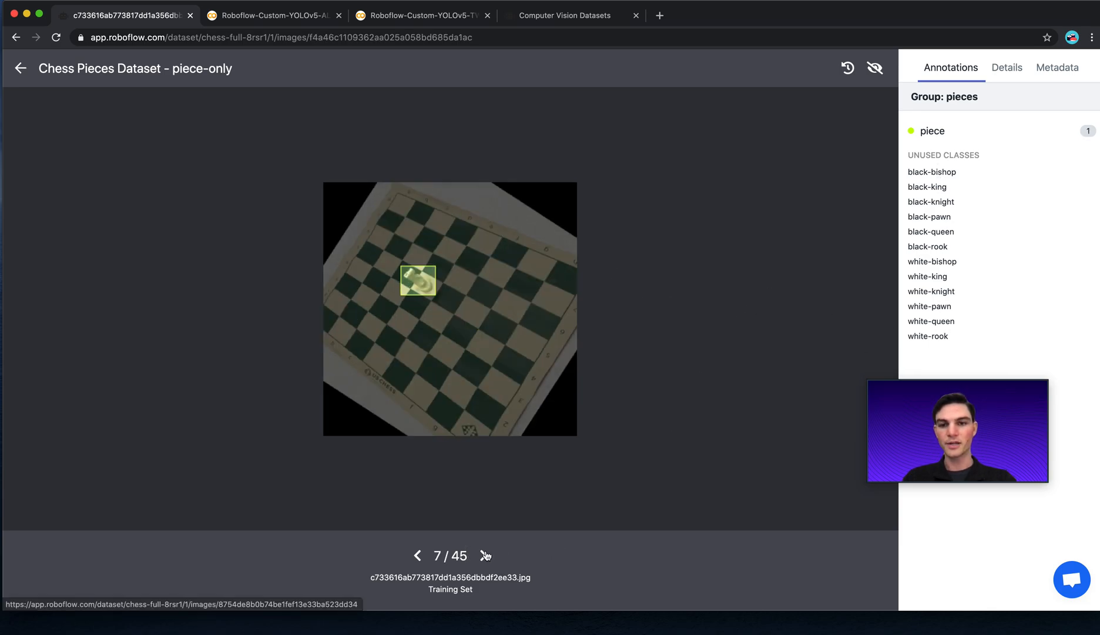
click(485, 555)
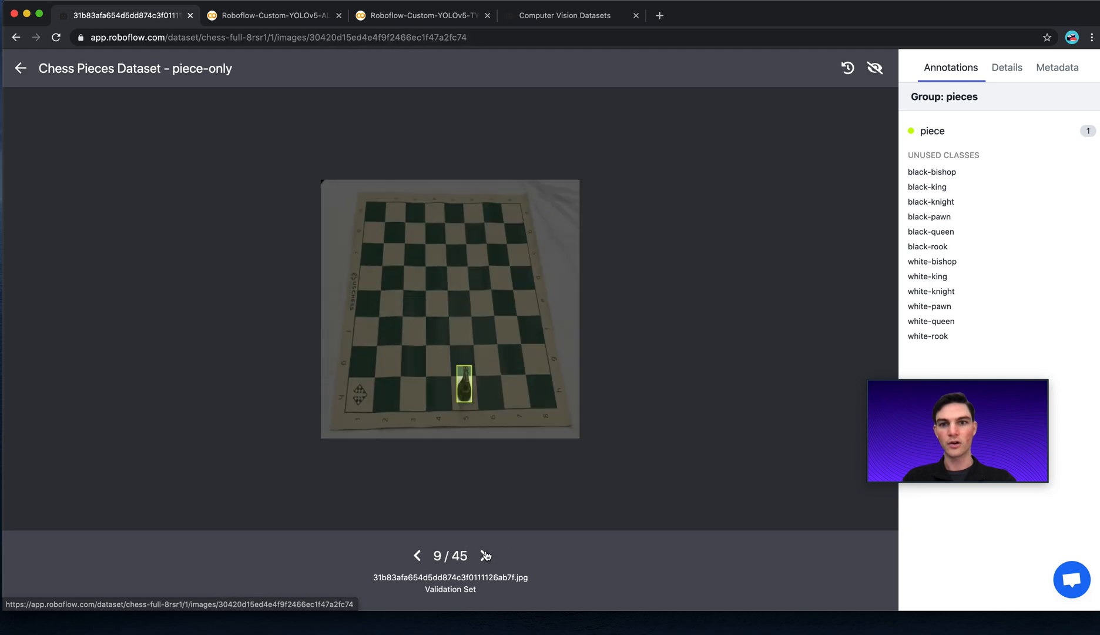
click(484, 556)
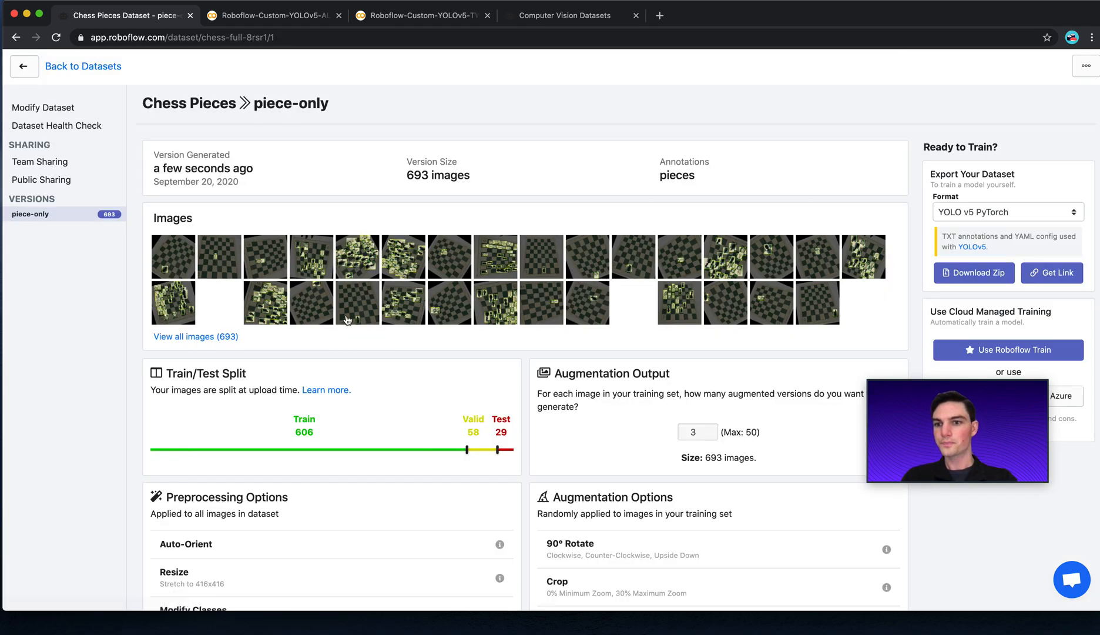
Start the piece-only YOLO v5 PyTorch zip download and return to the version overview
click(974, 273)
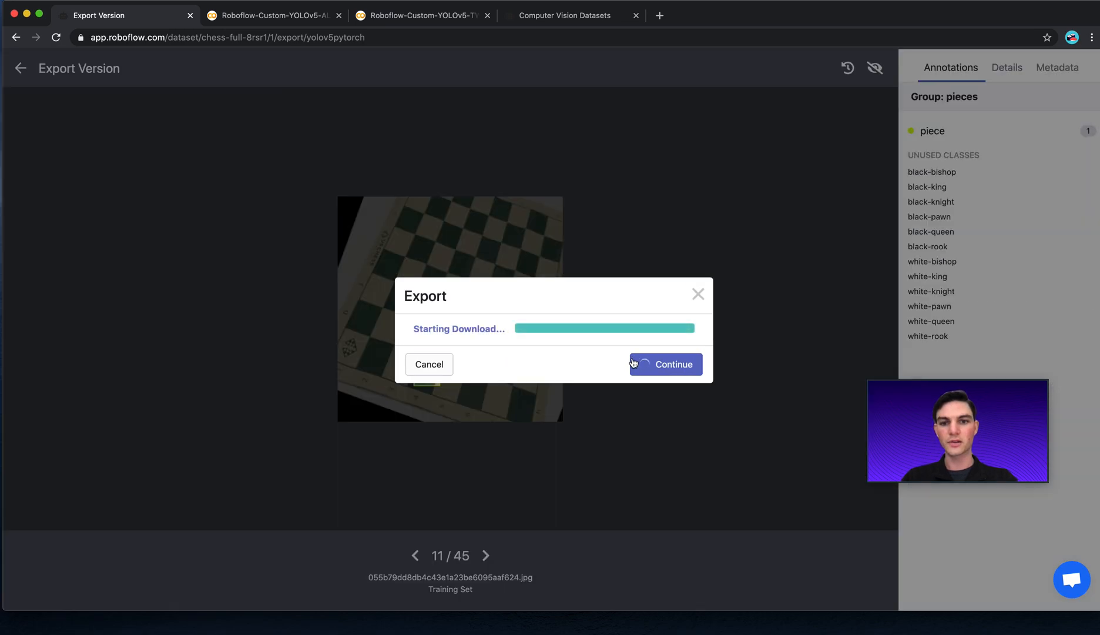
click(666, 365)
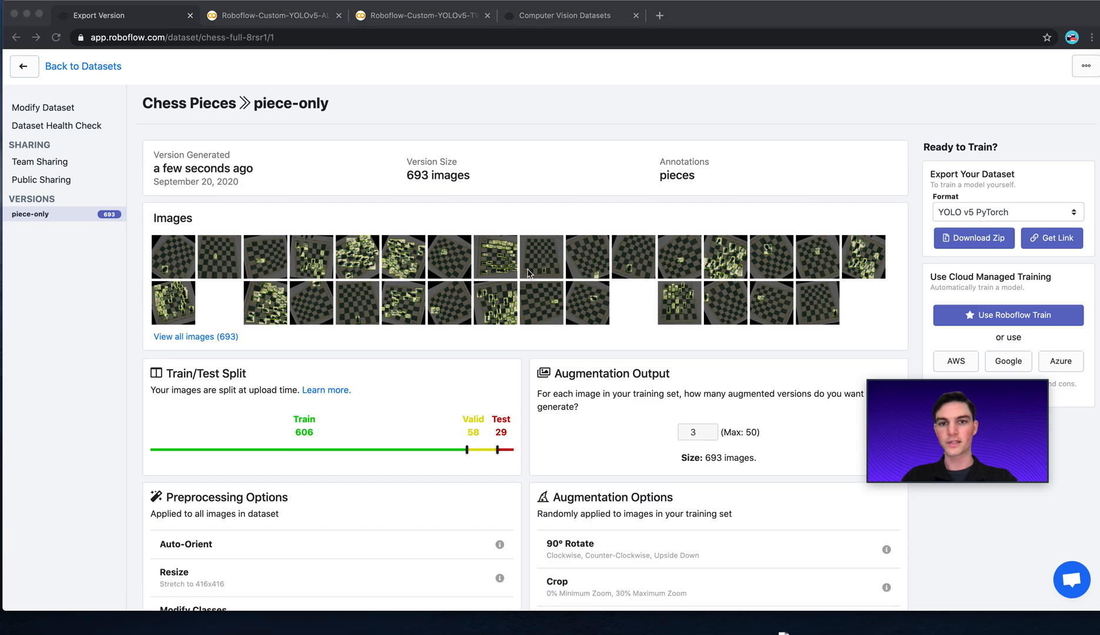
mouse_move(541, 220)
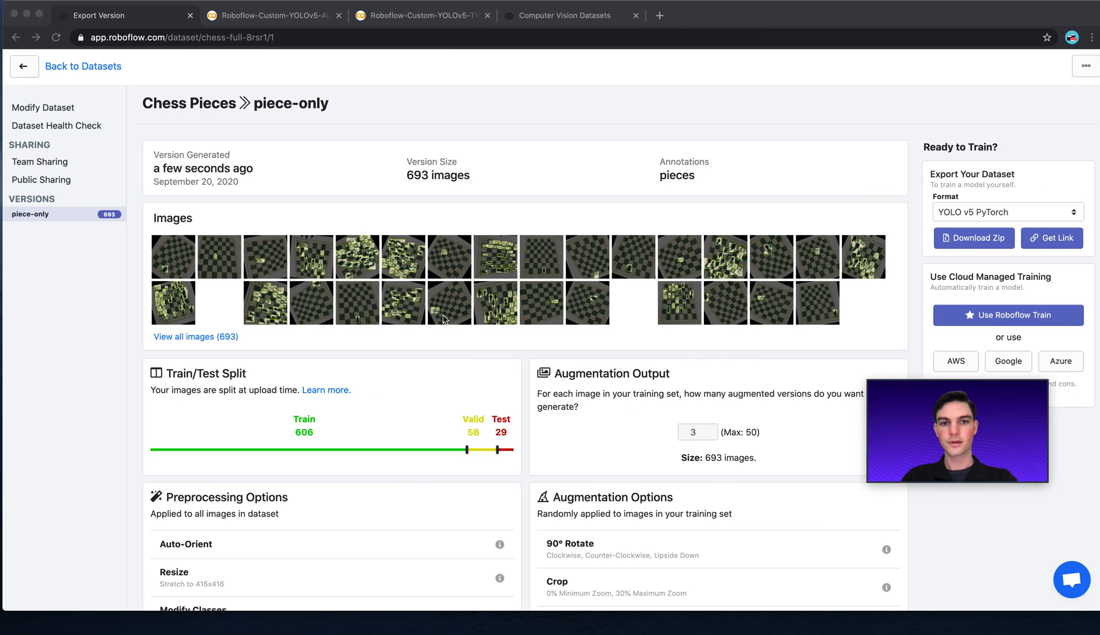
mouse_move(267, 342)
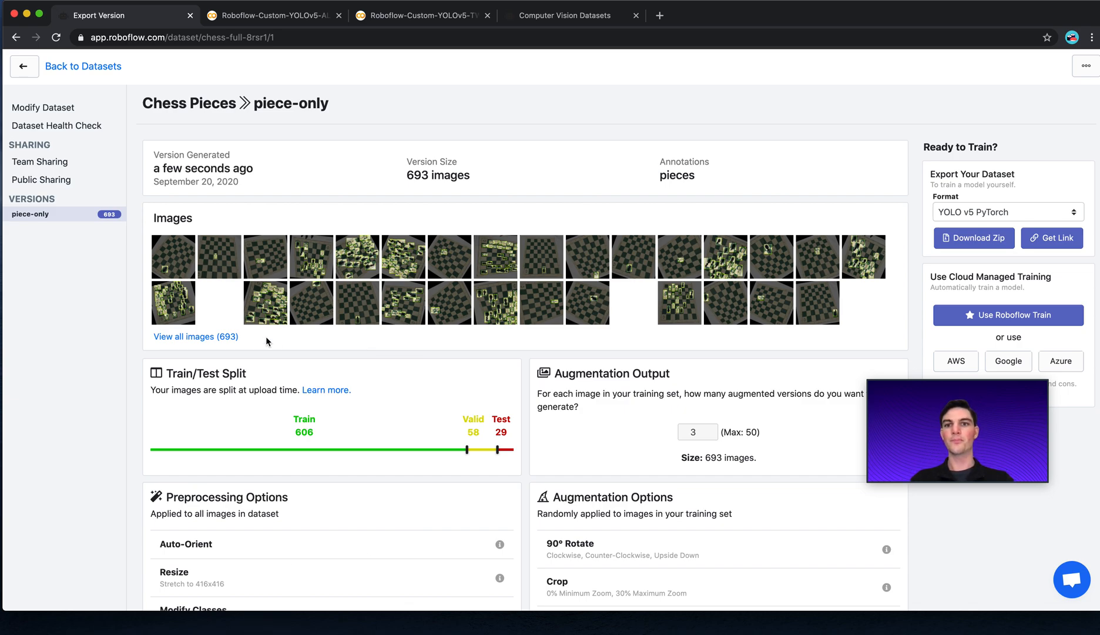
mouse_move(104, 73)
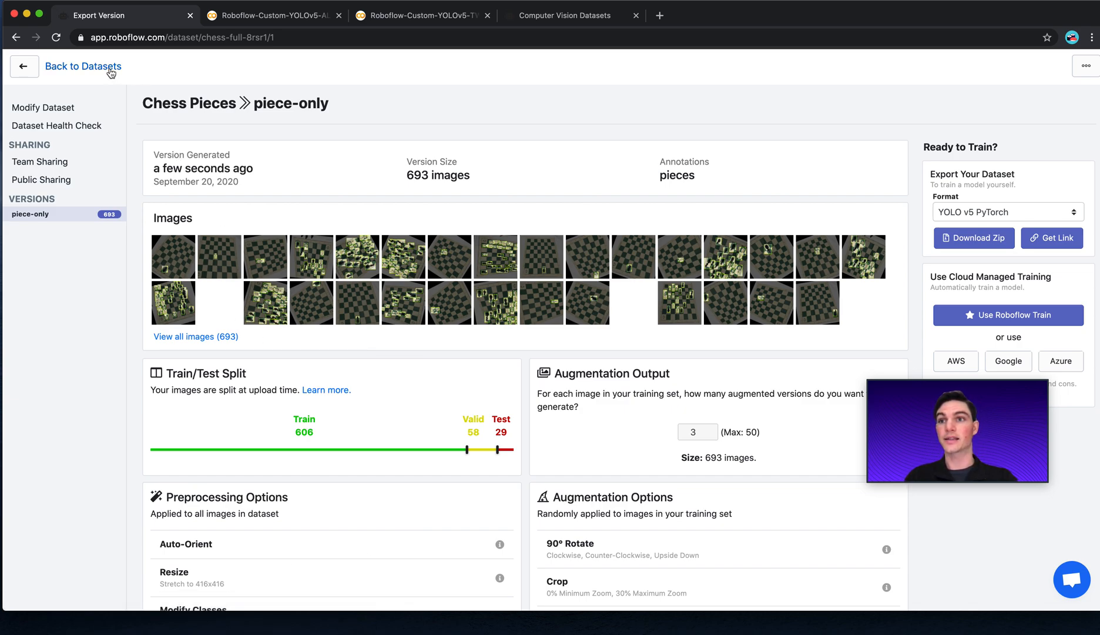
mouse_move(111, 69)
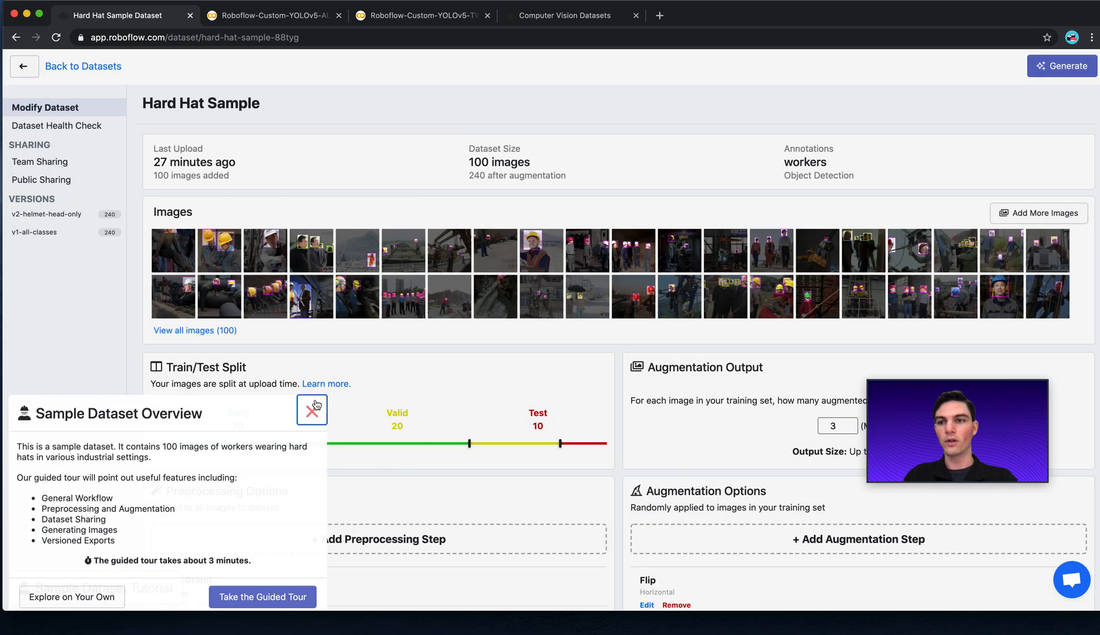
Dismiss the Hard Hat Sample overview panel to view its helmet, head and person class balance
click(57, 125)
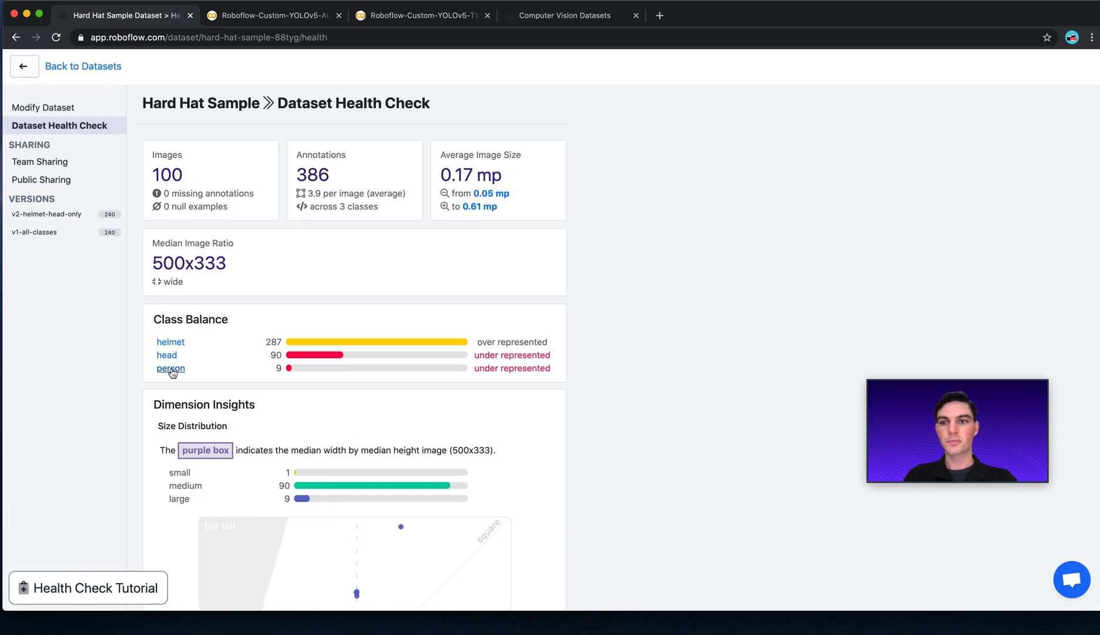
mouse_move(171, 372)
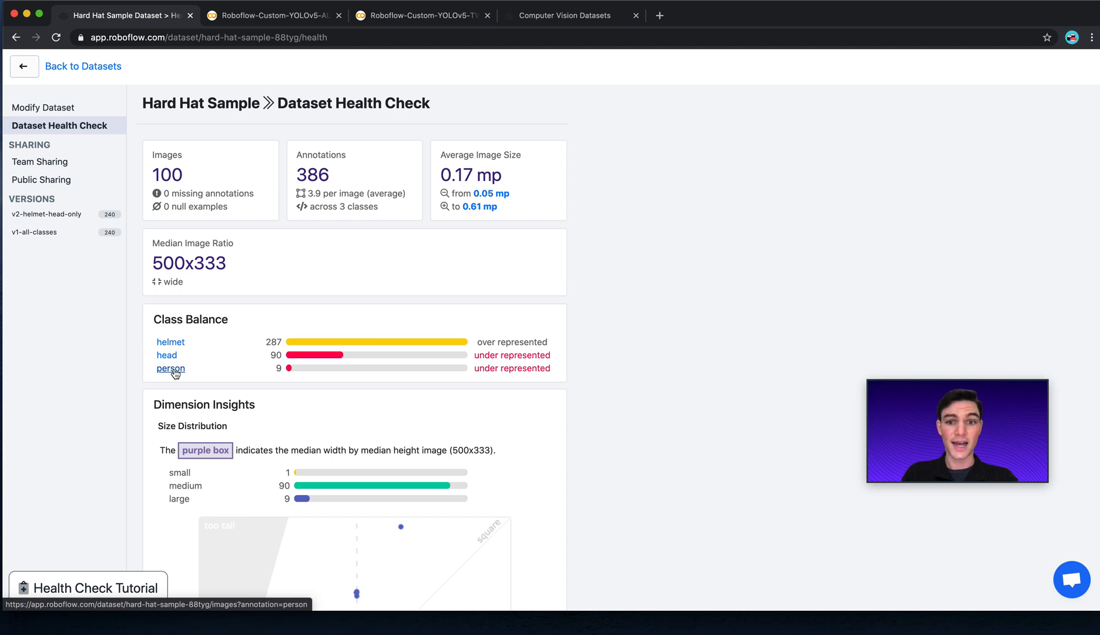
mouse_move(167, 359)
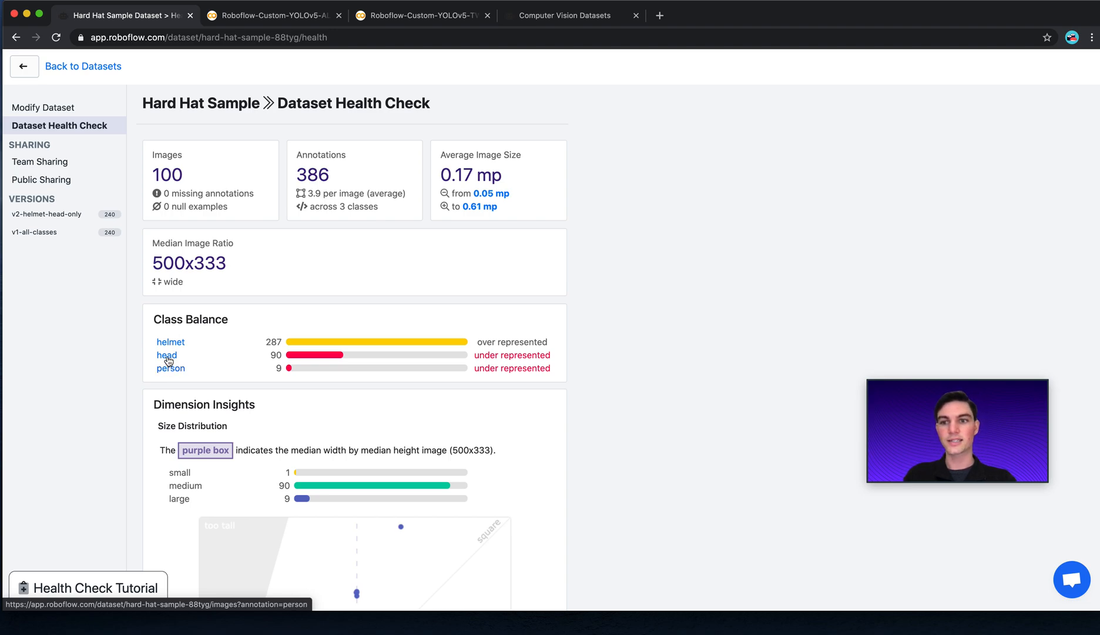
mouse_move(171, 376)
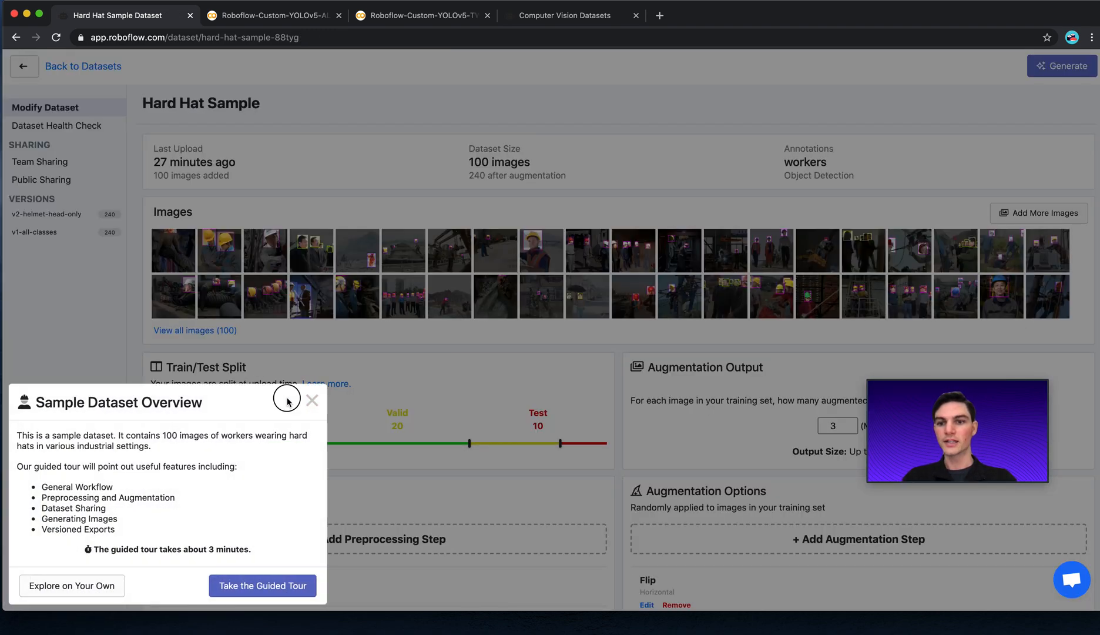
Inspect the v2-helmet-head-only class remapping preprocessing, then look over the v1-all-classes version
click(311, 400)
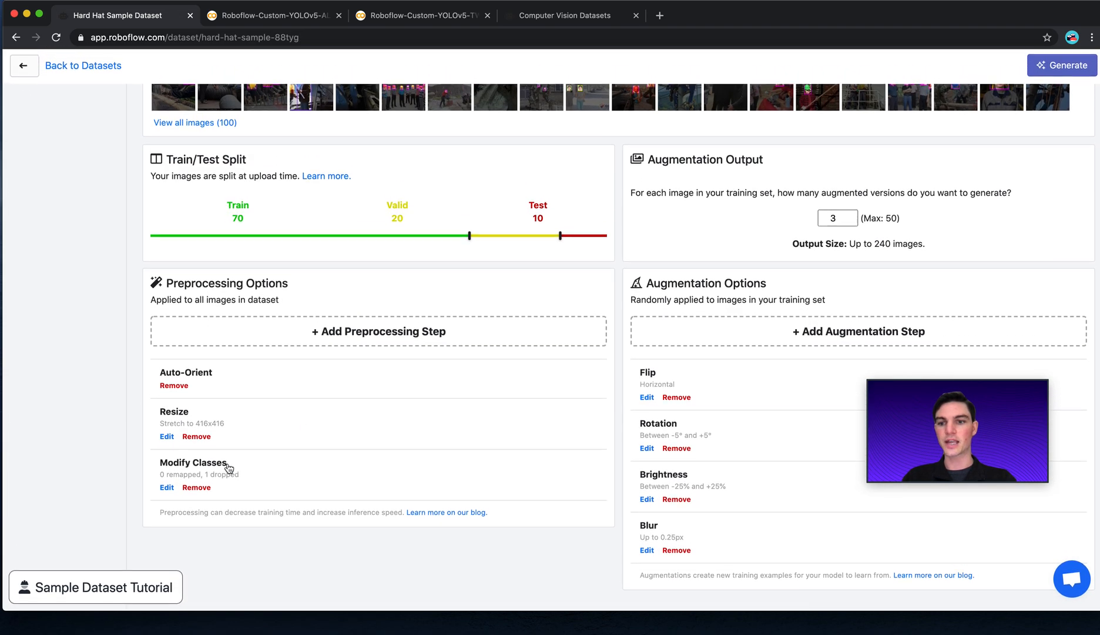
click(167, 488)
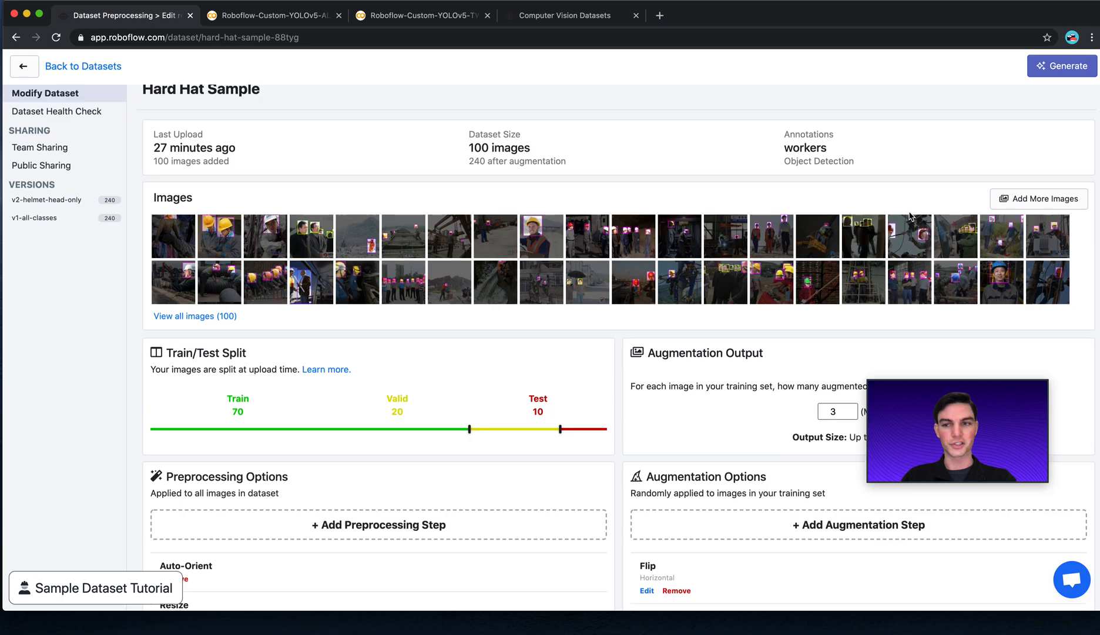
scroll(down, 3)
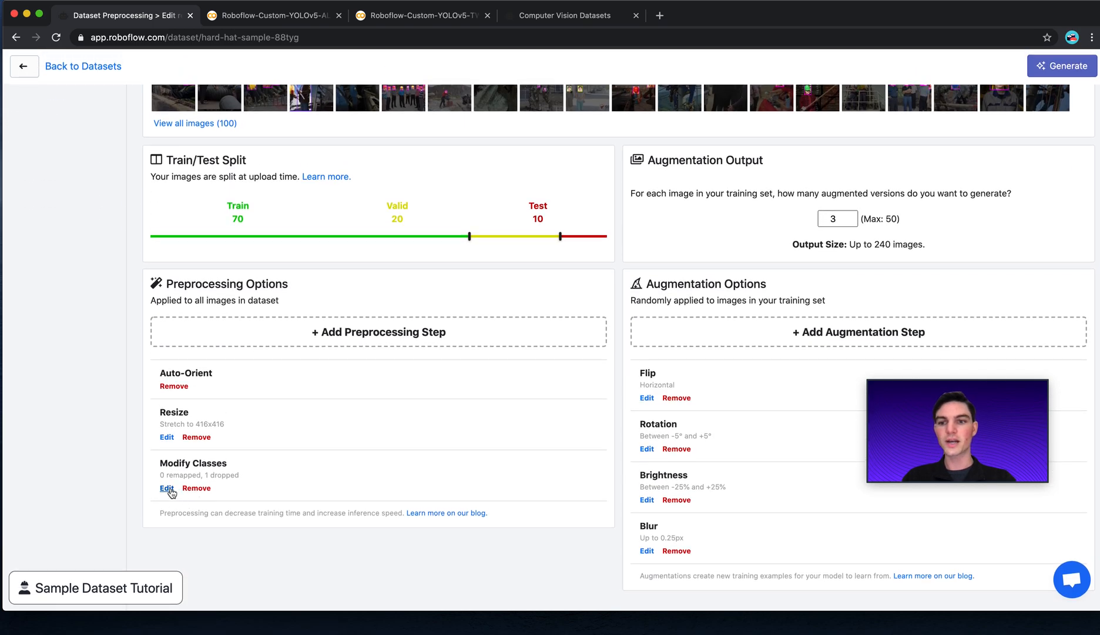
click(166, 488)
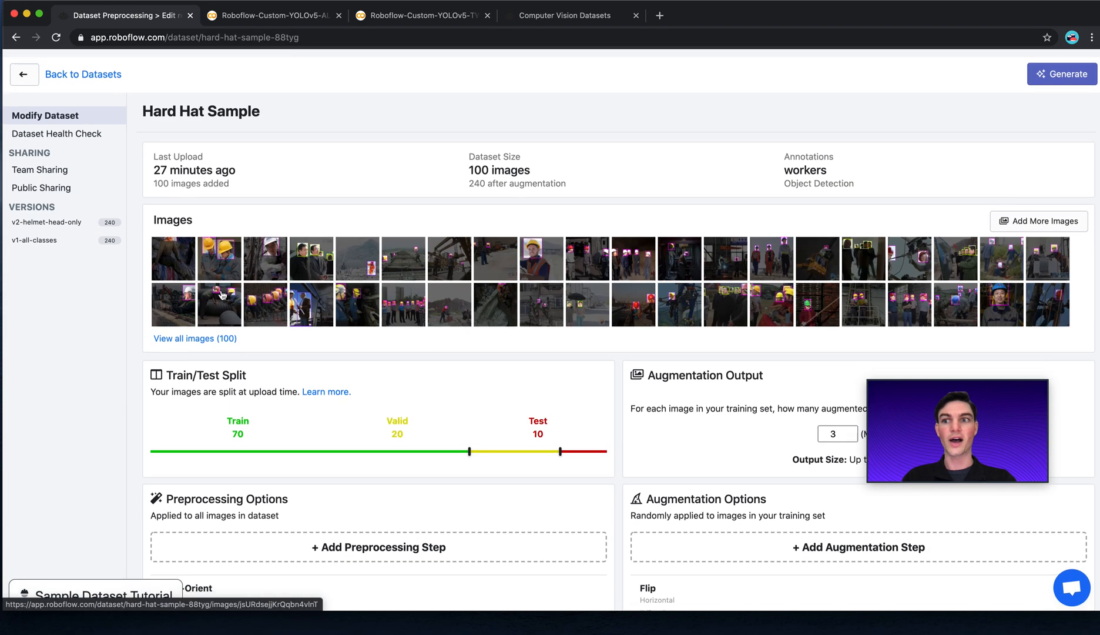
click(34, 239)
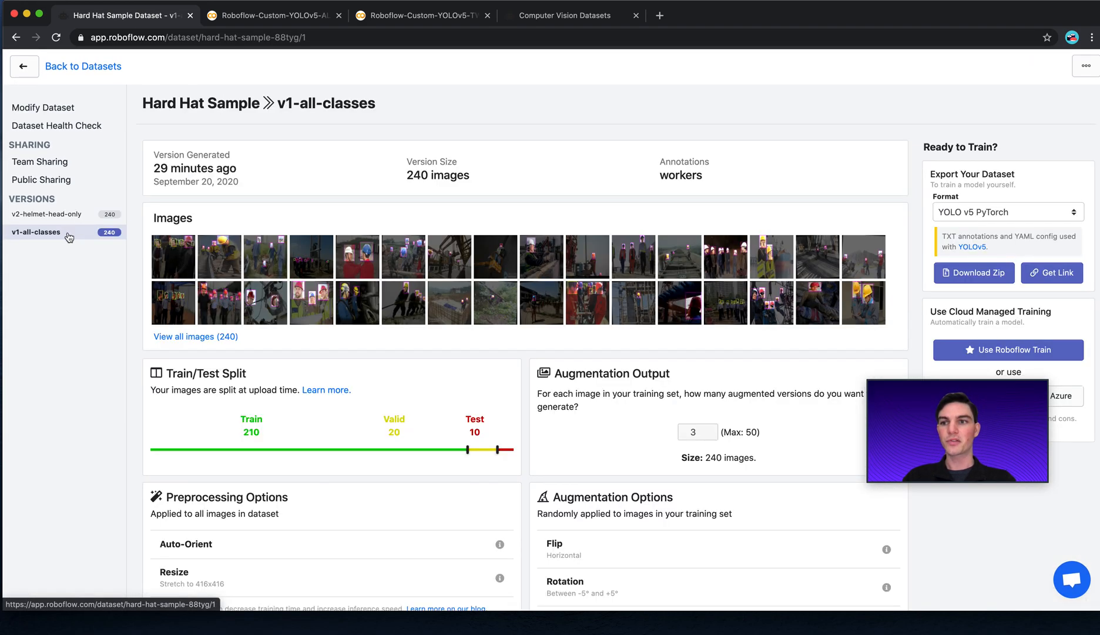
scroll(down, 3)
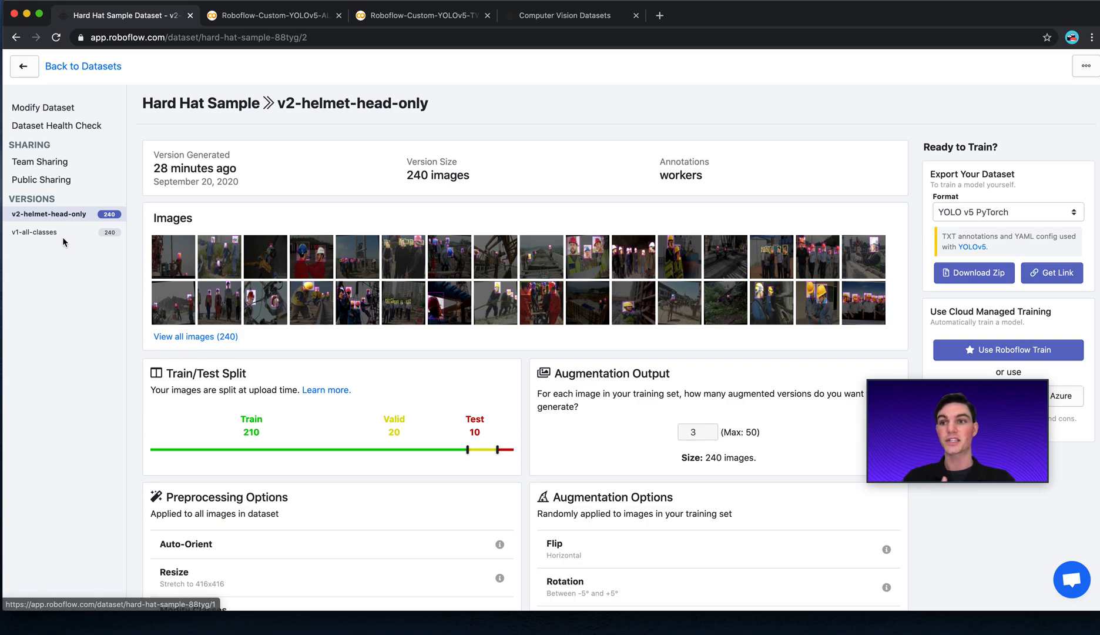
click(272, 13)
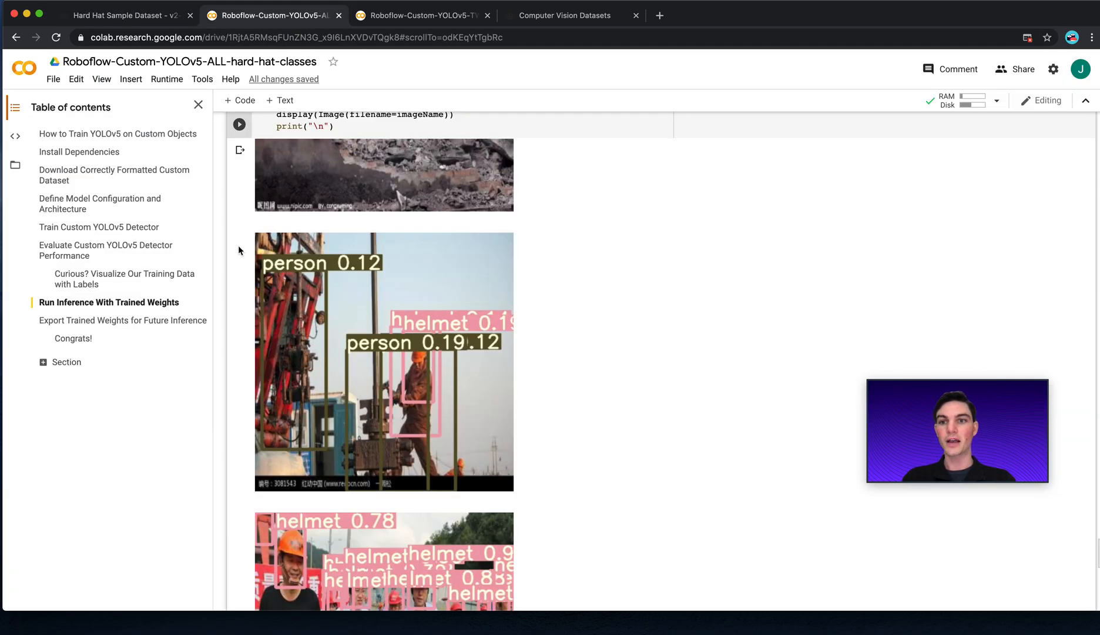
mouse_move(225, 207)
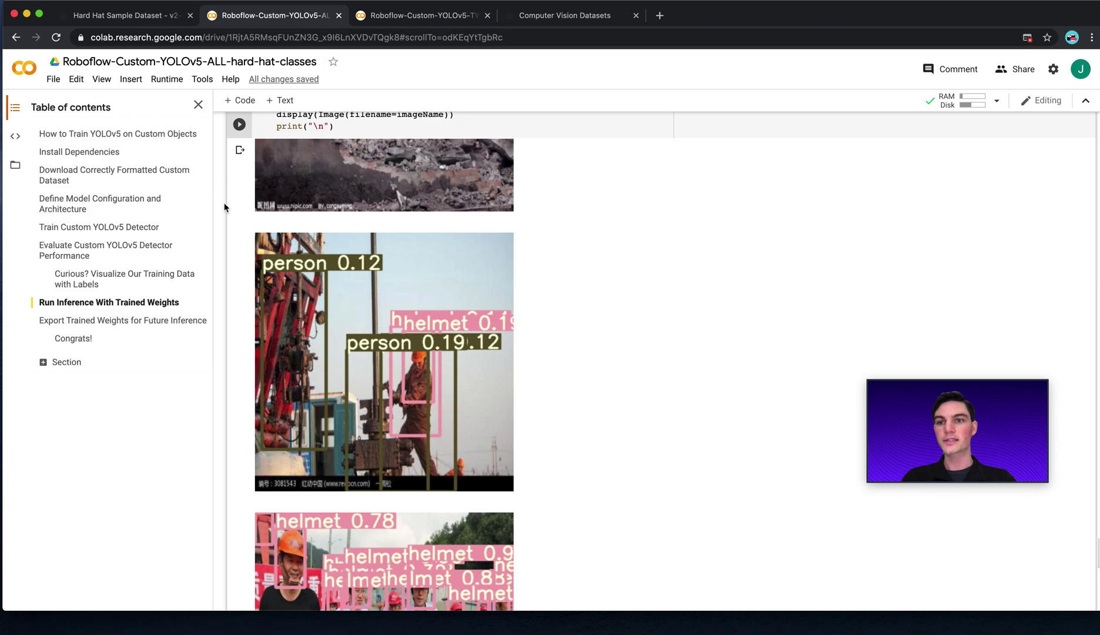
scroll(up, 3)
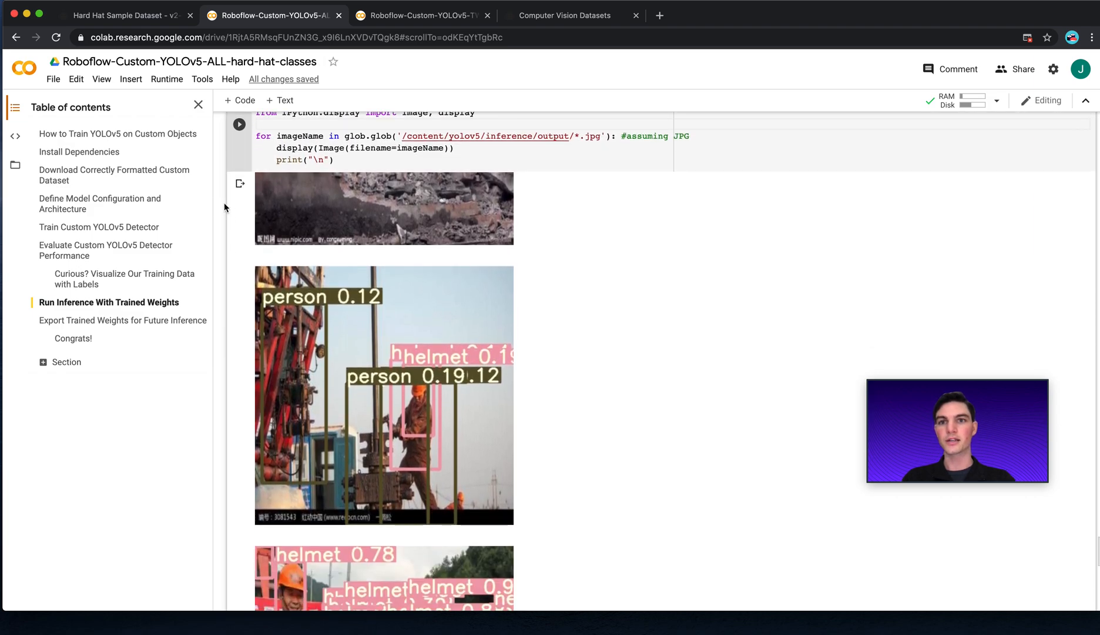
click(427, 15)
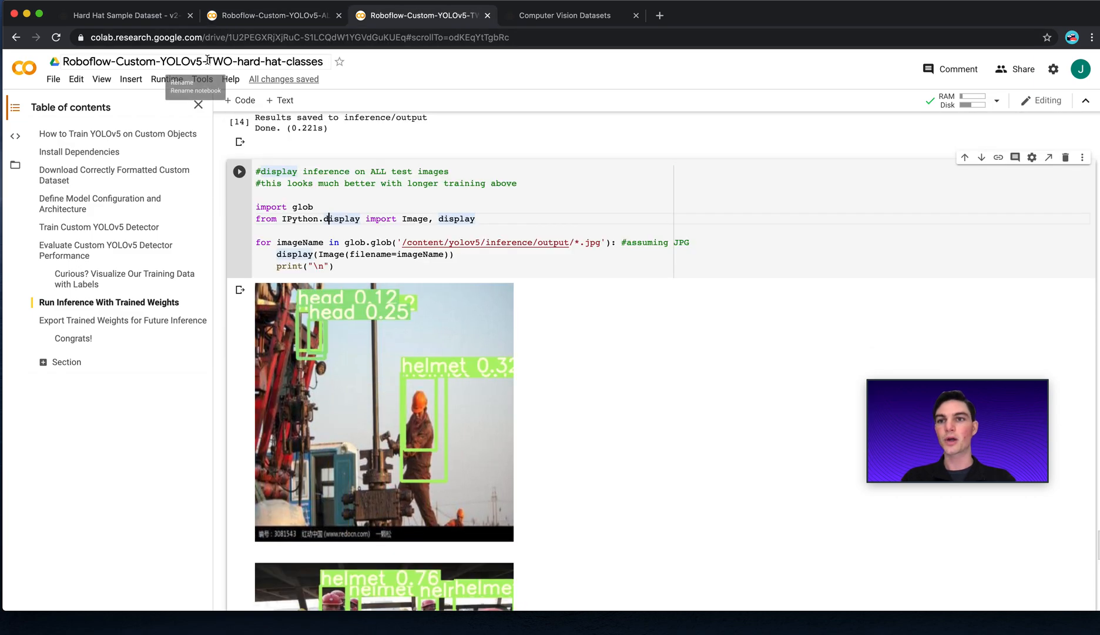
click(123, 13)
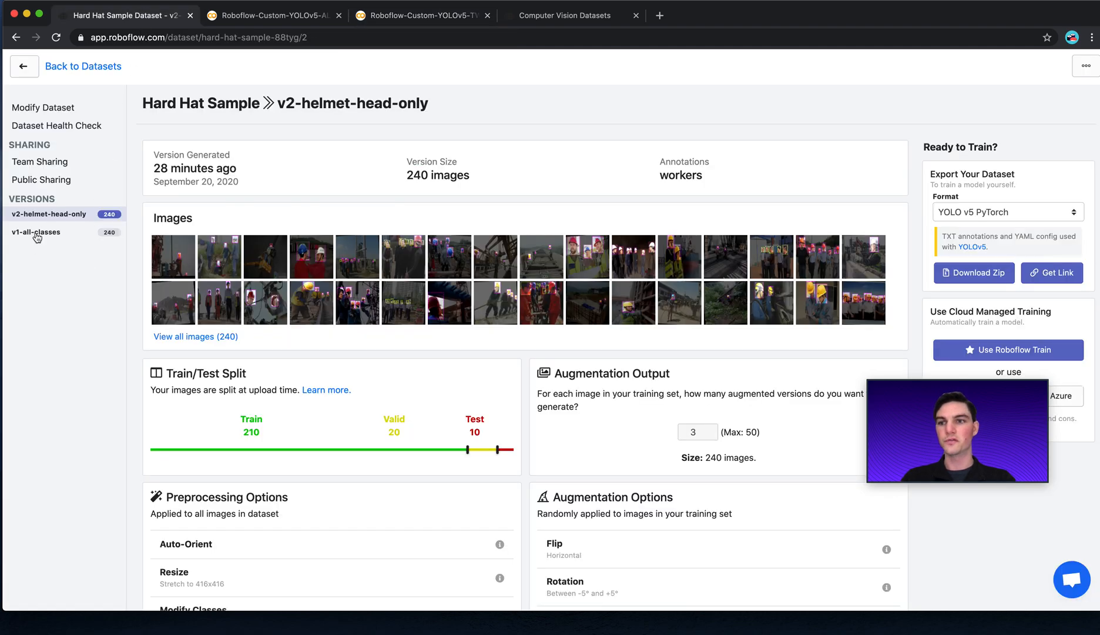
click(420, 15)
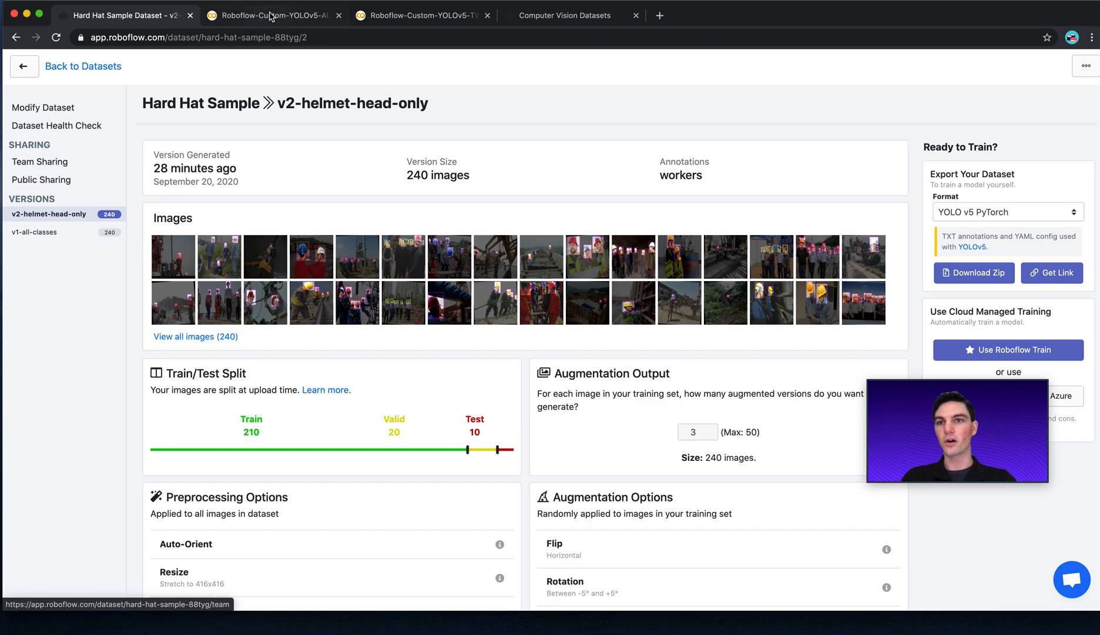
Review the all-classes notebook's final mAP@.5 of 0.492, then show the two-class notebook's results
click(272, 16)
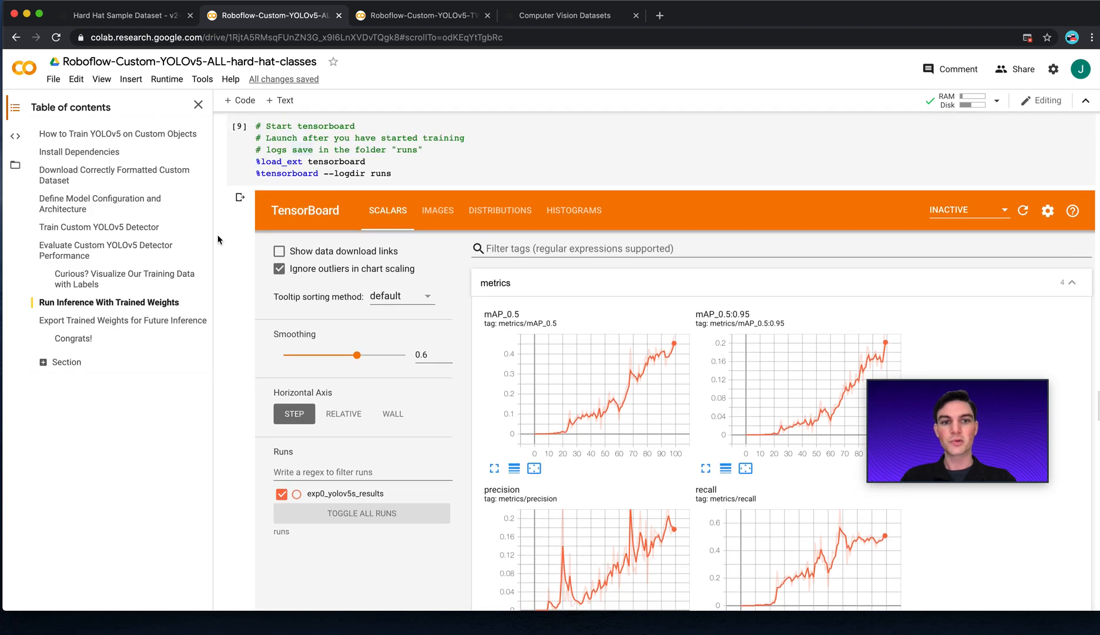
scroll(up, 3)
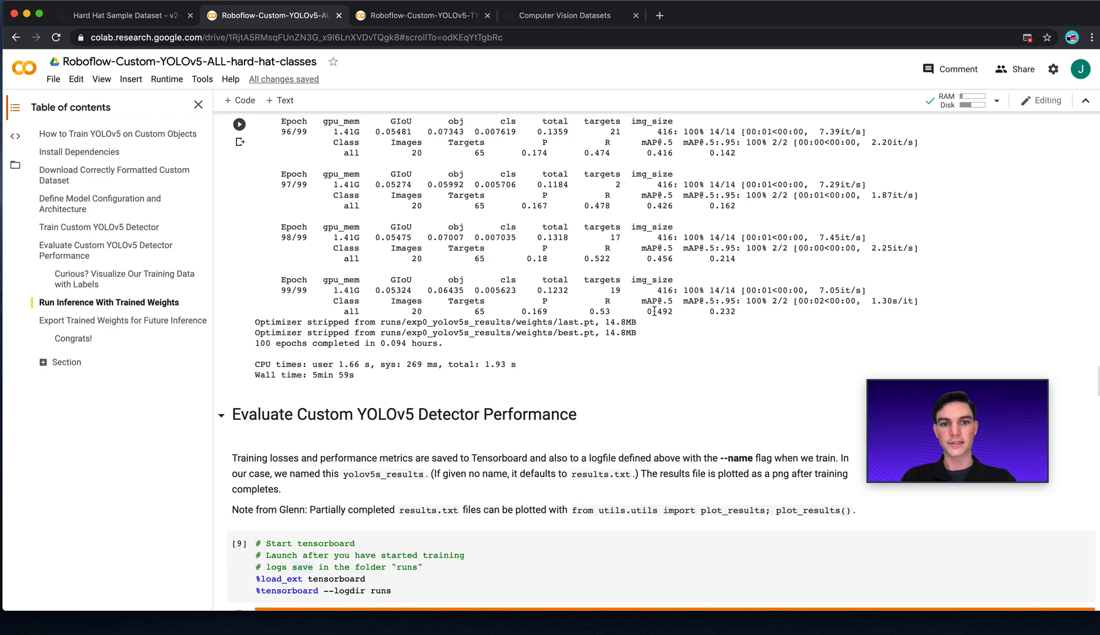
double_click(660, 311)
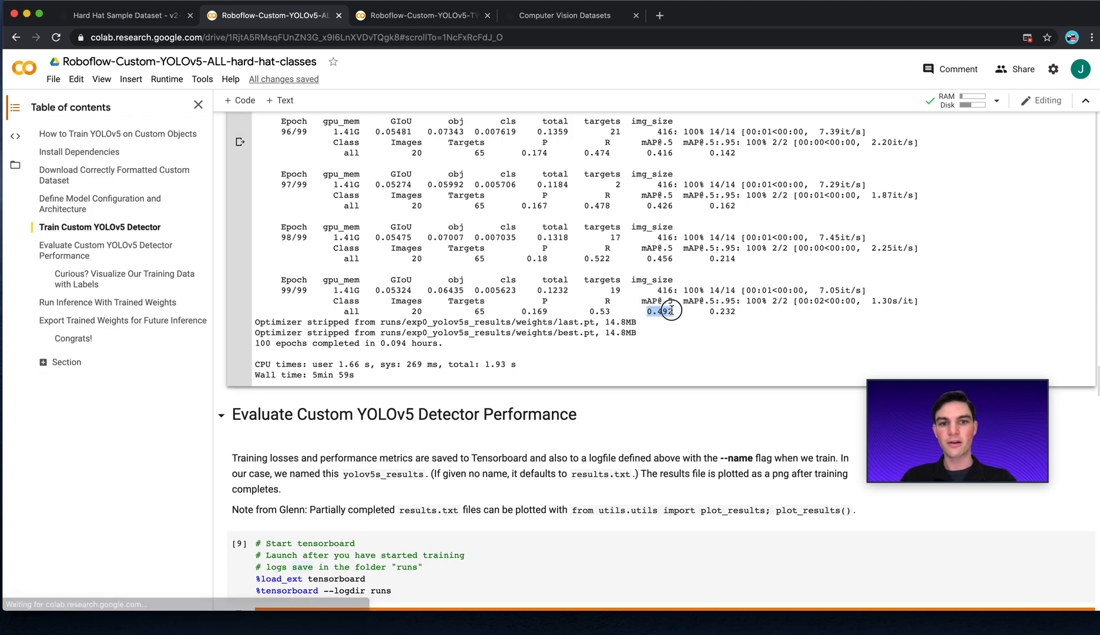
scroll(down, 3)
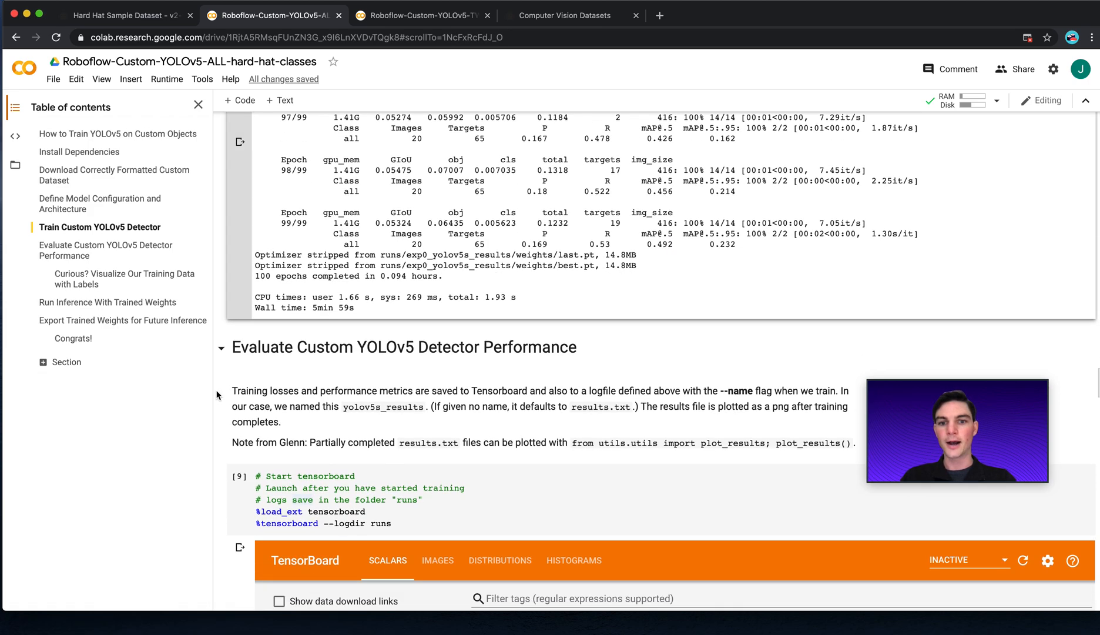
scroll(down, 3)
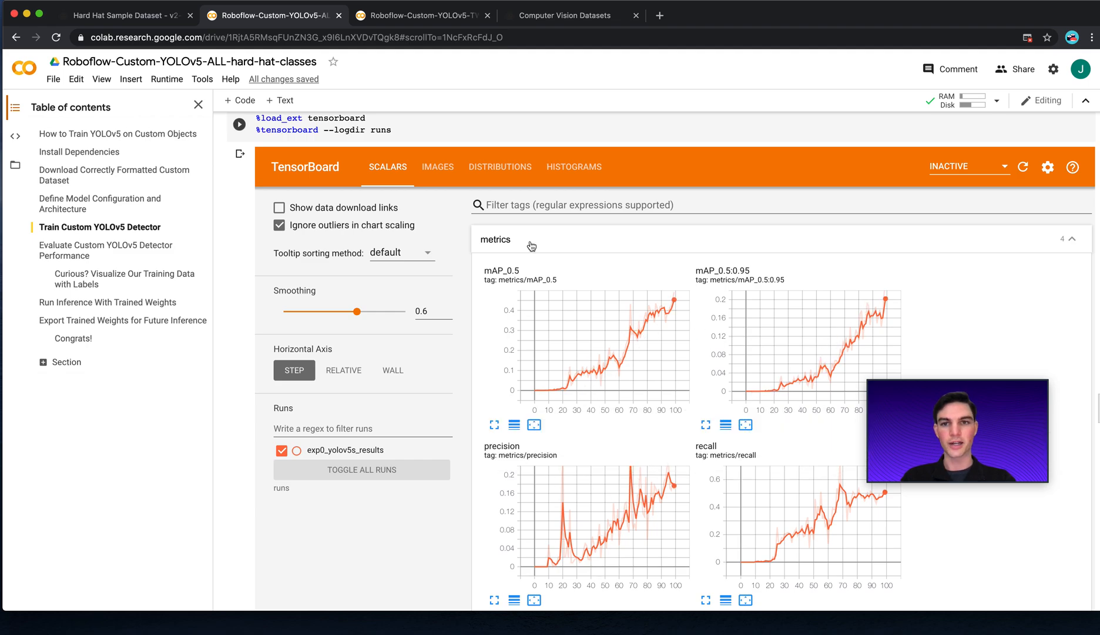
click(430, 16)
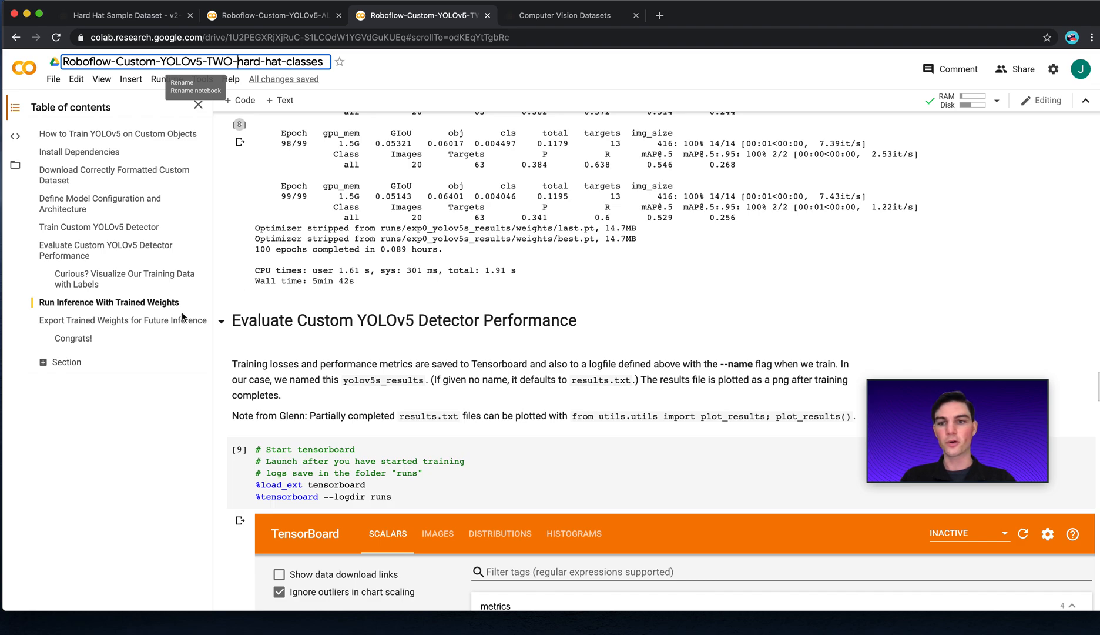
Scroll through the two-class head/helmet predictions, then the all-classes person and helmet predictions
scroll(down, 3)
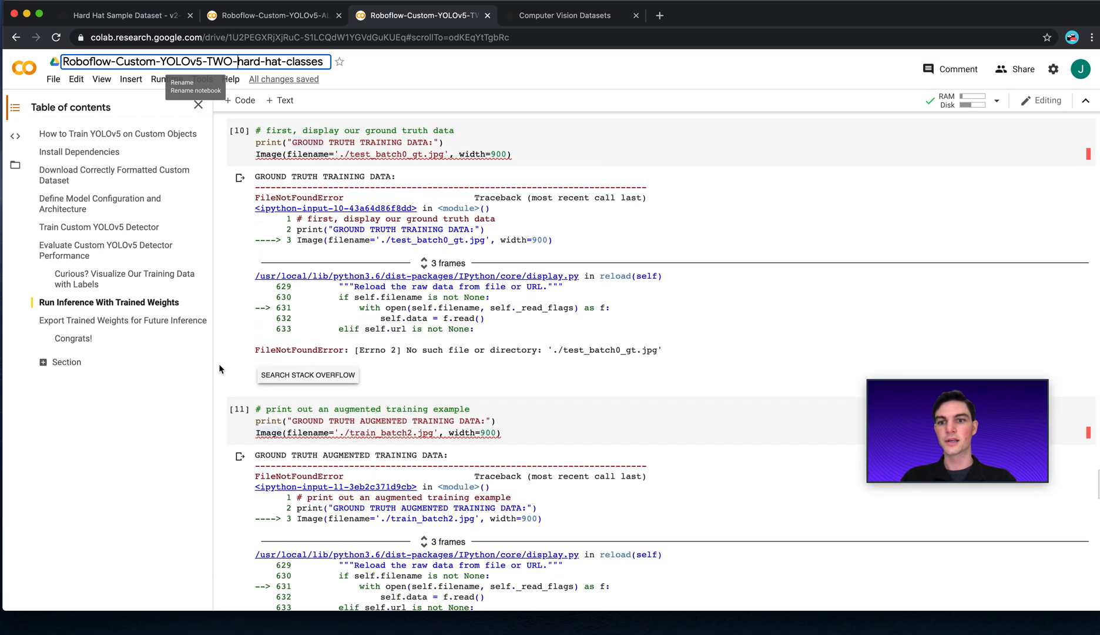
scroll(down, 3)
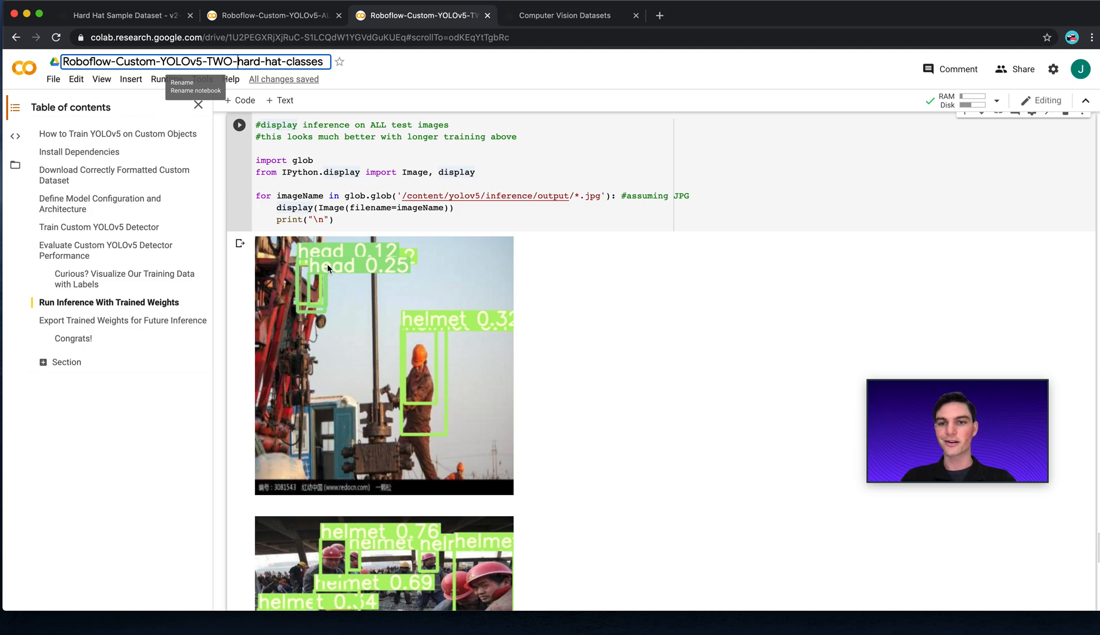
mouse_move(314, 278)
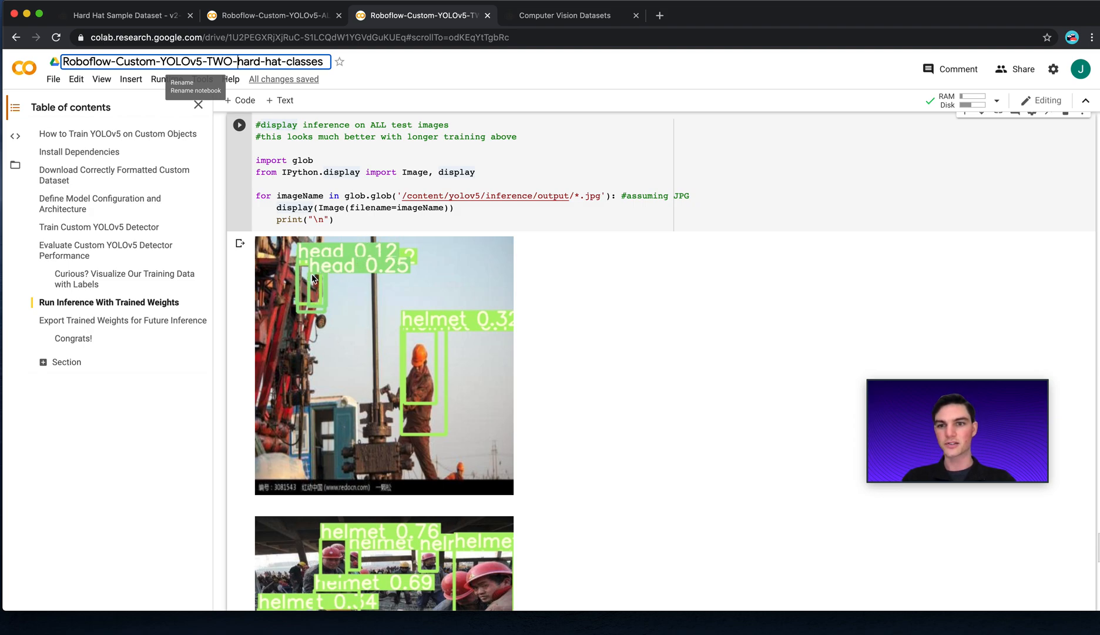
mouse_move(434, 350)
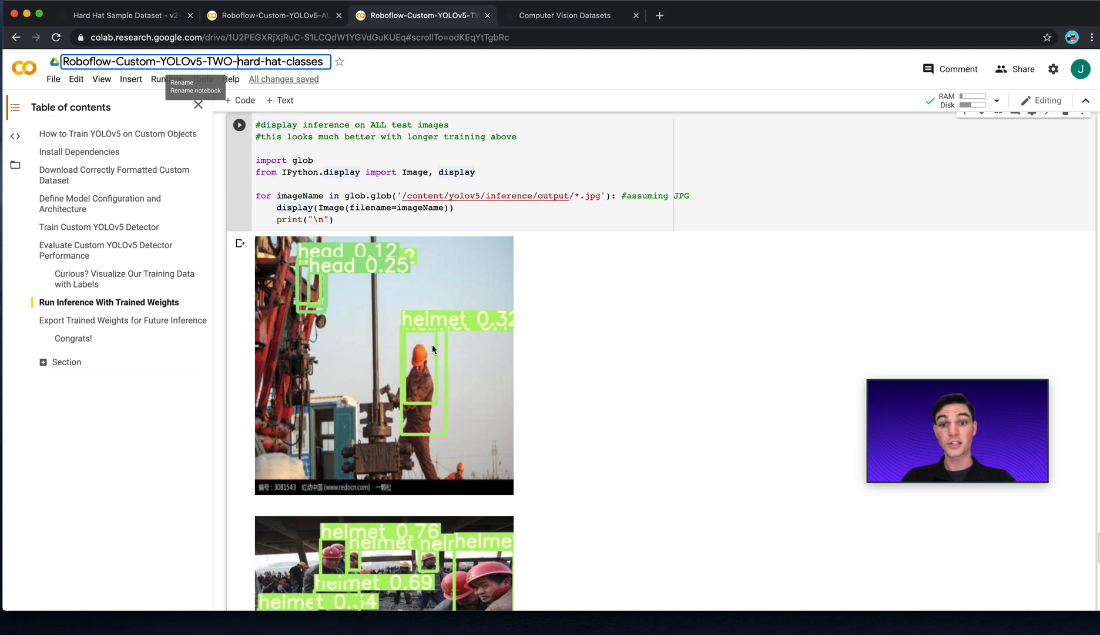
click(267, 16)
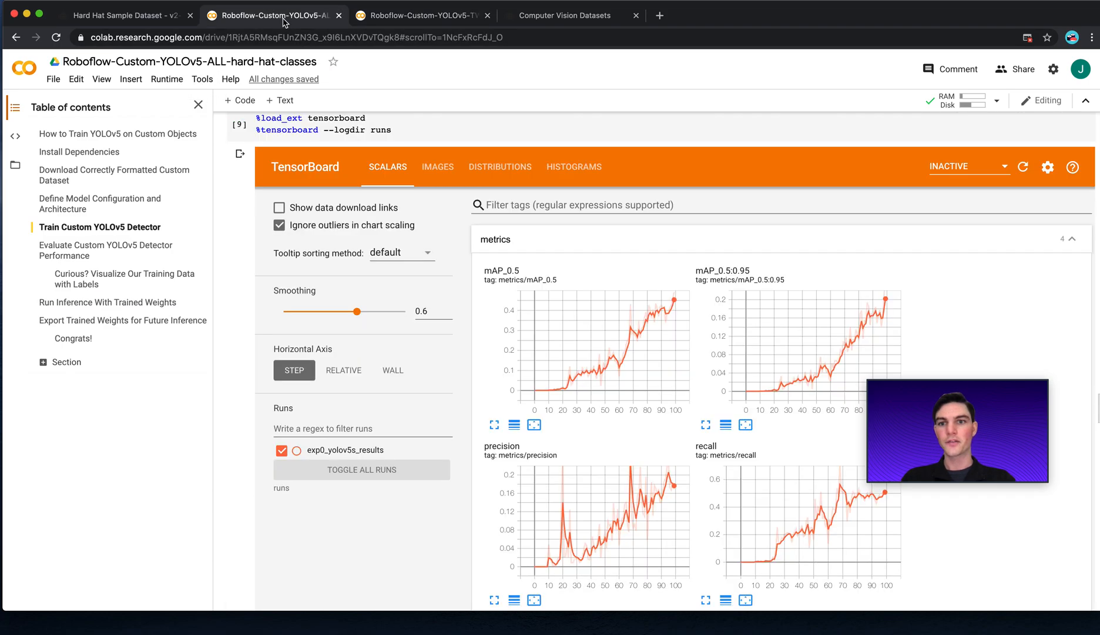
scroll(down, 3)
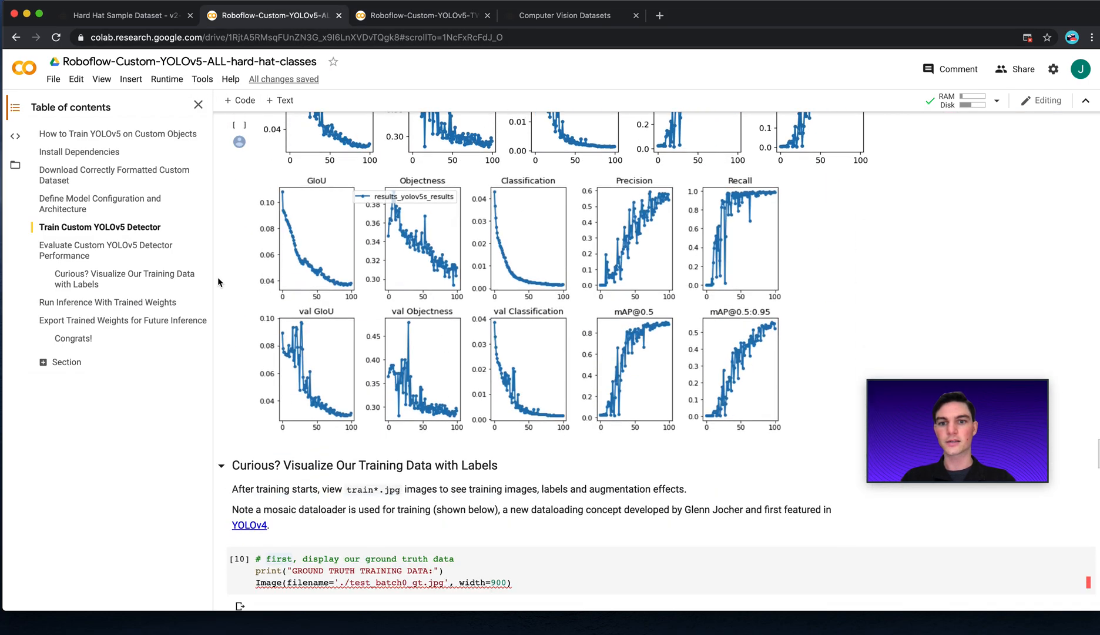
scroll(down, 3)
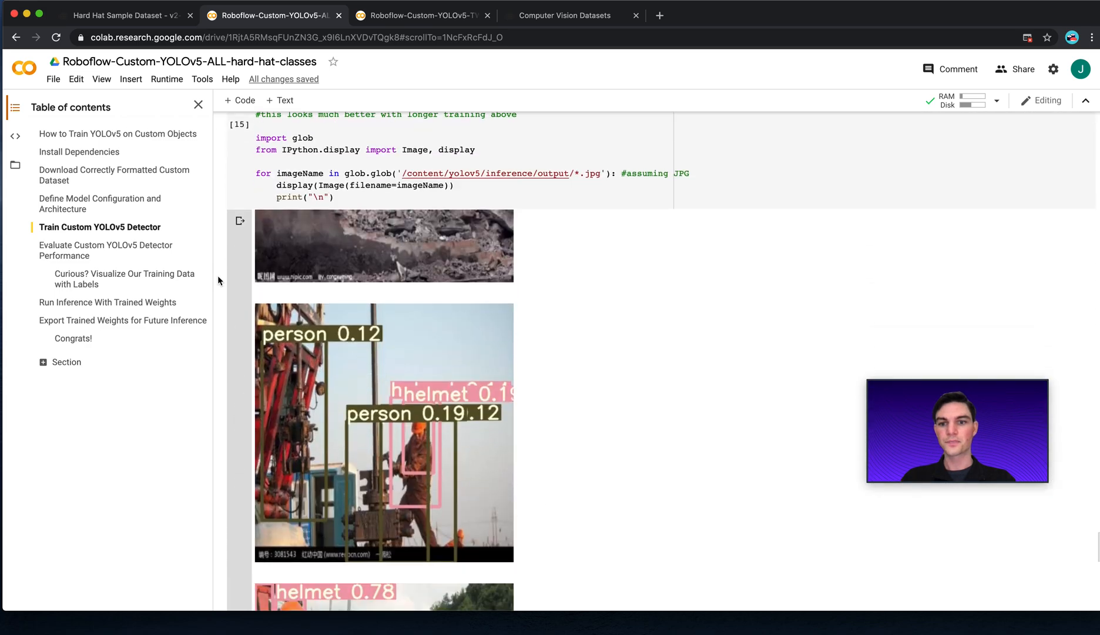
scroll(down, 3)
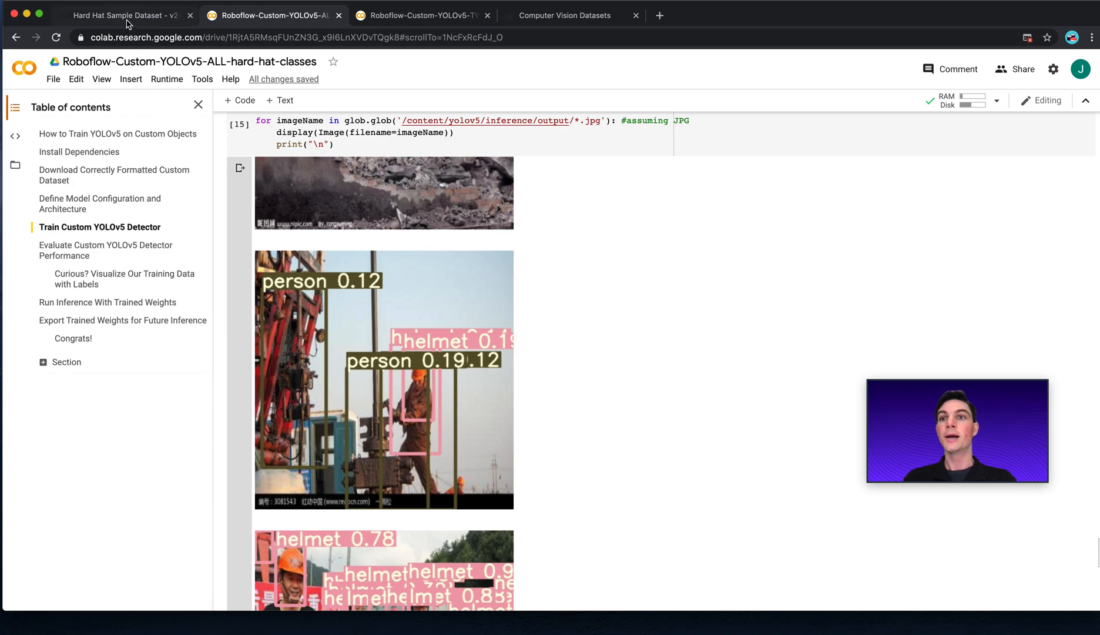
Return to the Roboflow Hard Hat Sample page and dismiss the tour introduction
click(118, 16)
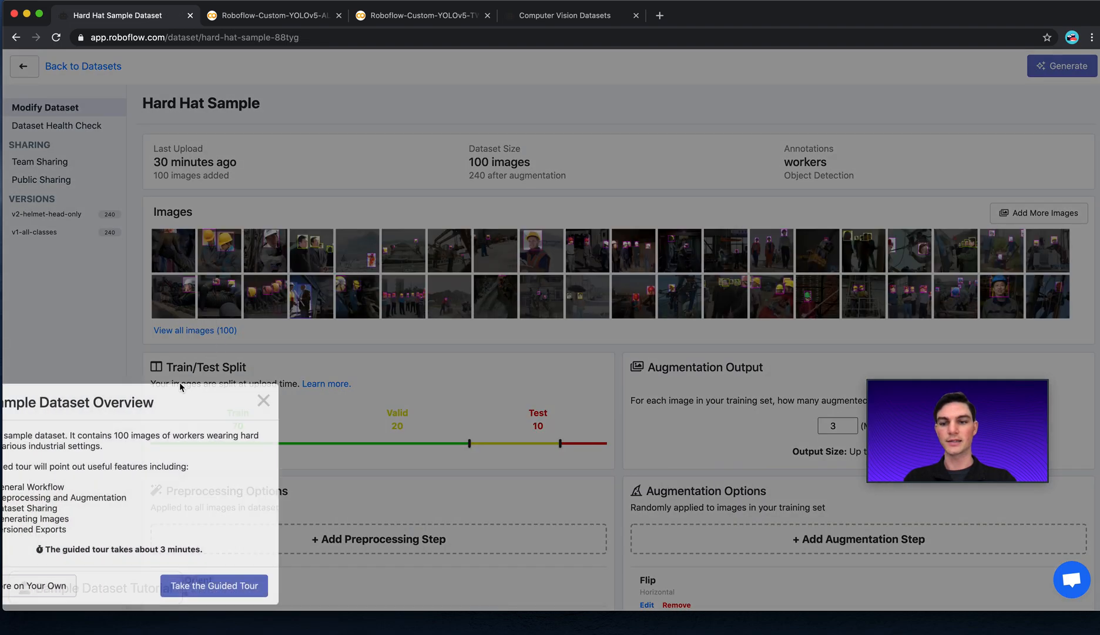
click(263, 400)
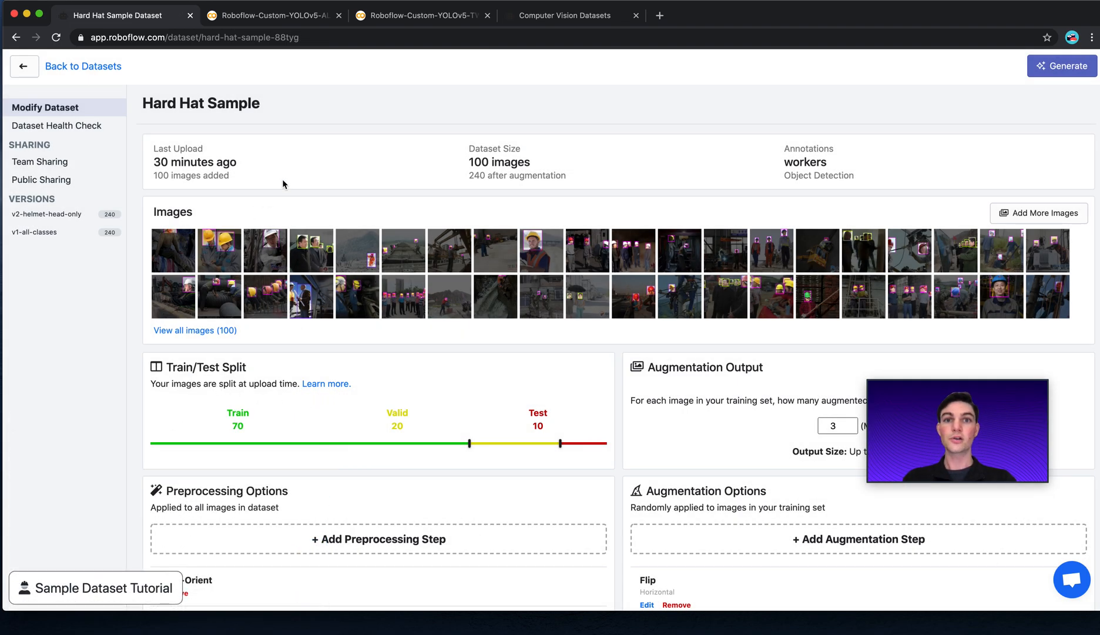